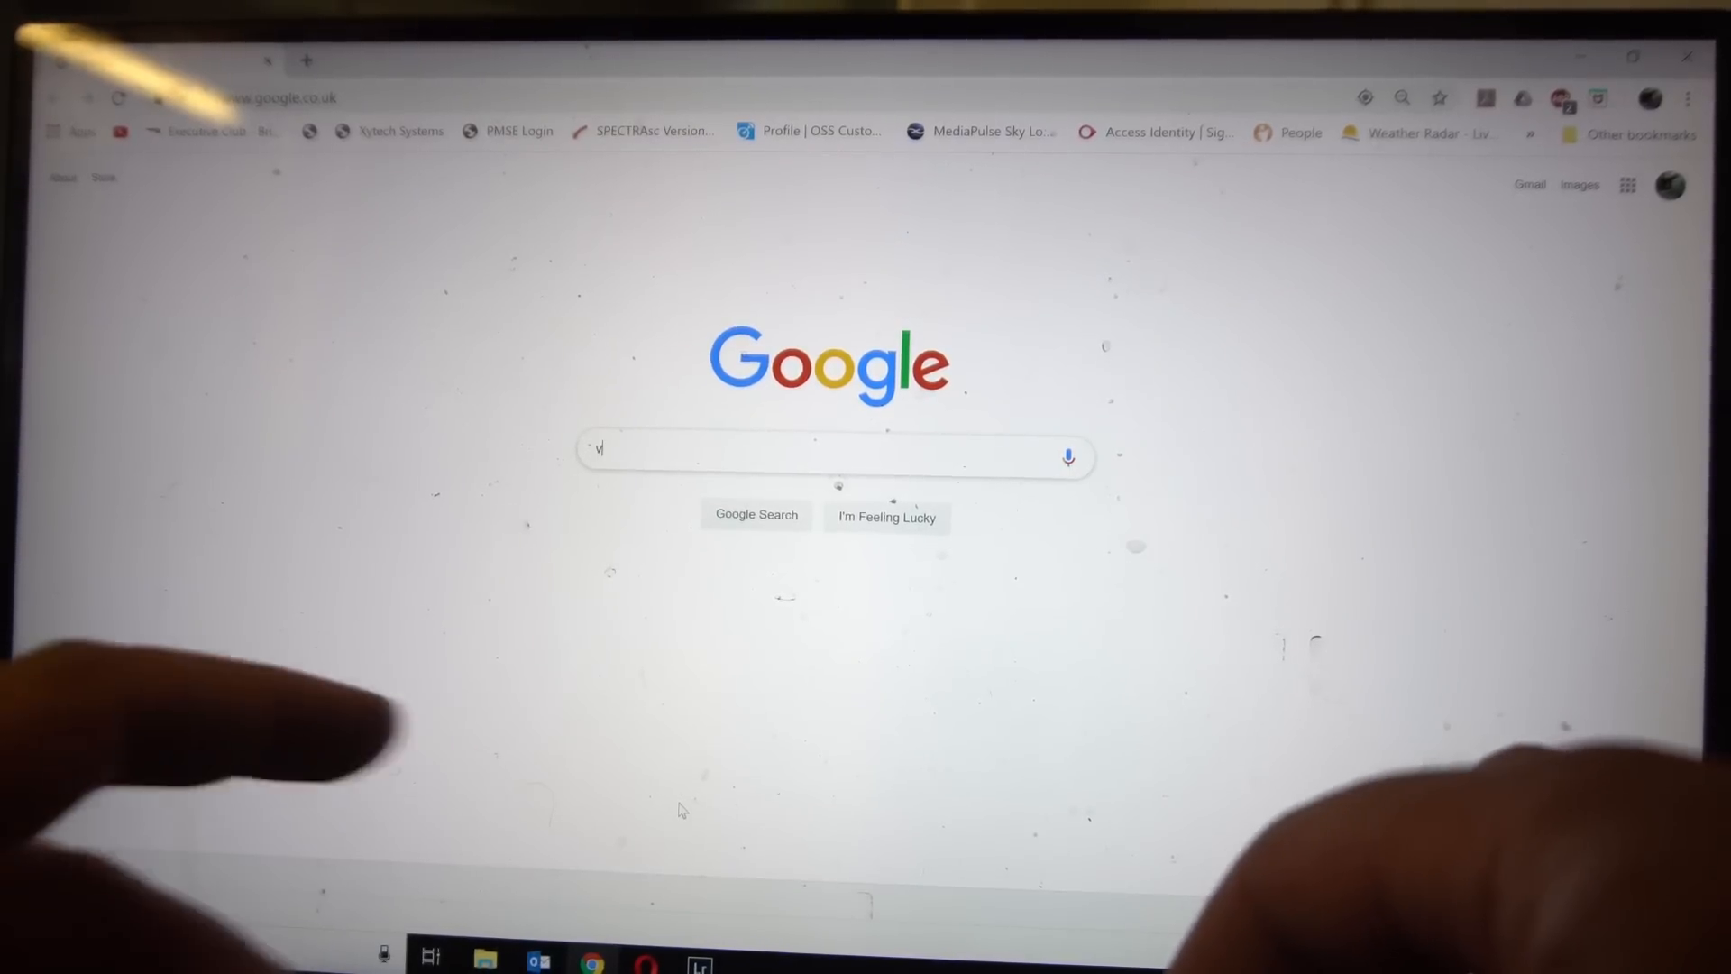
Search Google for 'vesc tool' and open the VESC Project result
type("esc tool")
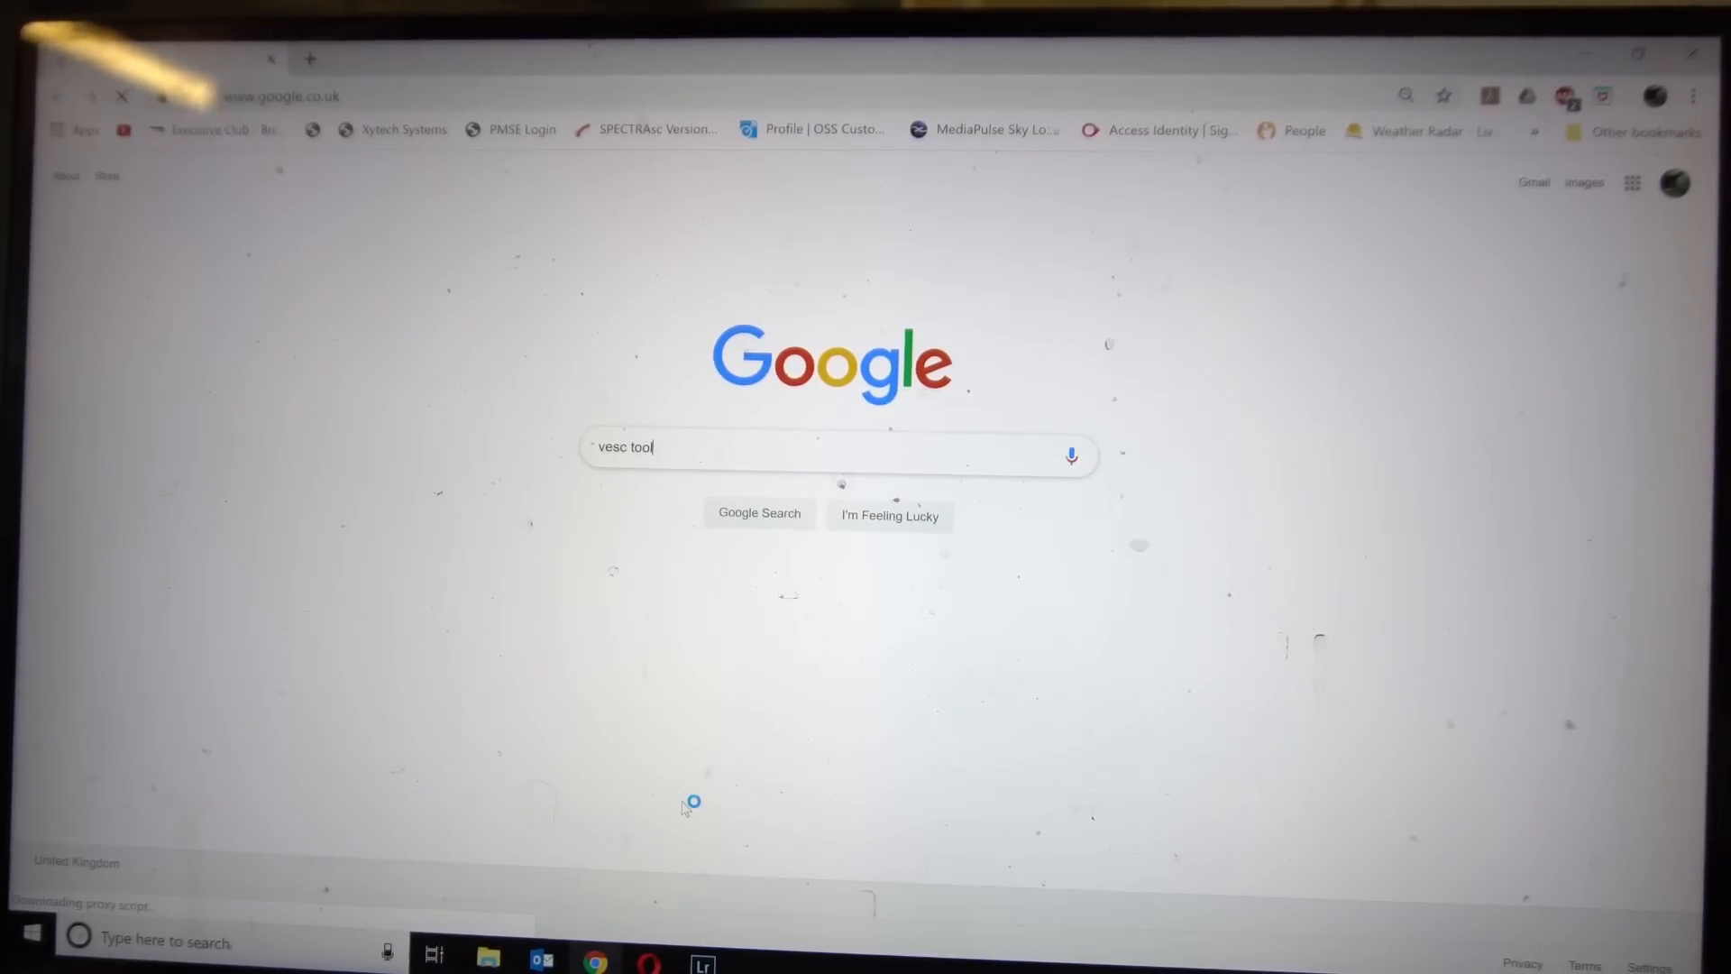
left_click(760, 513)
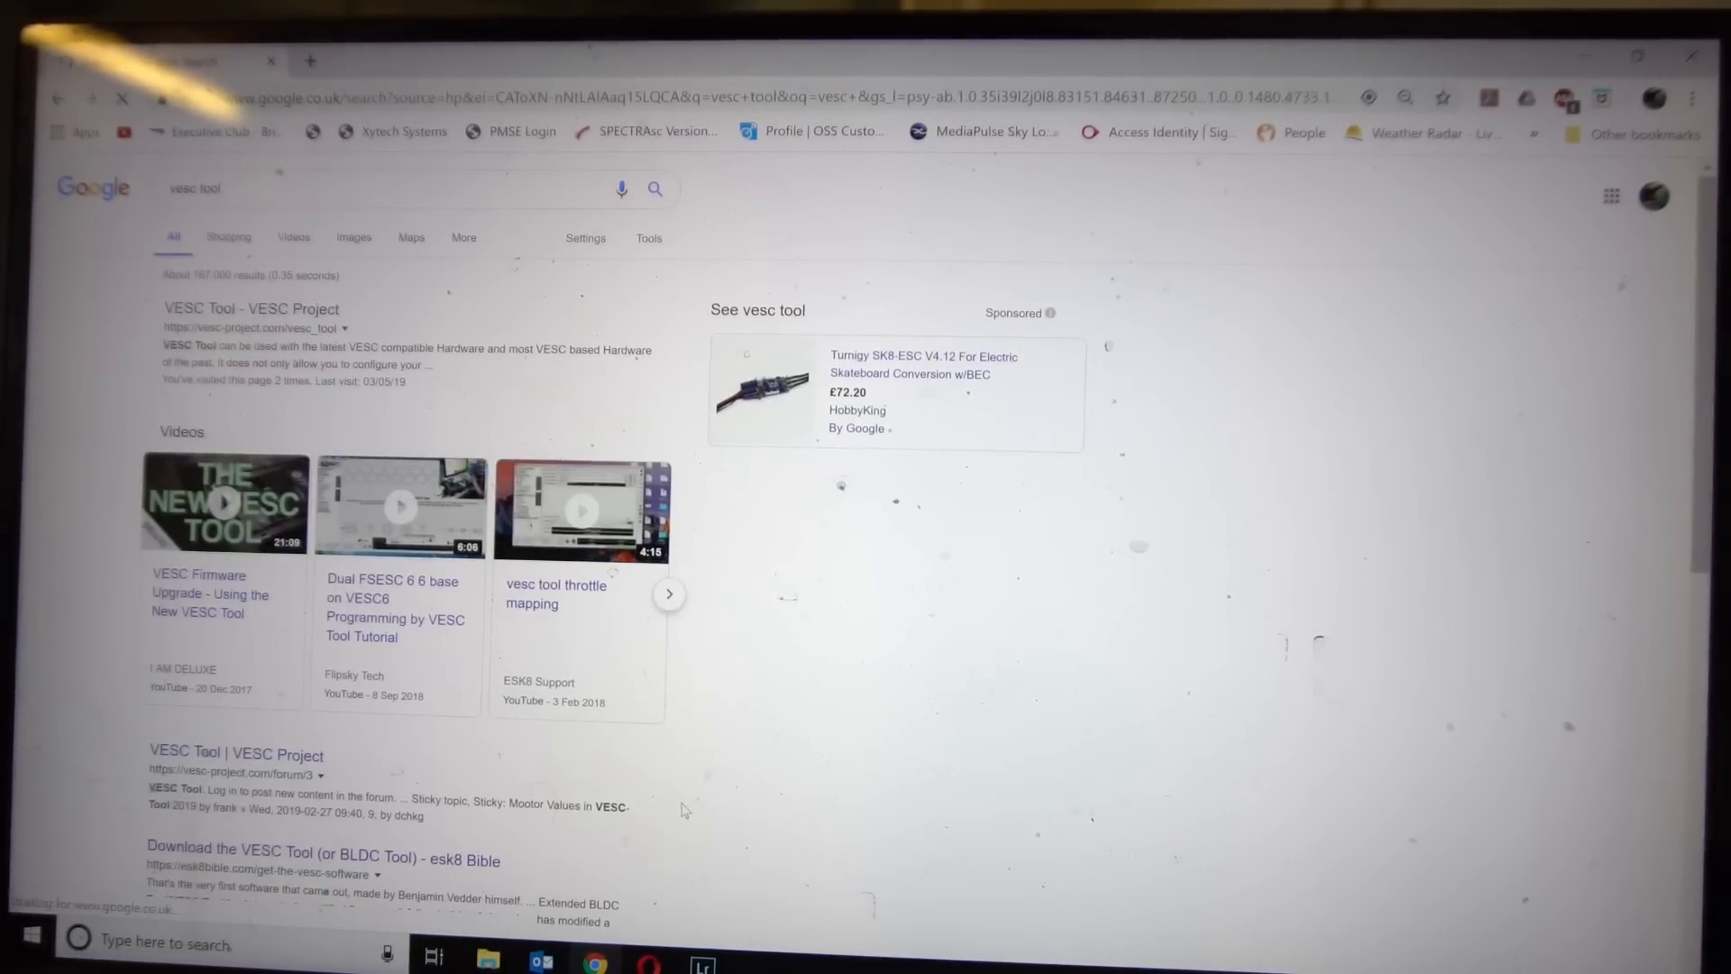
left_click(250, 308)
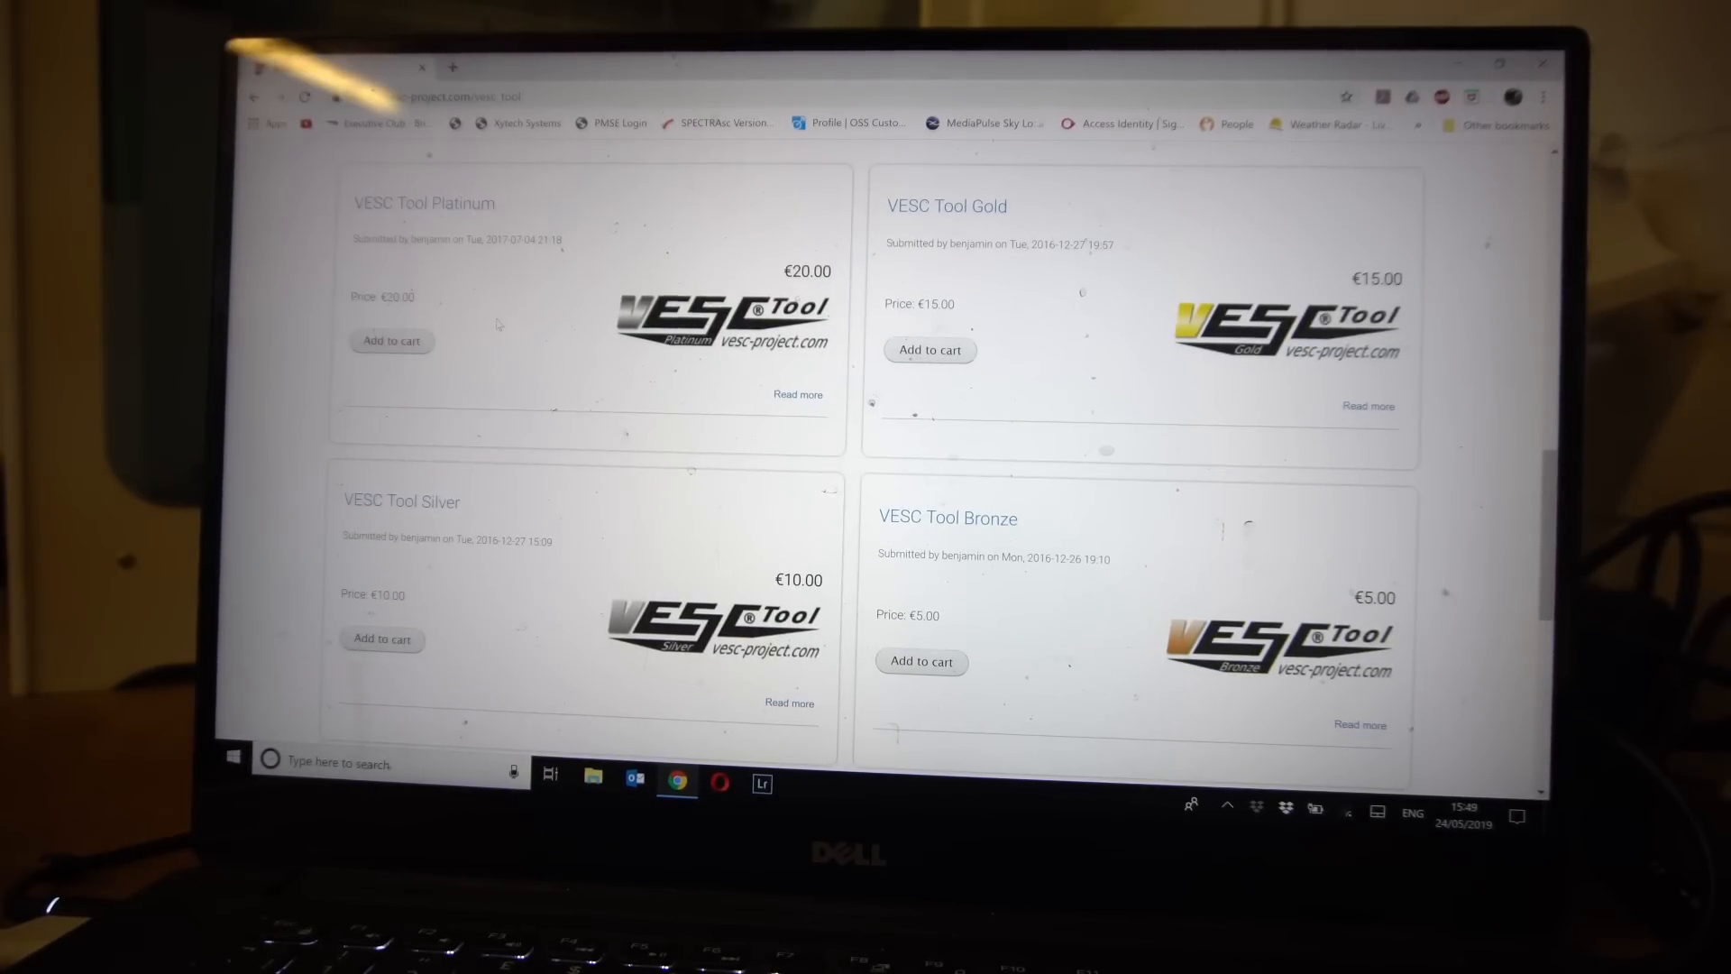
Scroll the store page past Platinum, Gold, Silver and Bronze to VESC Tool Free
scroll("down", 3)
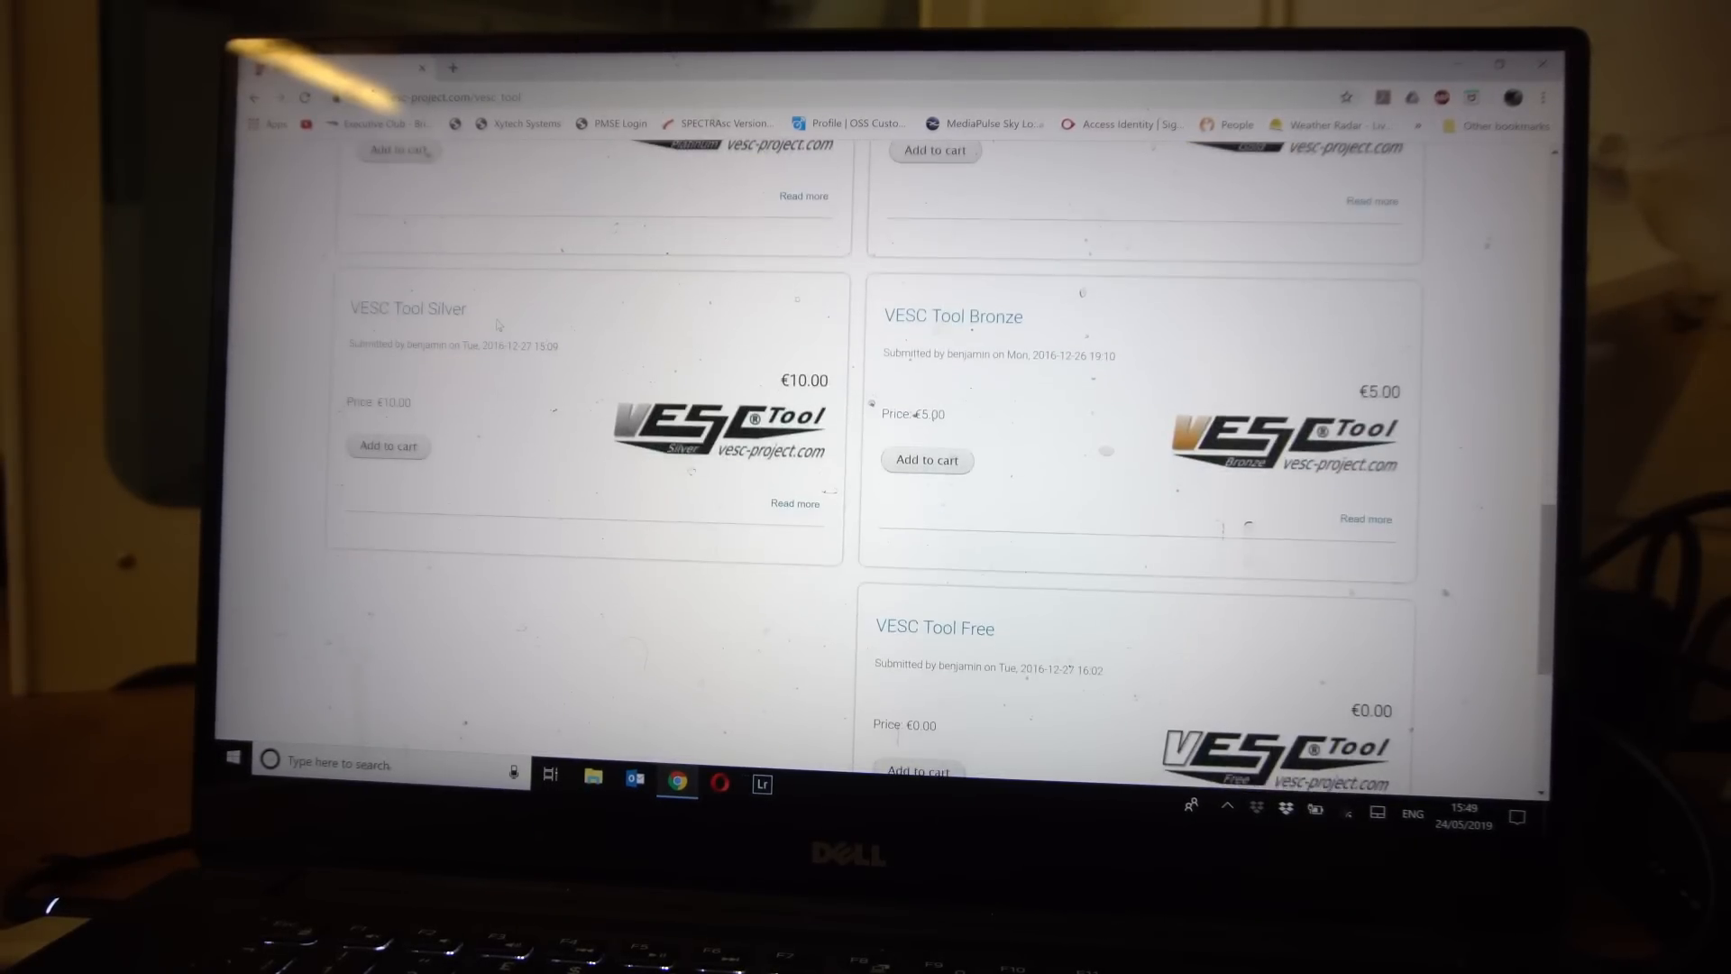
scroll("down", 3)
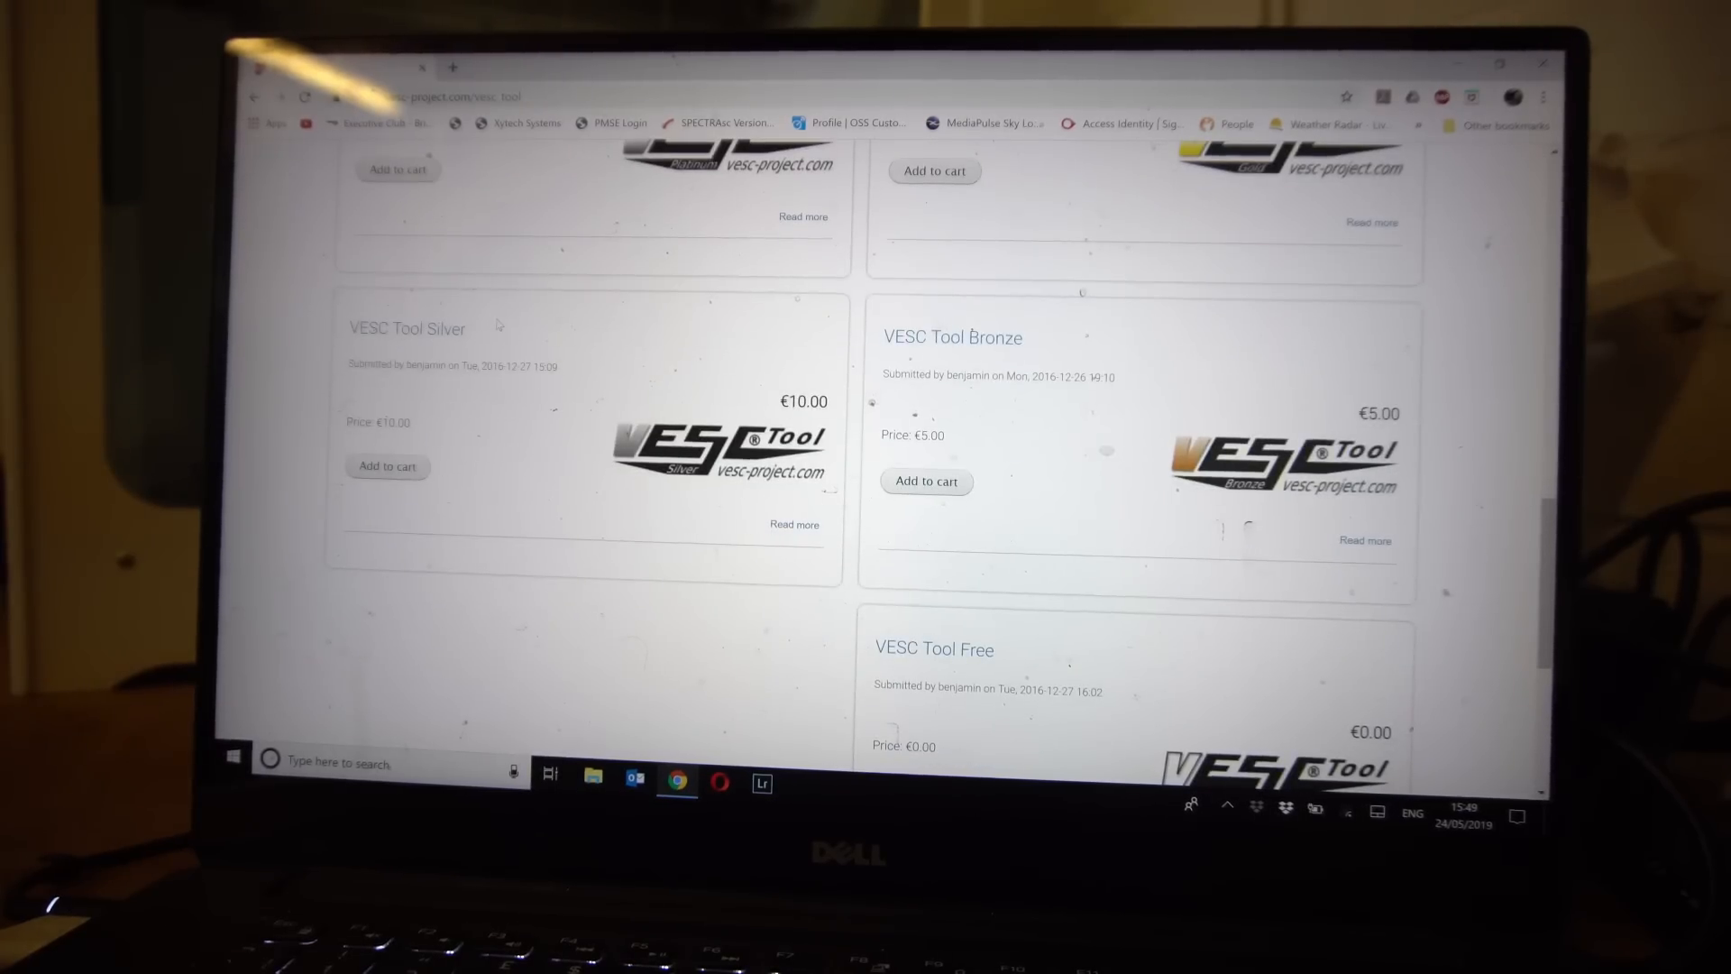
scroll("down", 3)
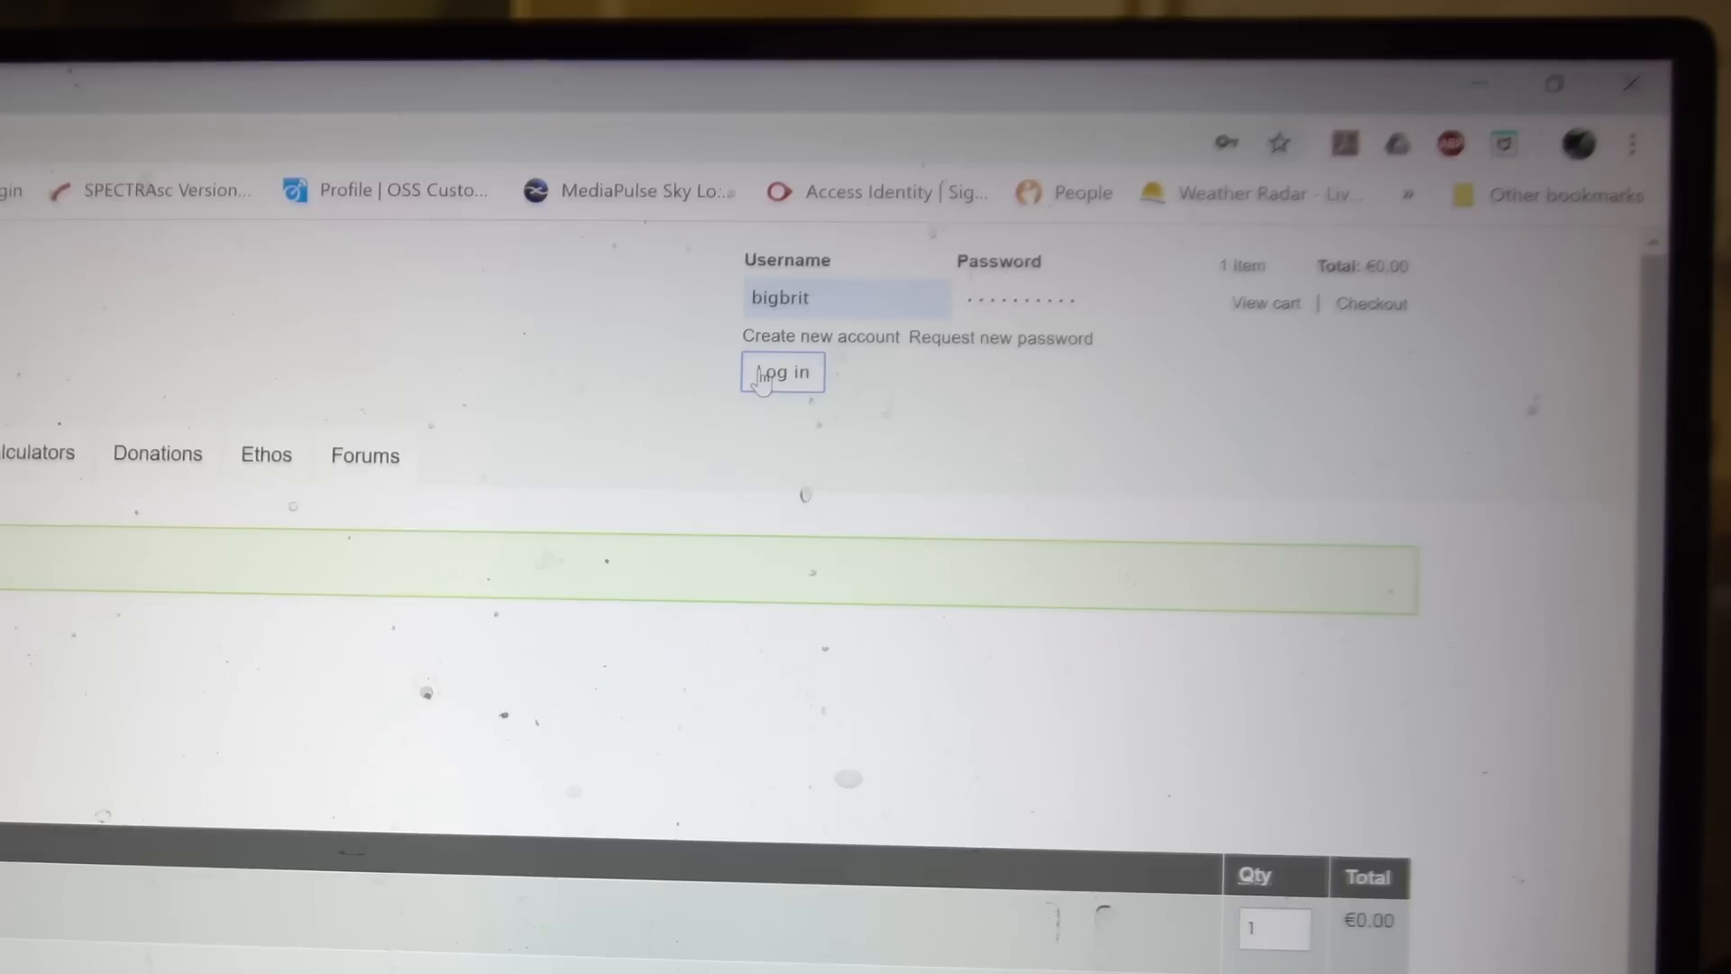
Log in, view Purchased Files and download vesc_tool_free_windows.zip
left_click(781, 372)
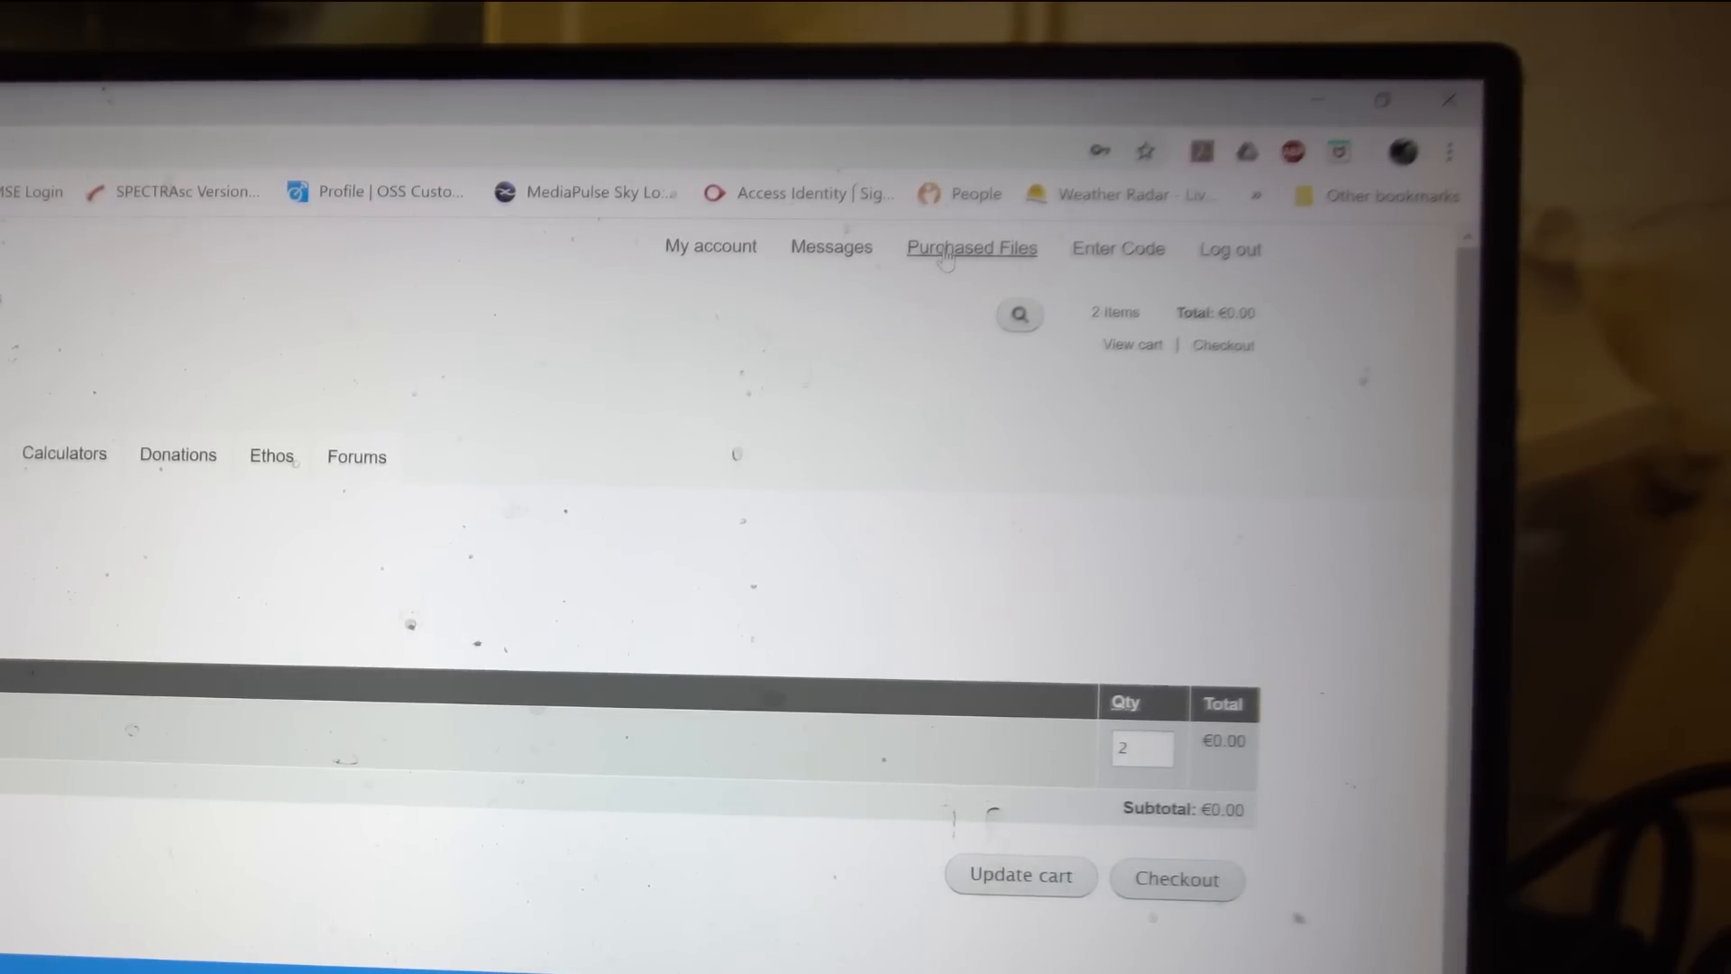
left_click(970, 247)
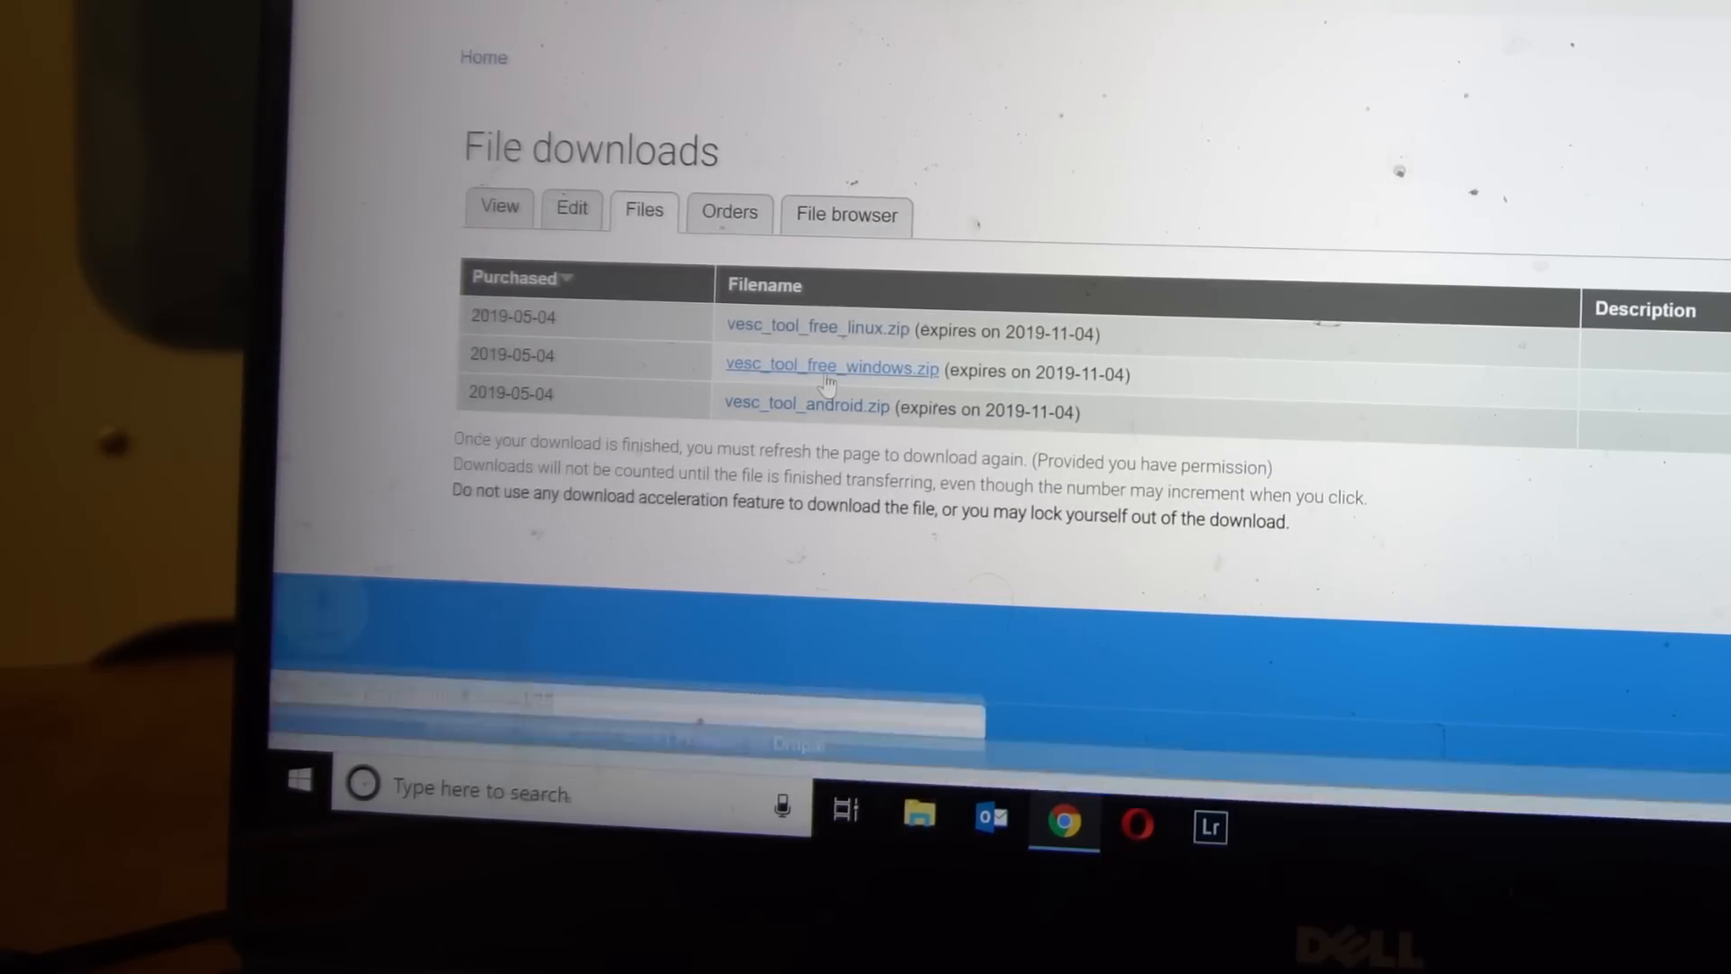
left_click(829, 366)
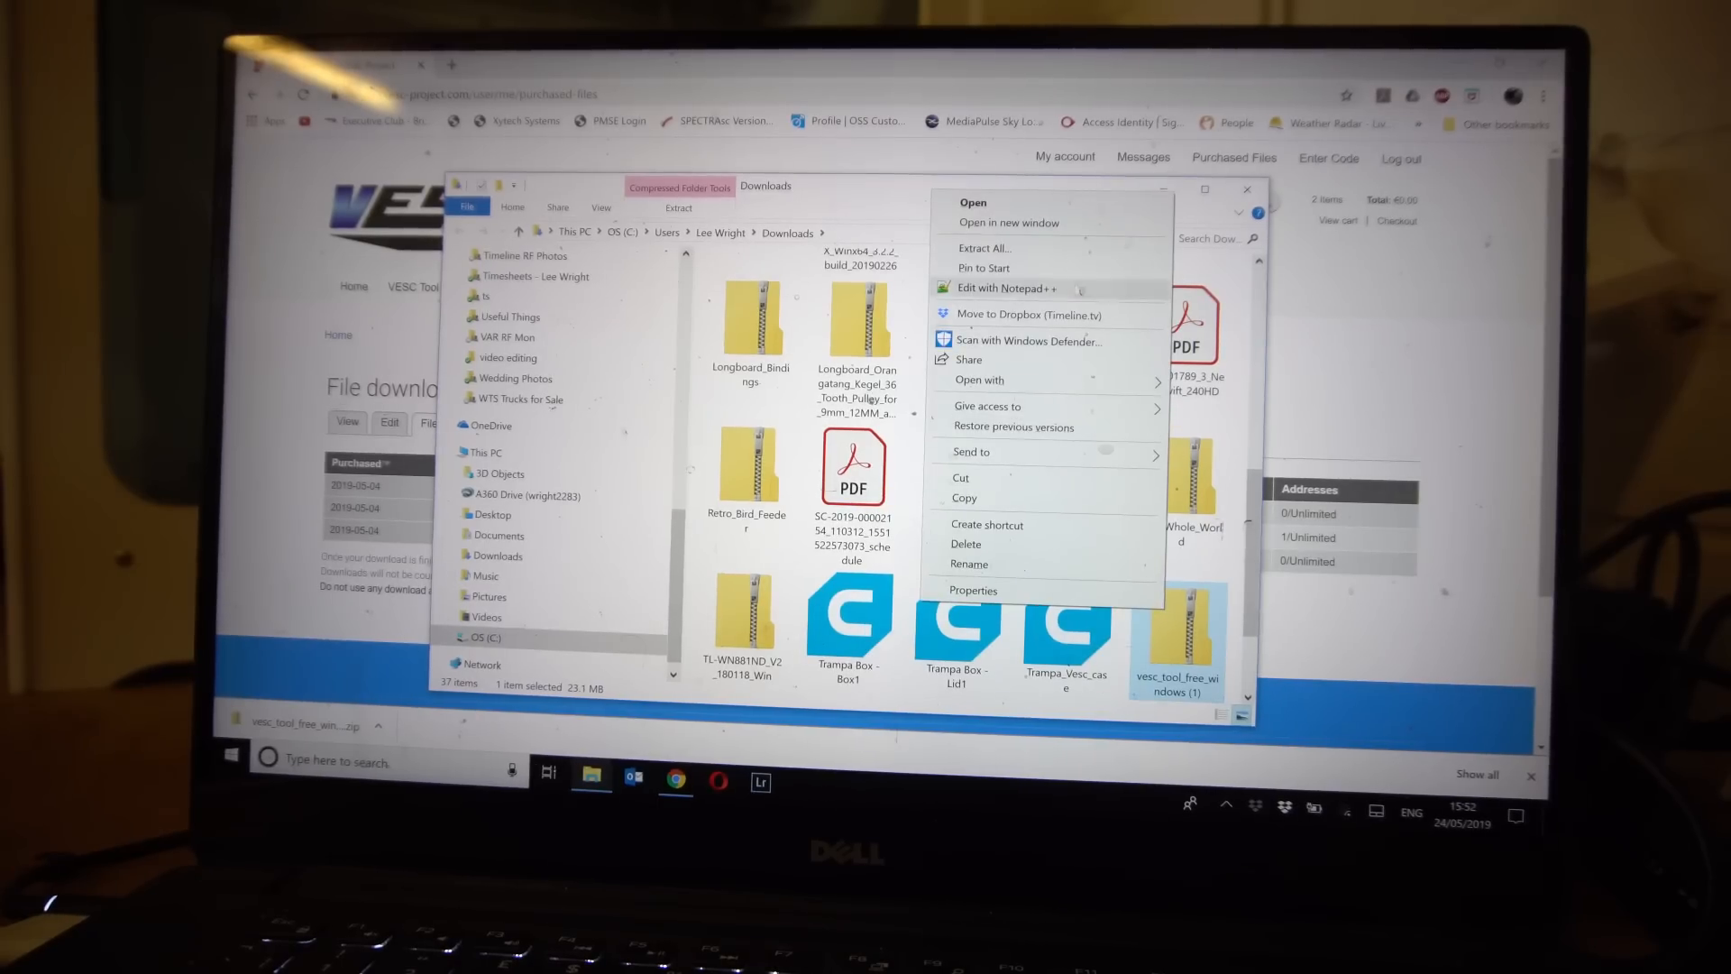
Extract the zip, launch vesc_tool_1.13 and reveal More info in the SmartScreen warning
left_click(982, 247)
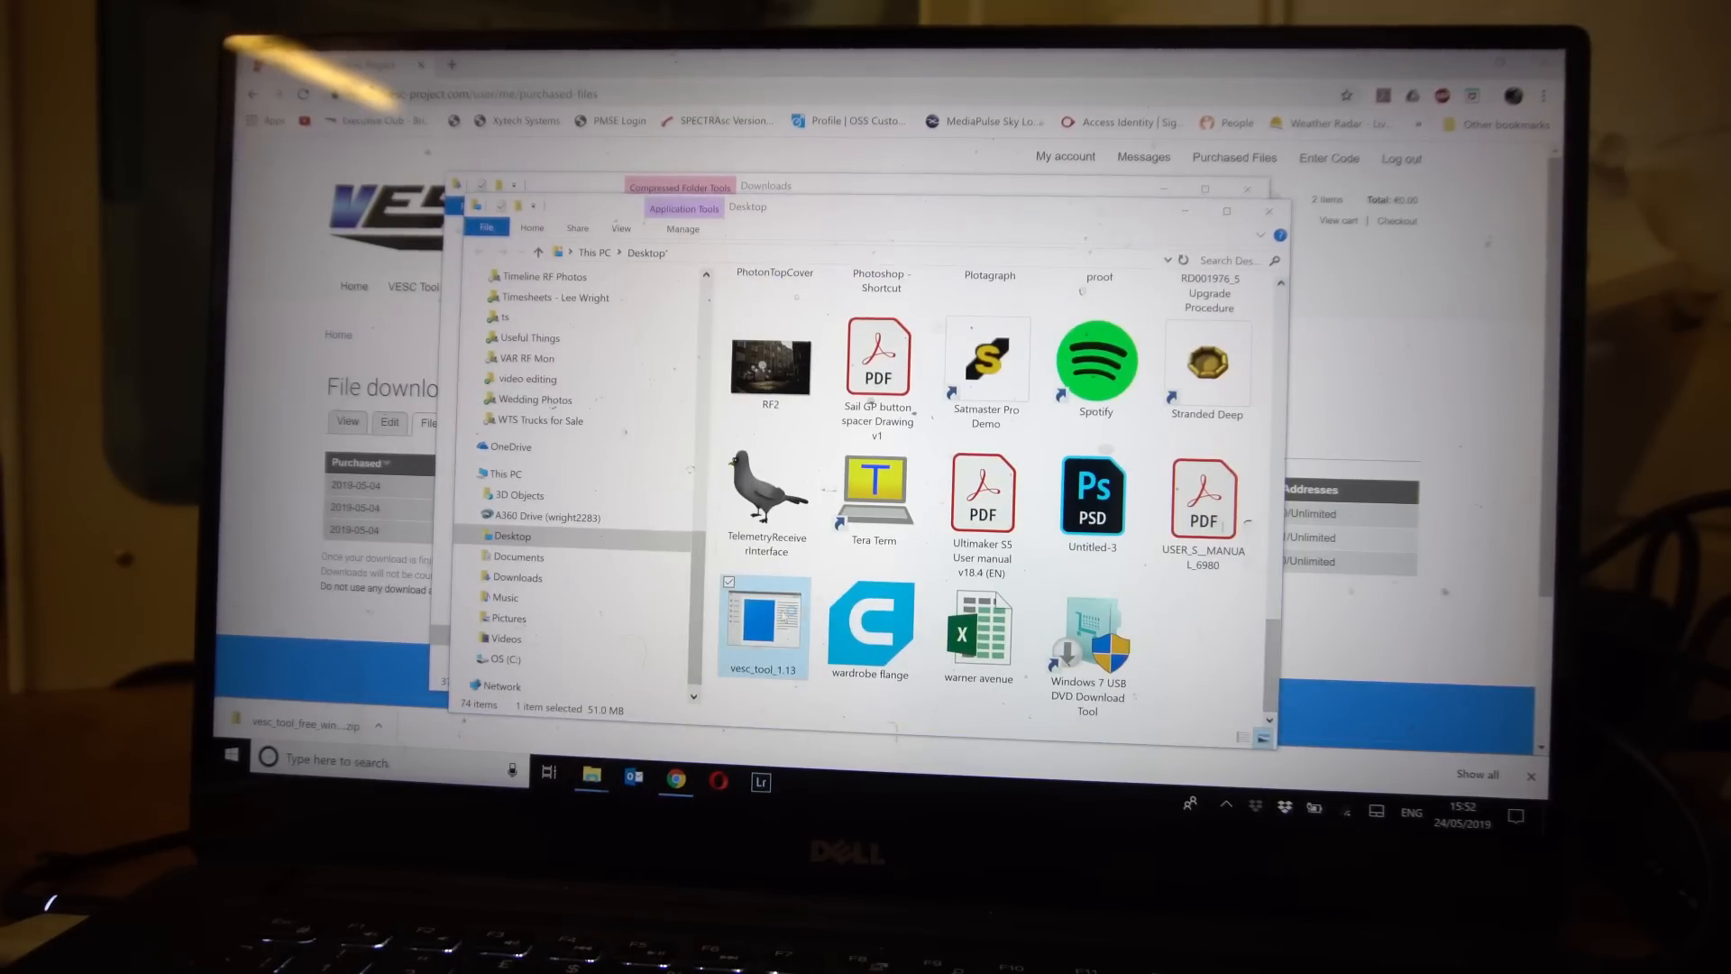
double_click(762, 624)
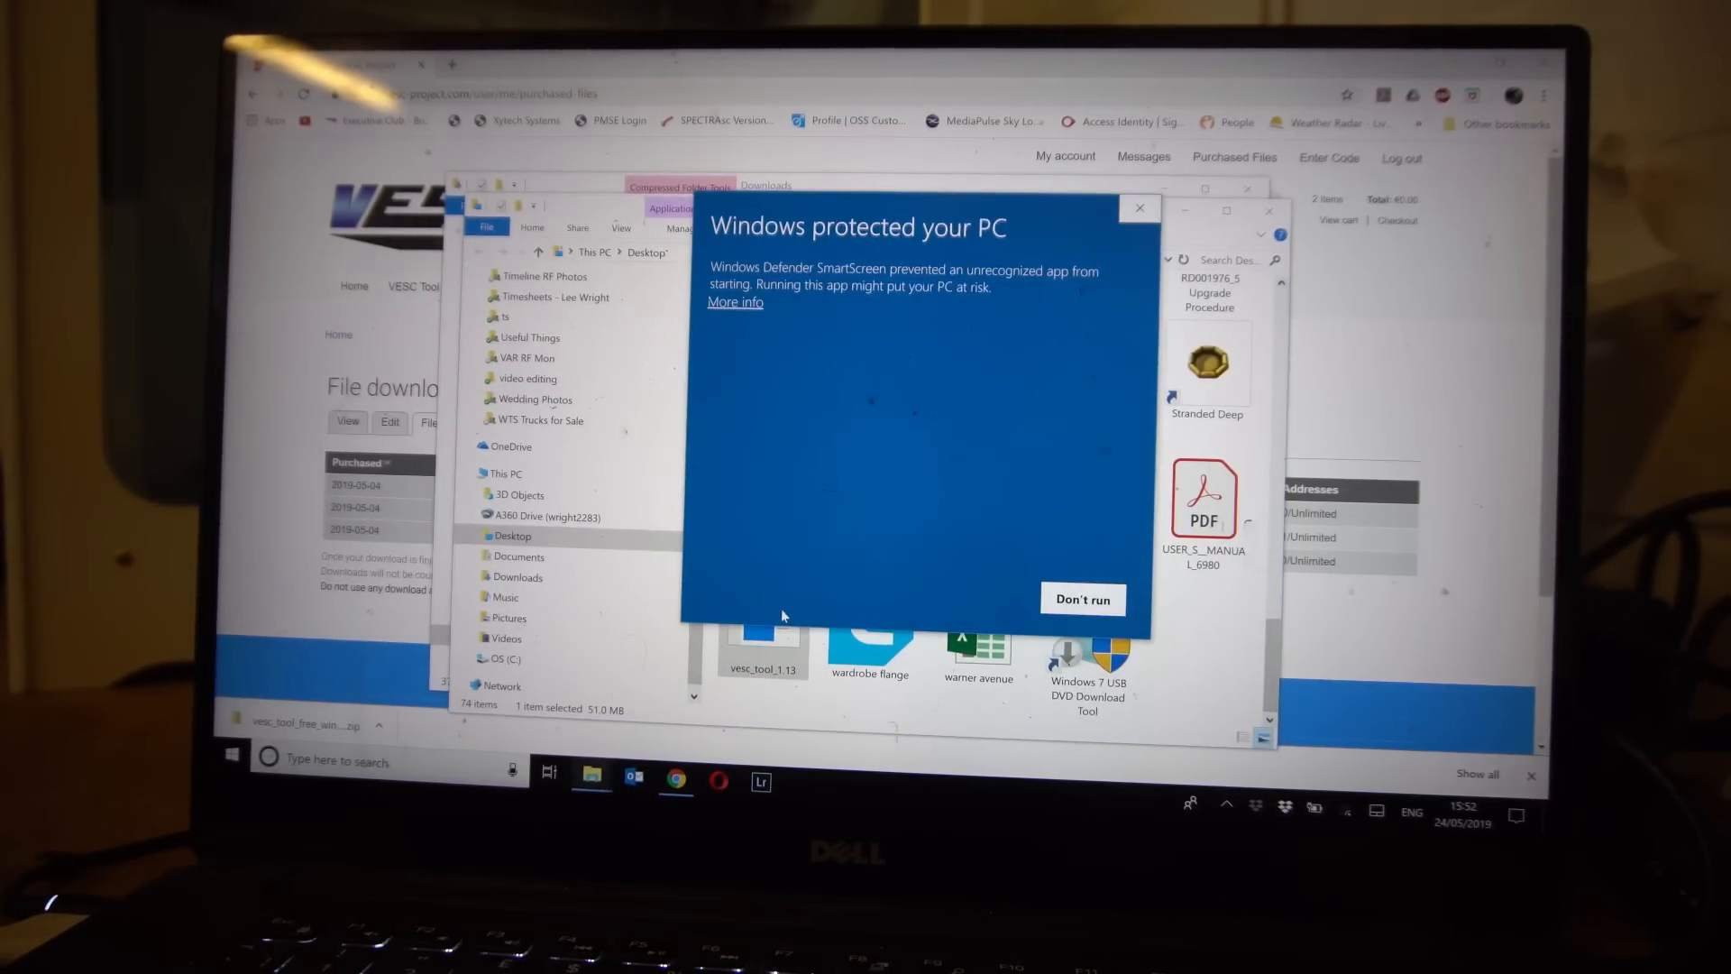
mouse_move(734, 402)
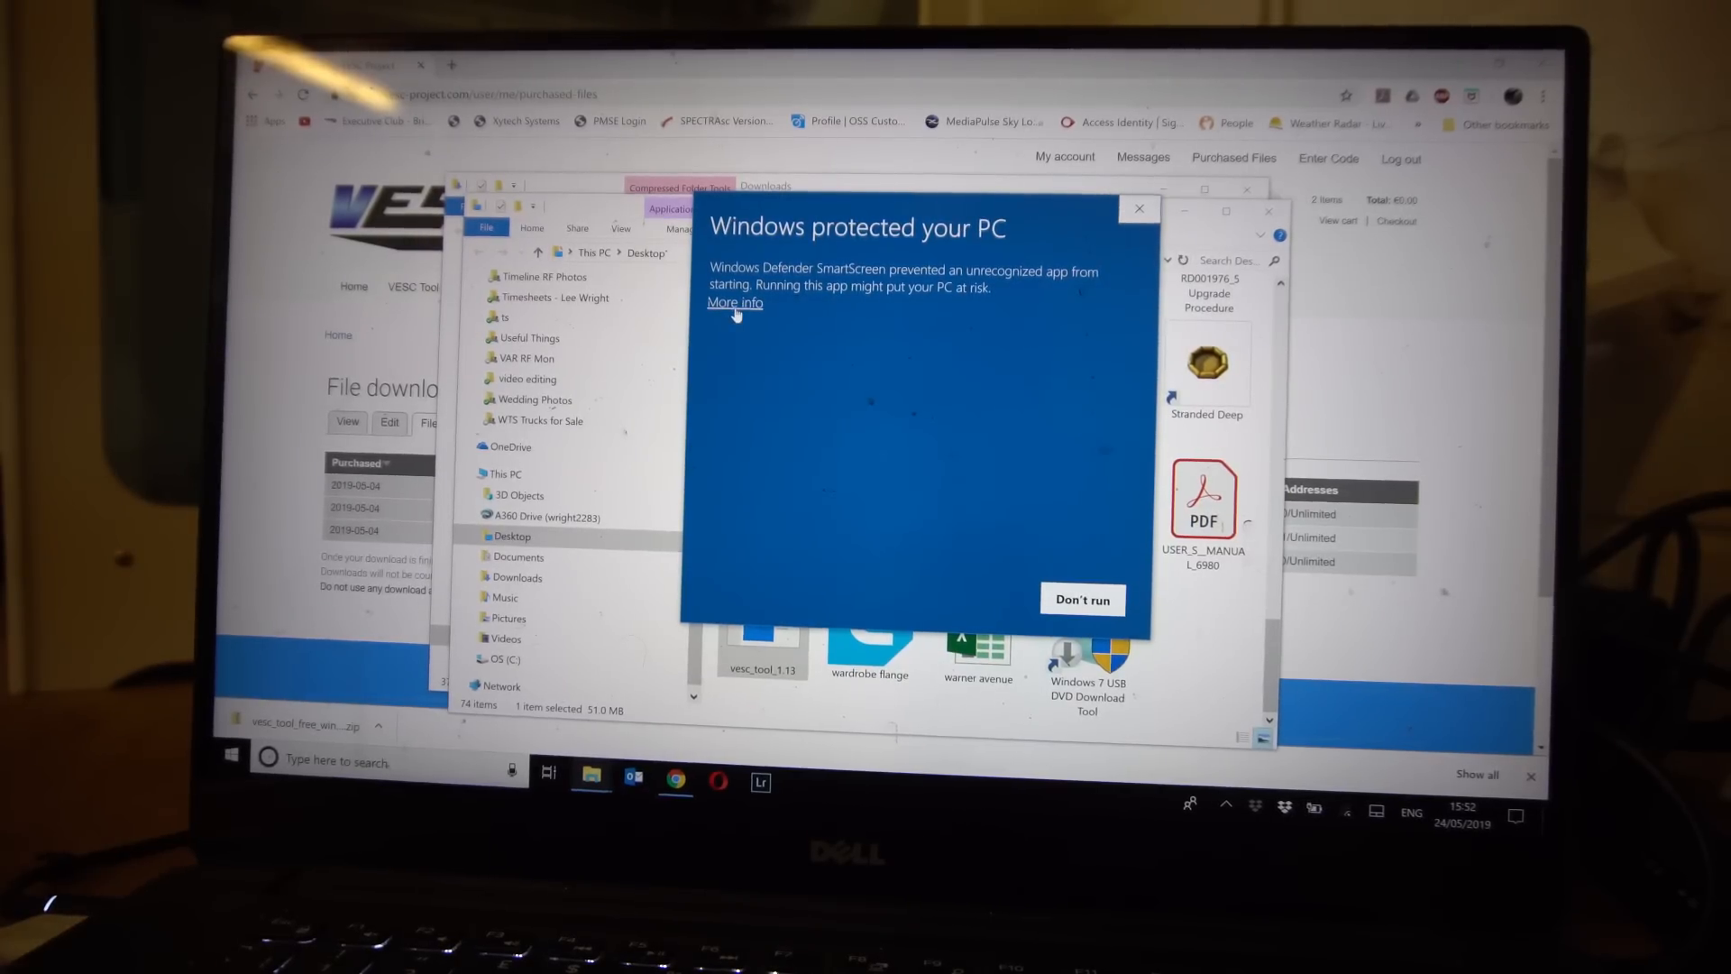
left_click(1080, 599)
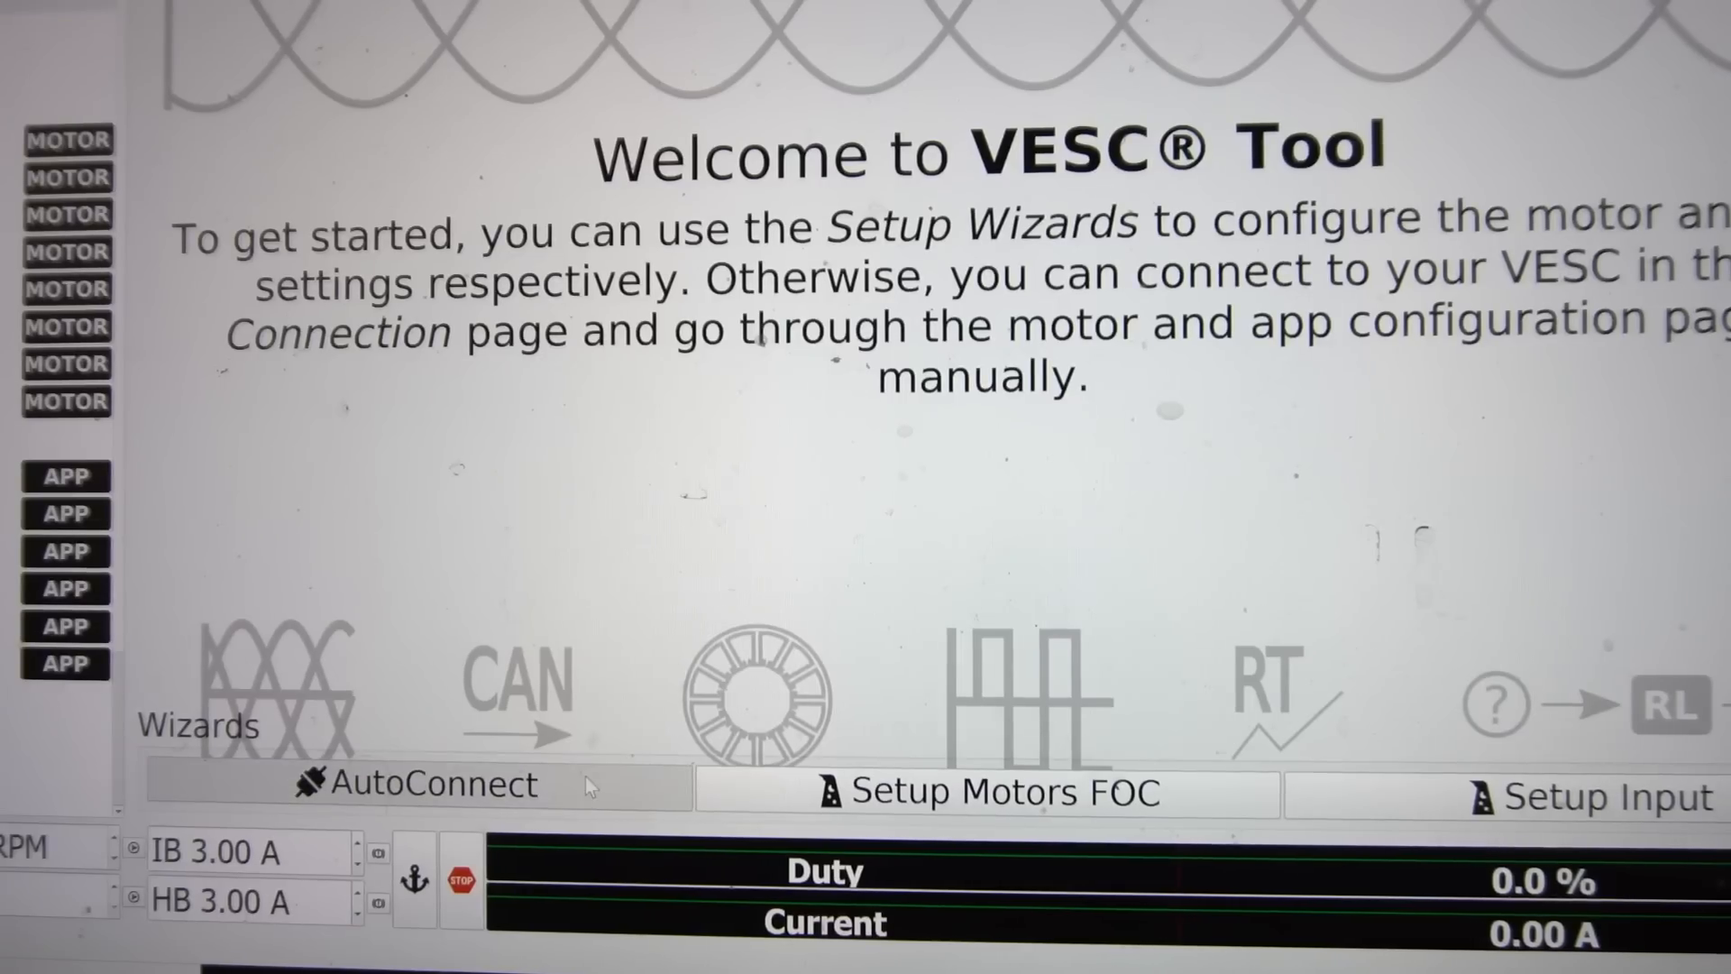
AutoConnect to the VESC on COM4 and acknowledge the old-firmware limited-mode warning
left_click(417, 784)
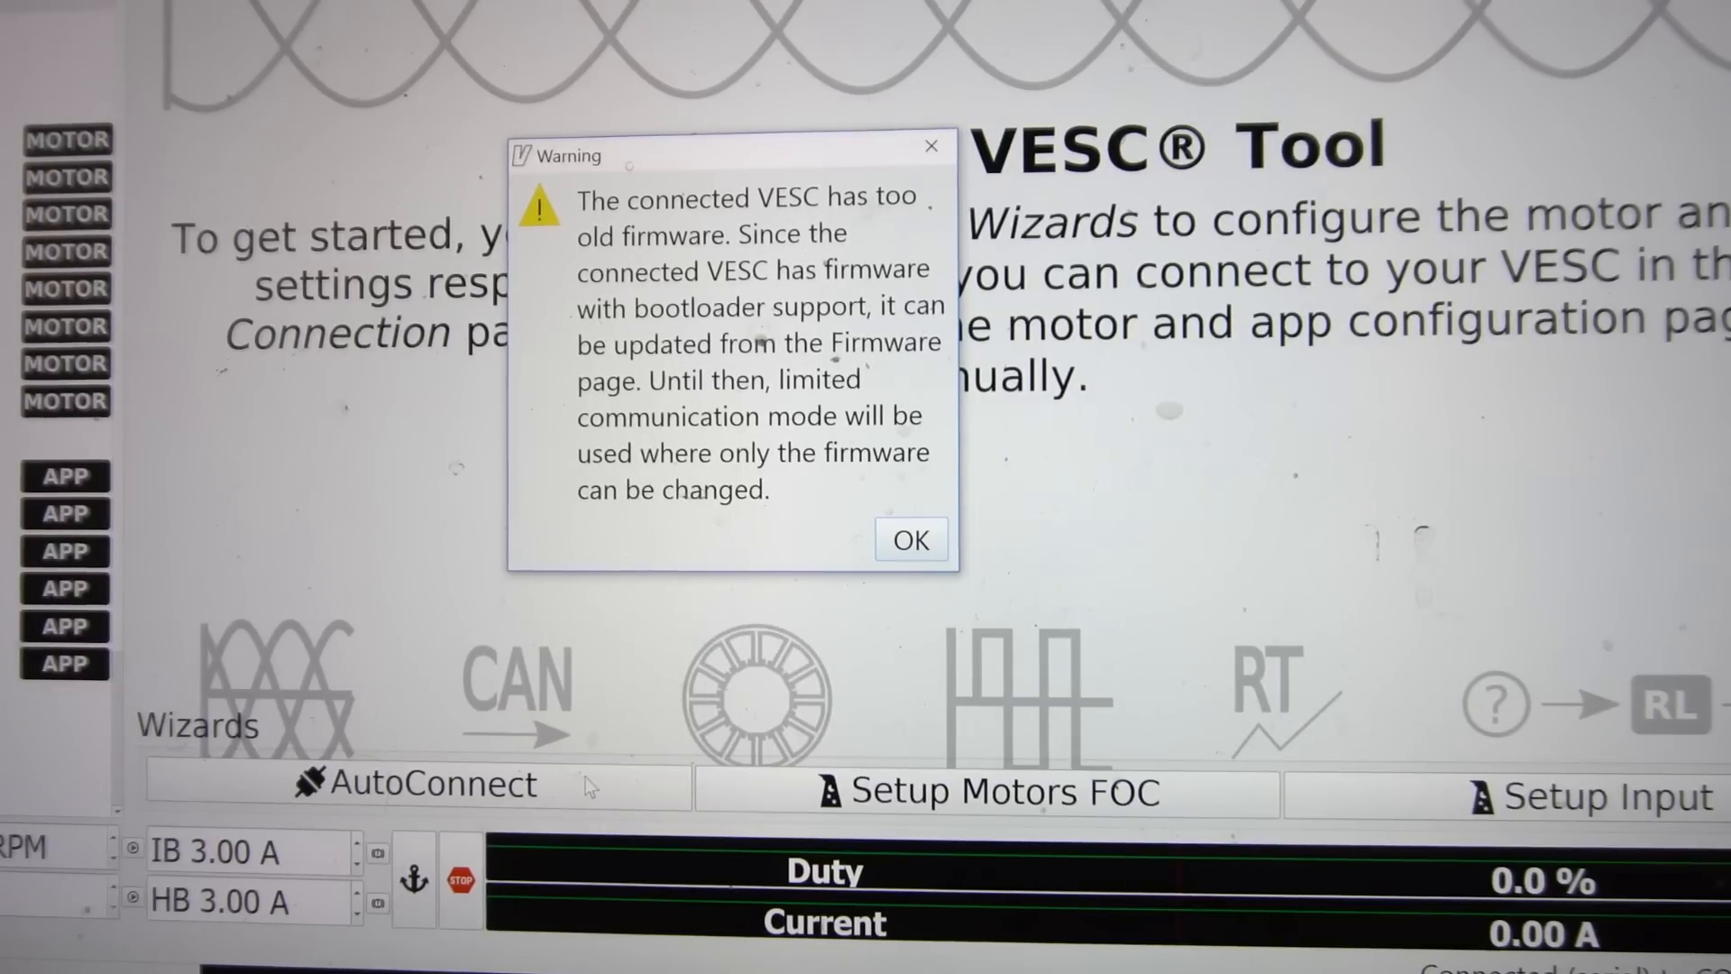
mouse_move(723, 550)
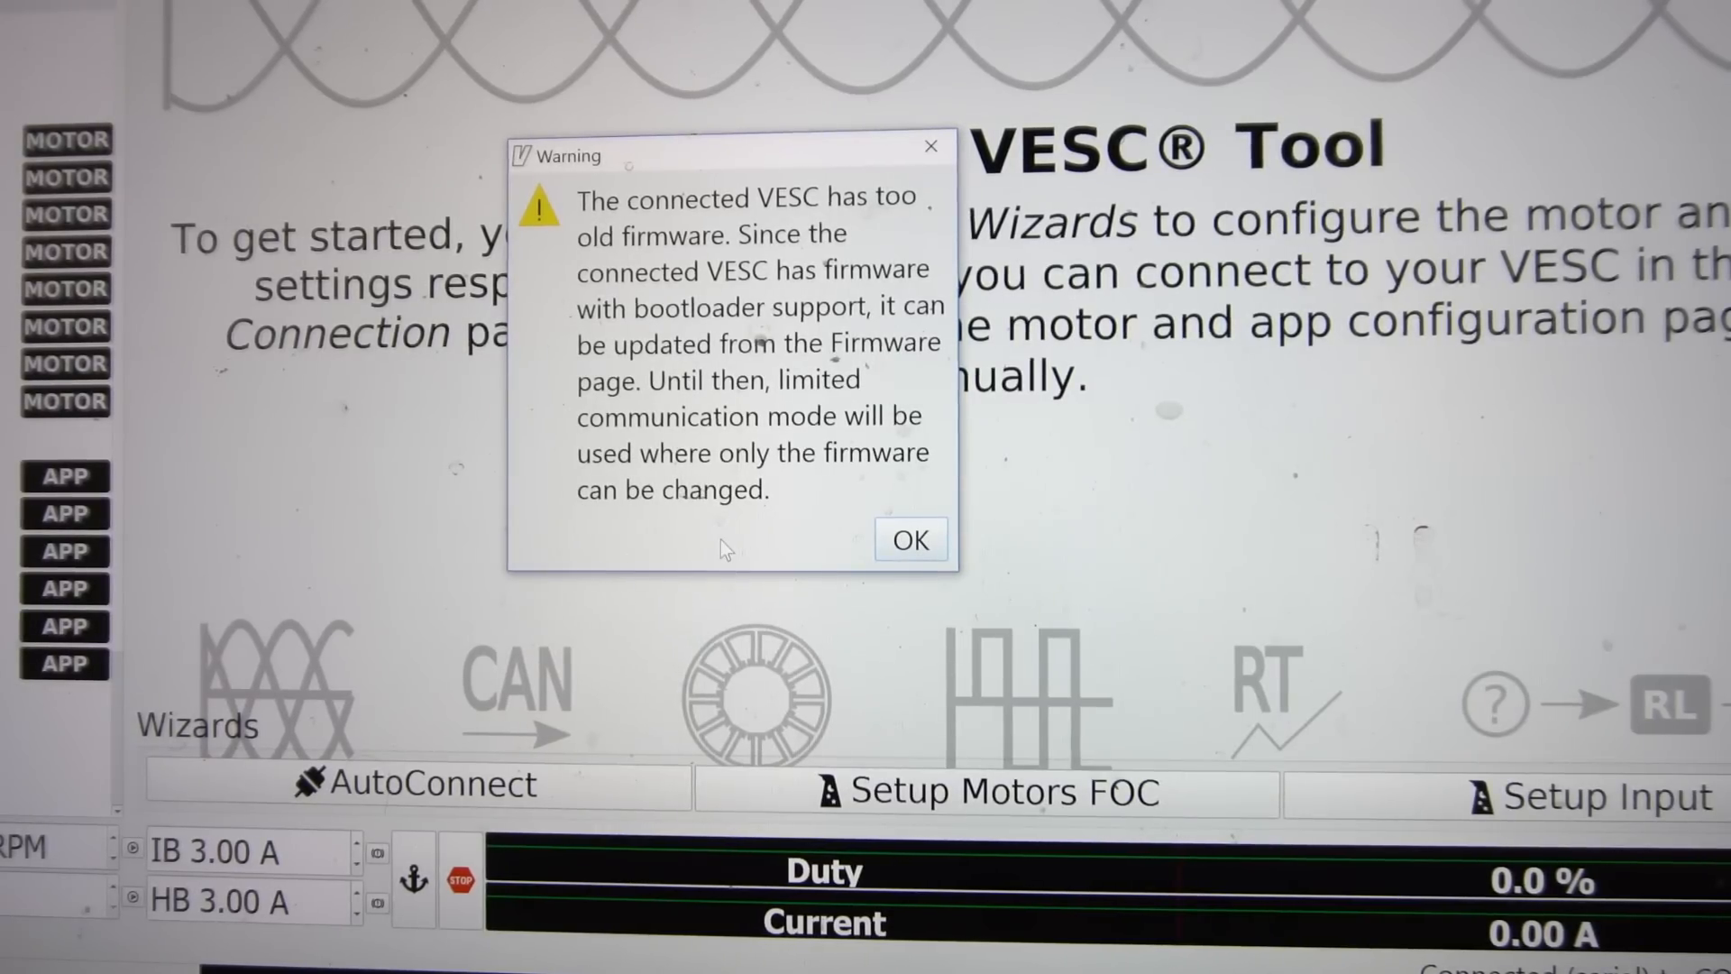
left_click(909, 539)
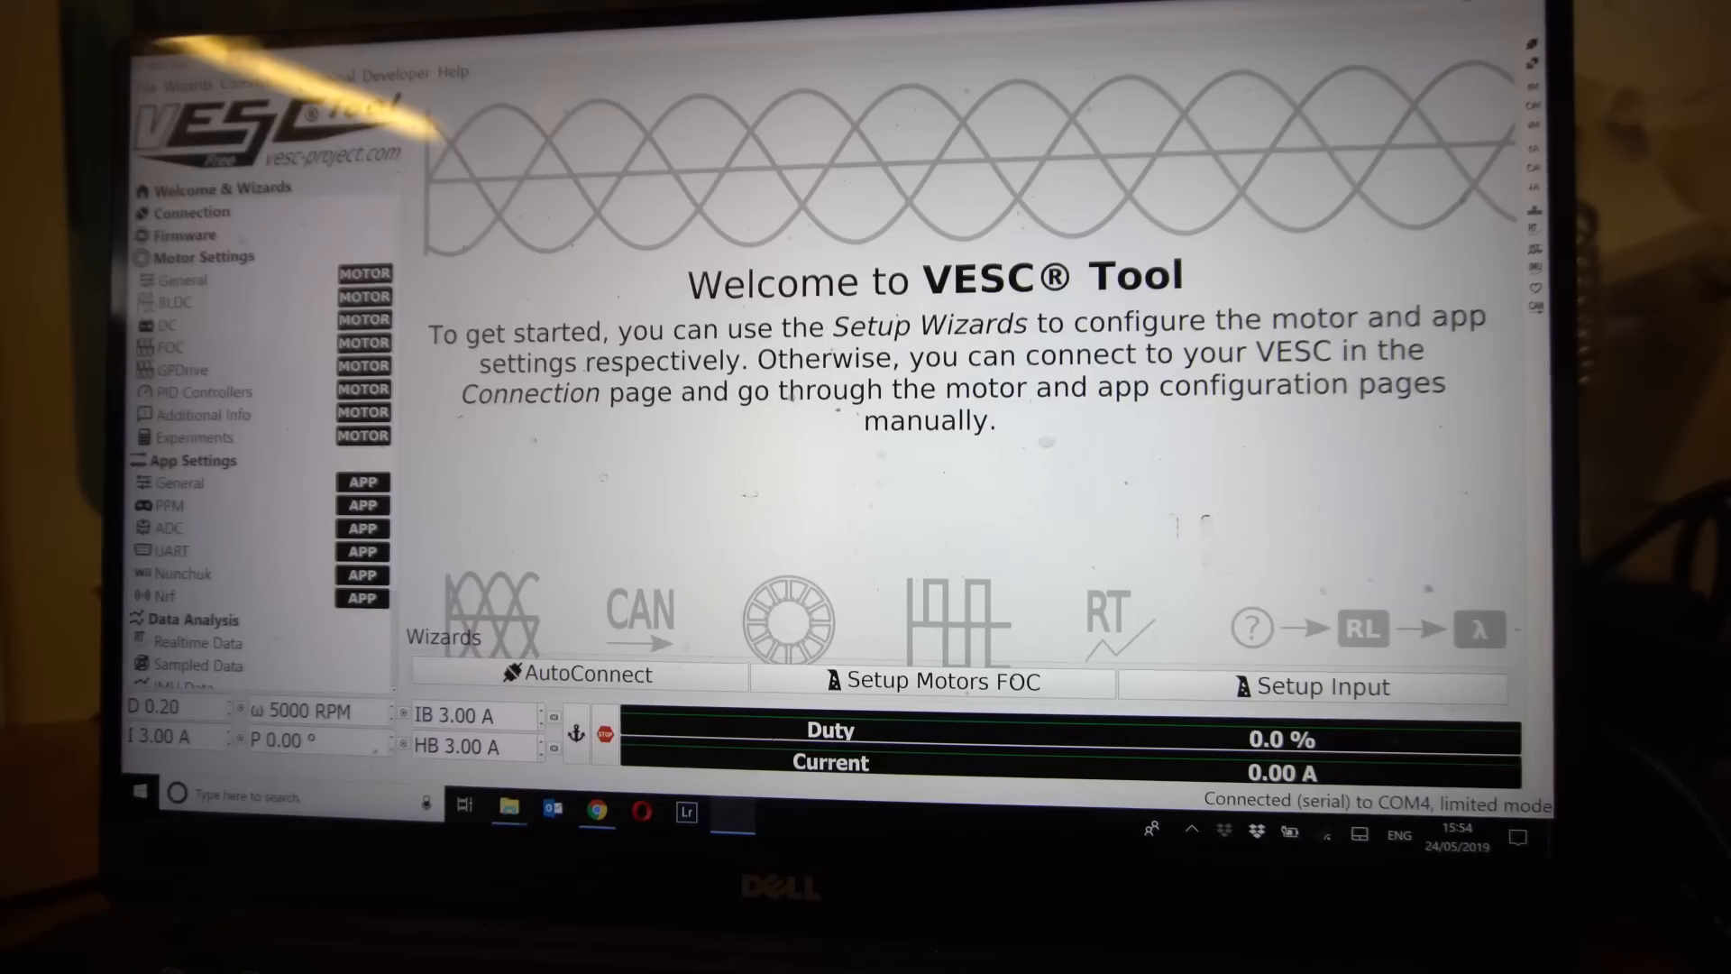
Upload VESC_default.bin for hardware 410, confirming the warnings until the upload completes
left_click(187, 234)
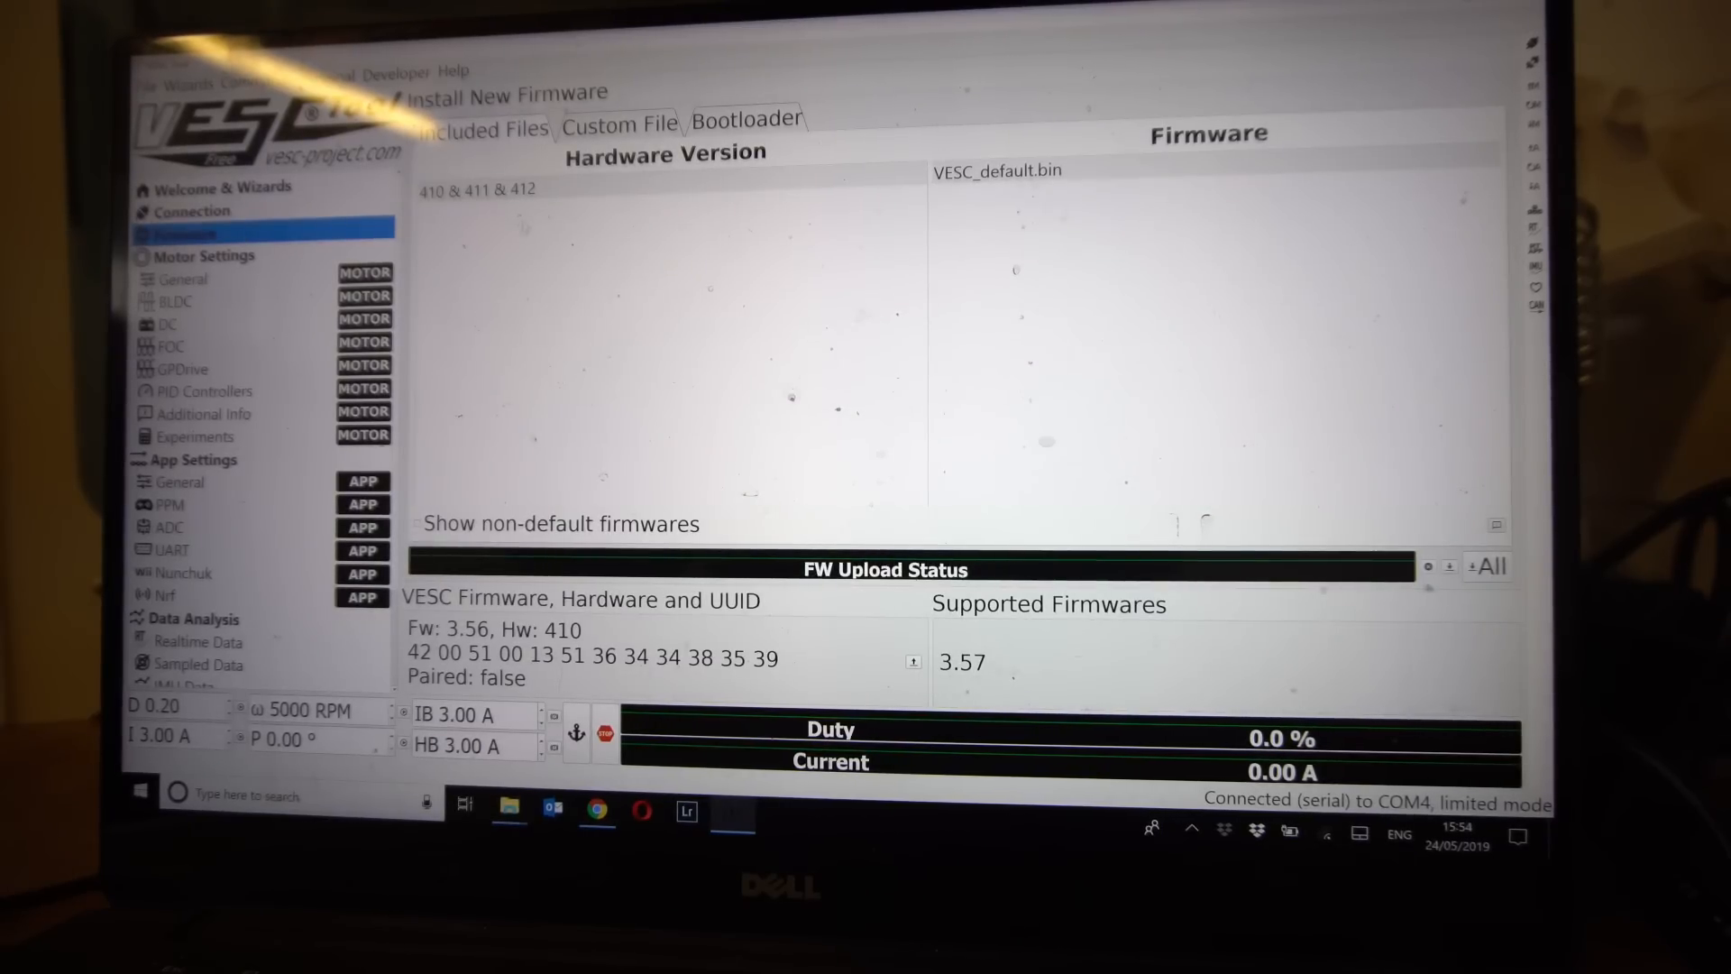
left_click(662, 190)
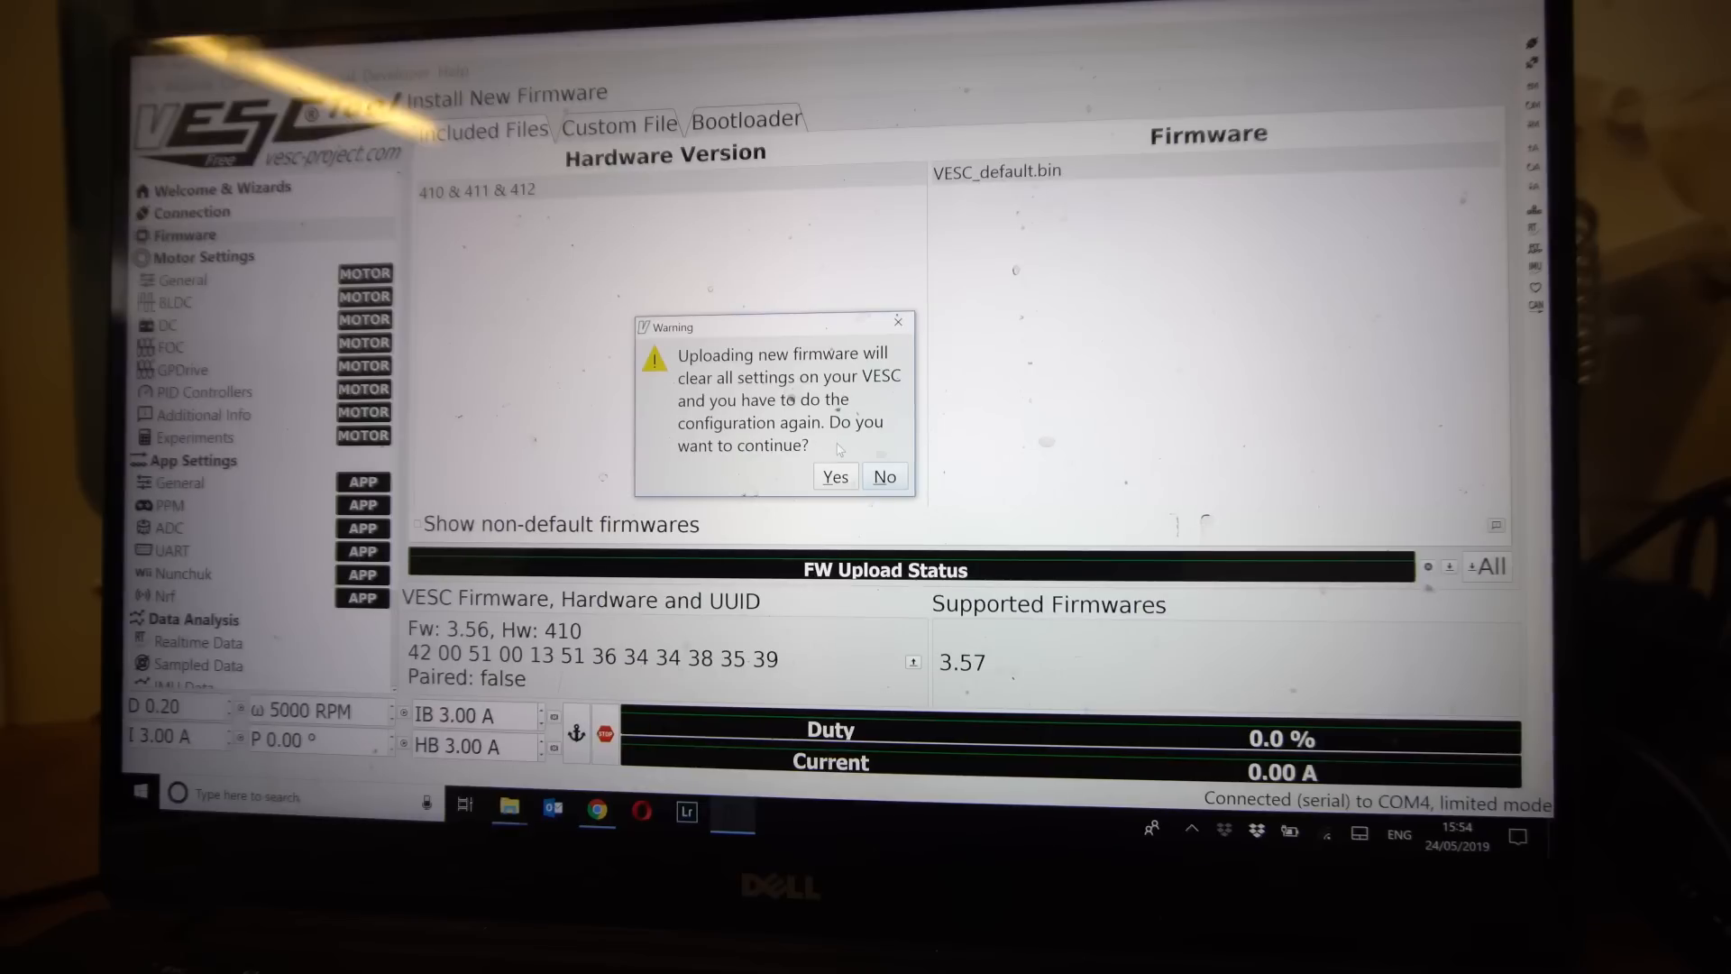
left_click(835, 476)
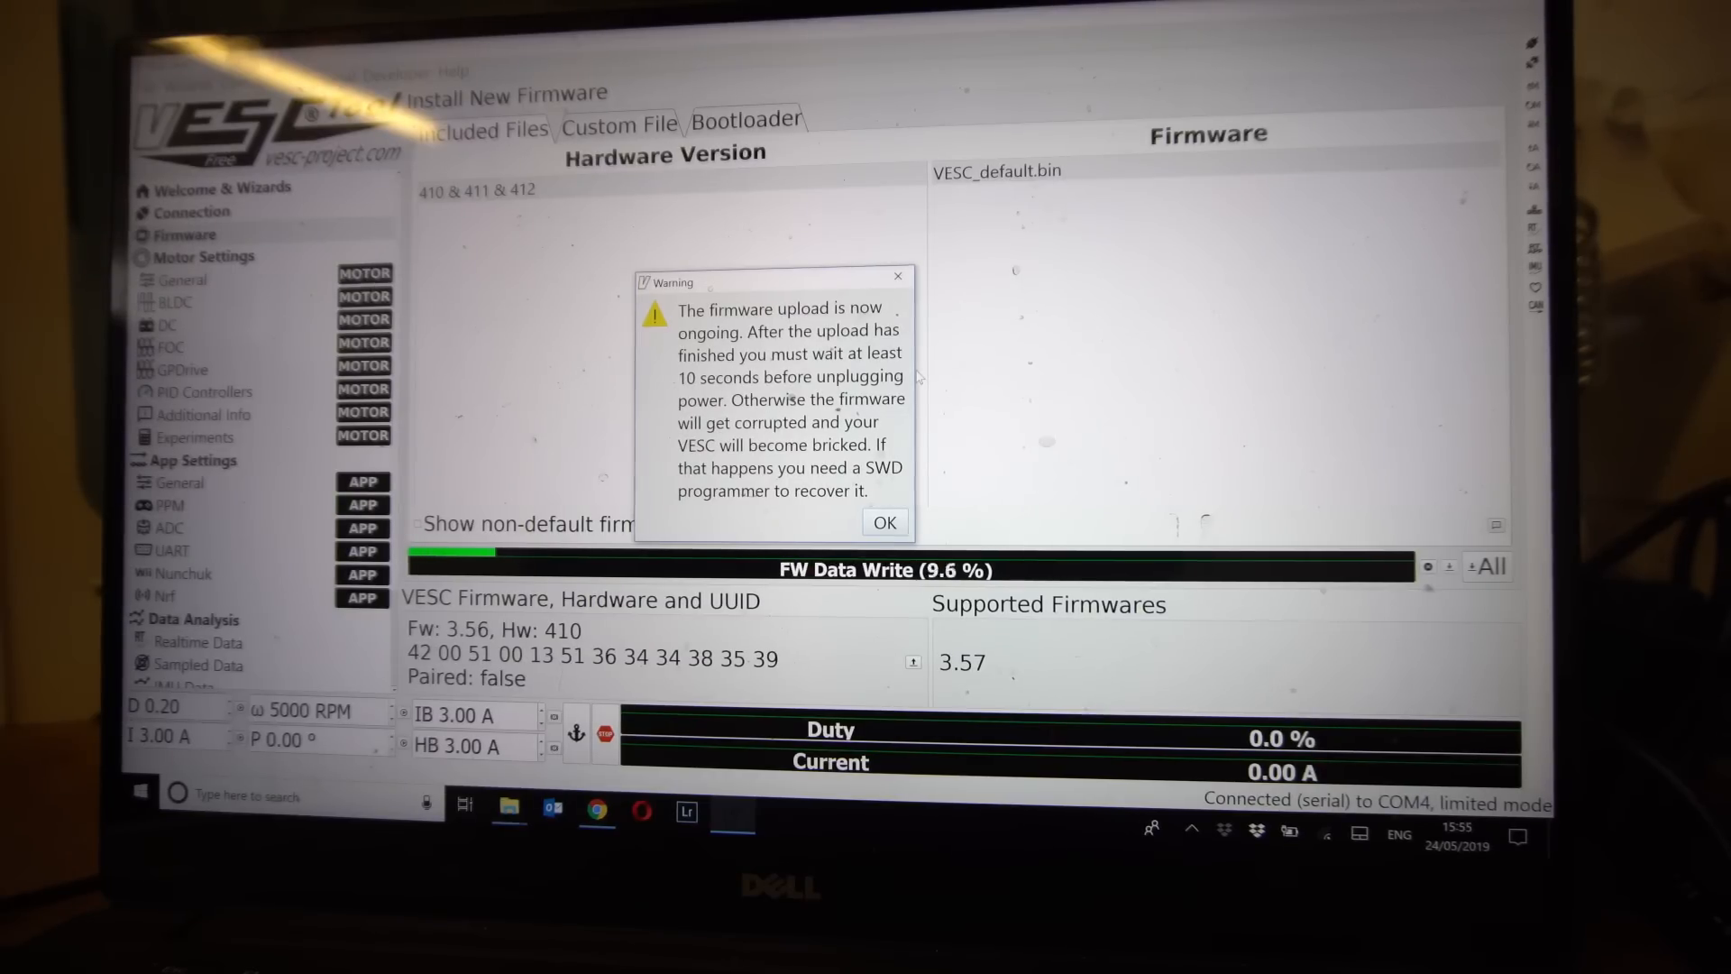
left_click(883, 521)
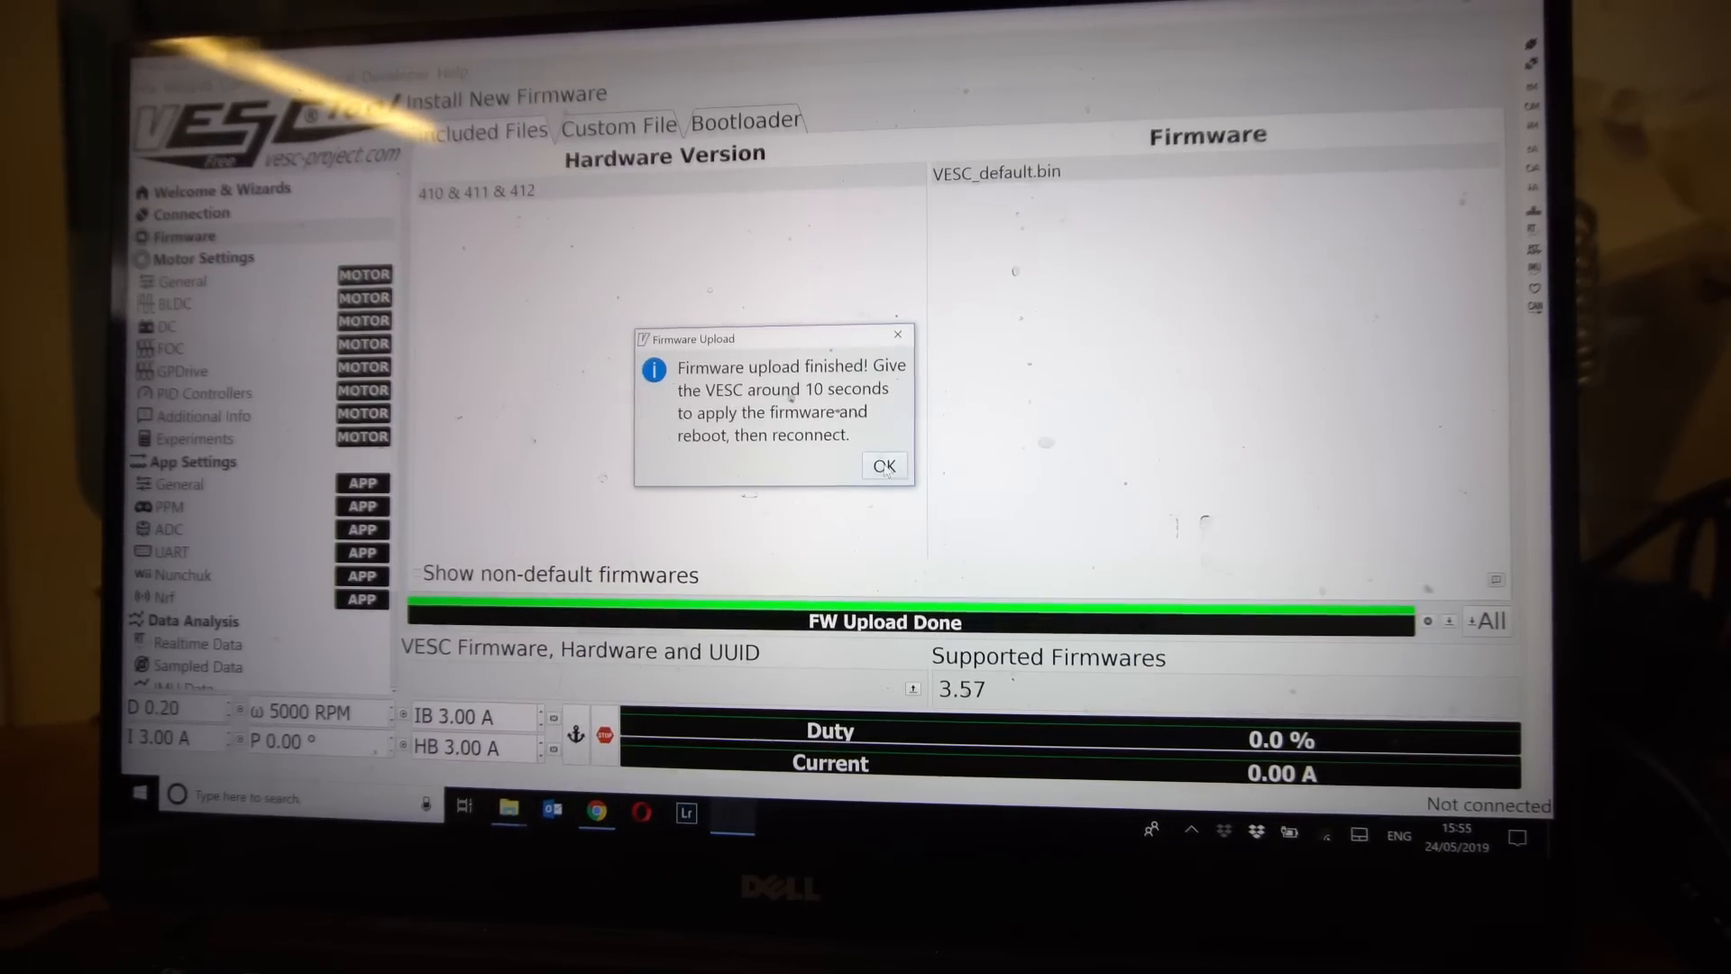
left_click(884, 465)
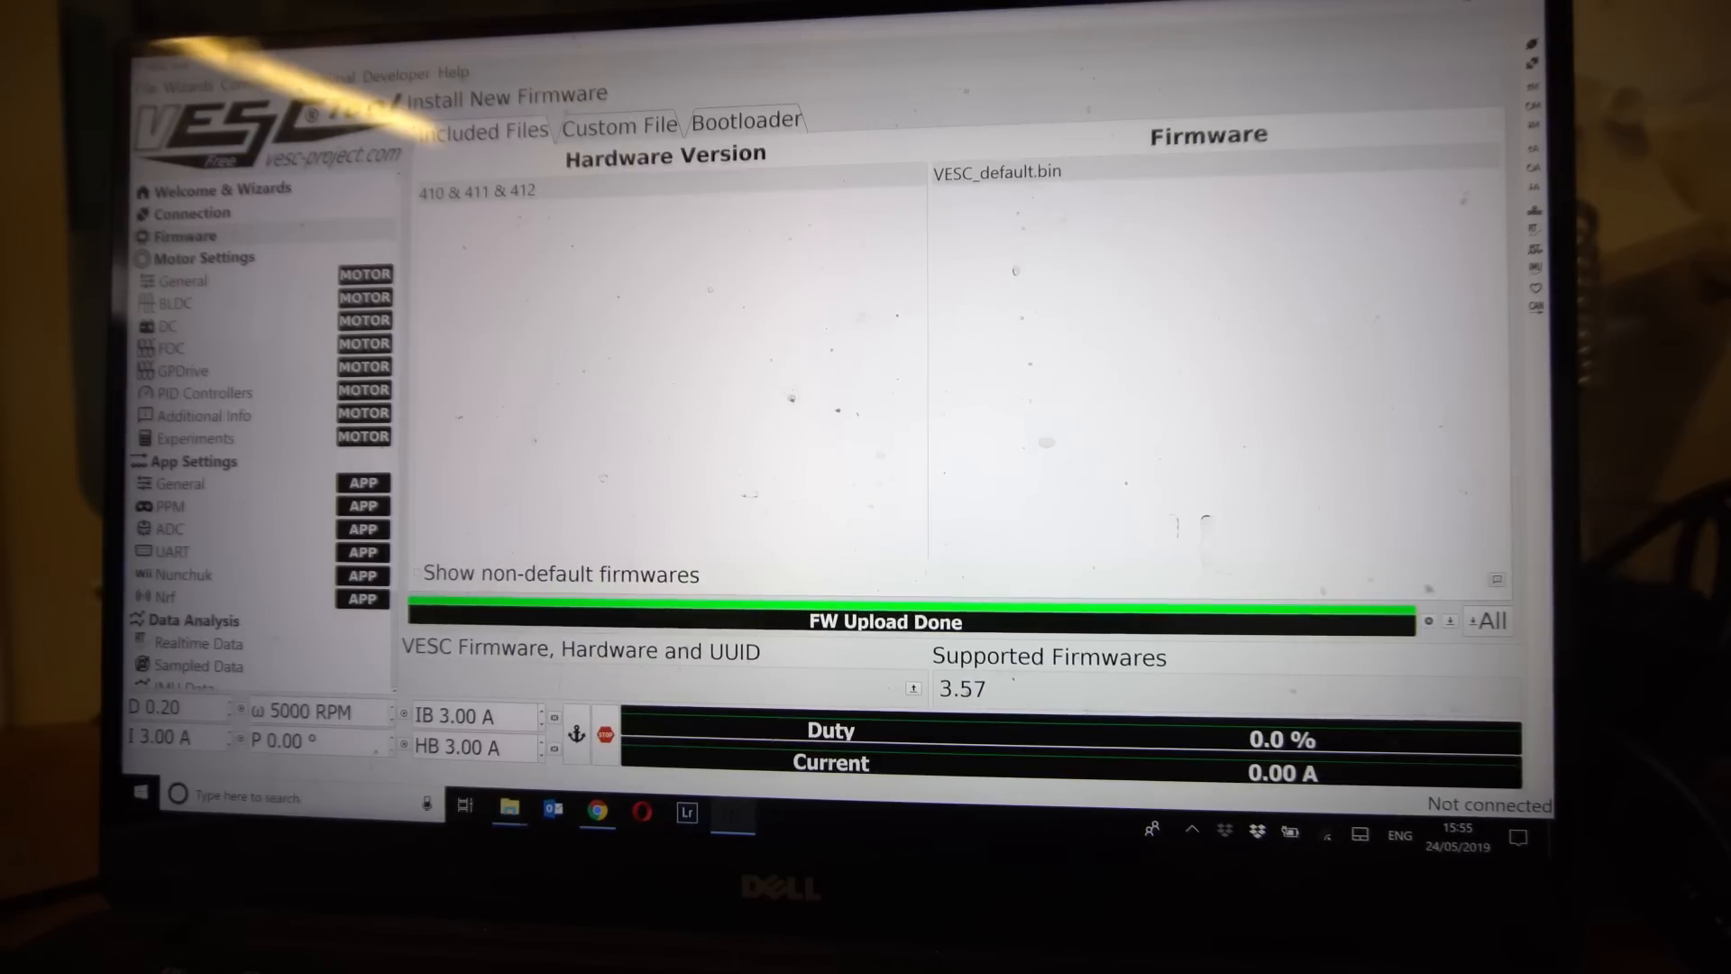
Autoconnect again, verify firmware shows Fw 3.57 and launch the Setup Motors FOC wizard
left_click(195, 213)
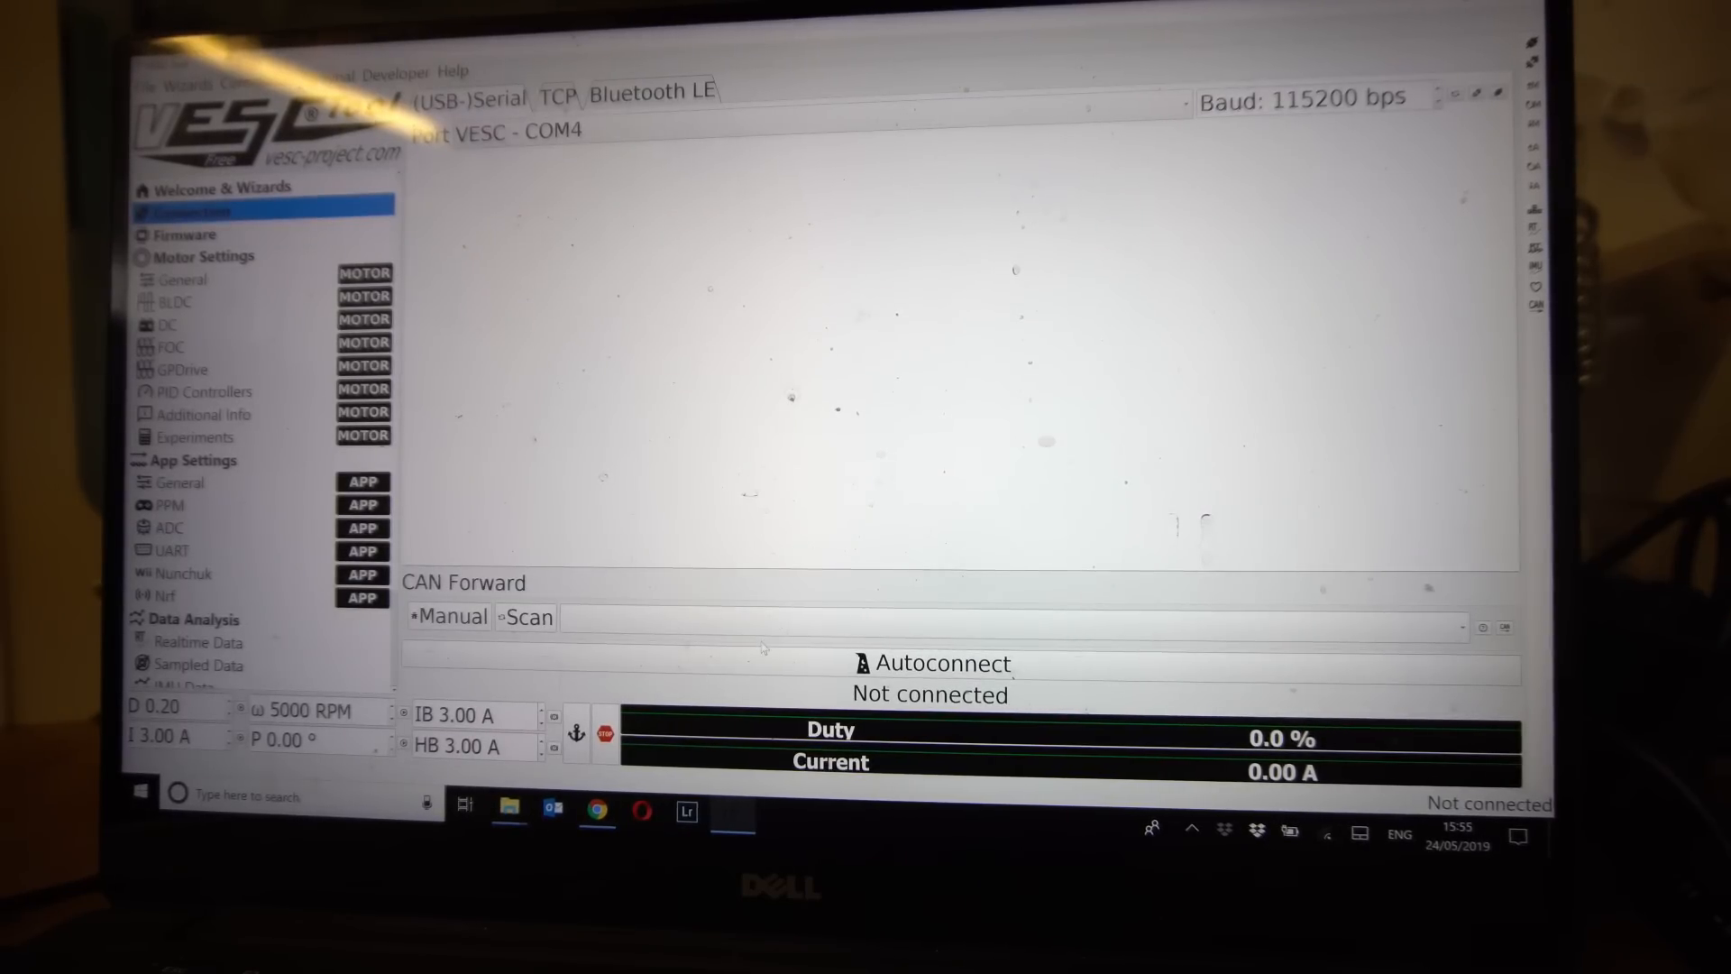
left_click(193, 211)
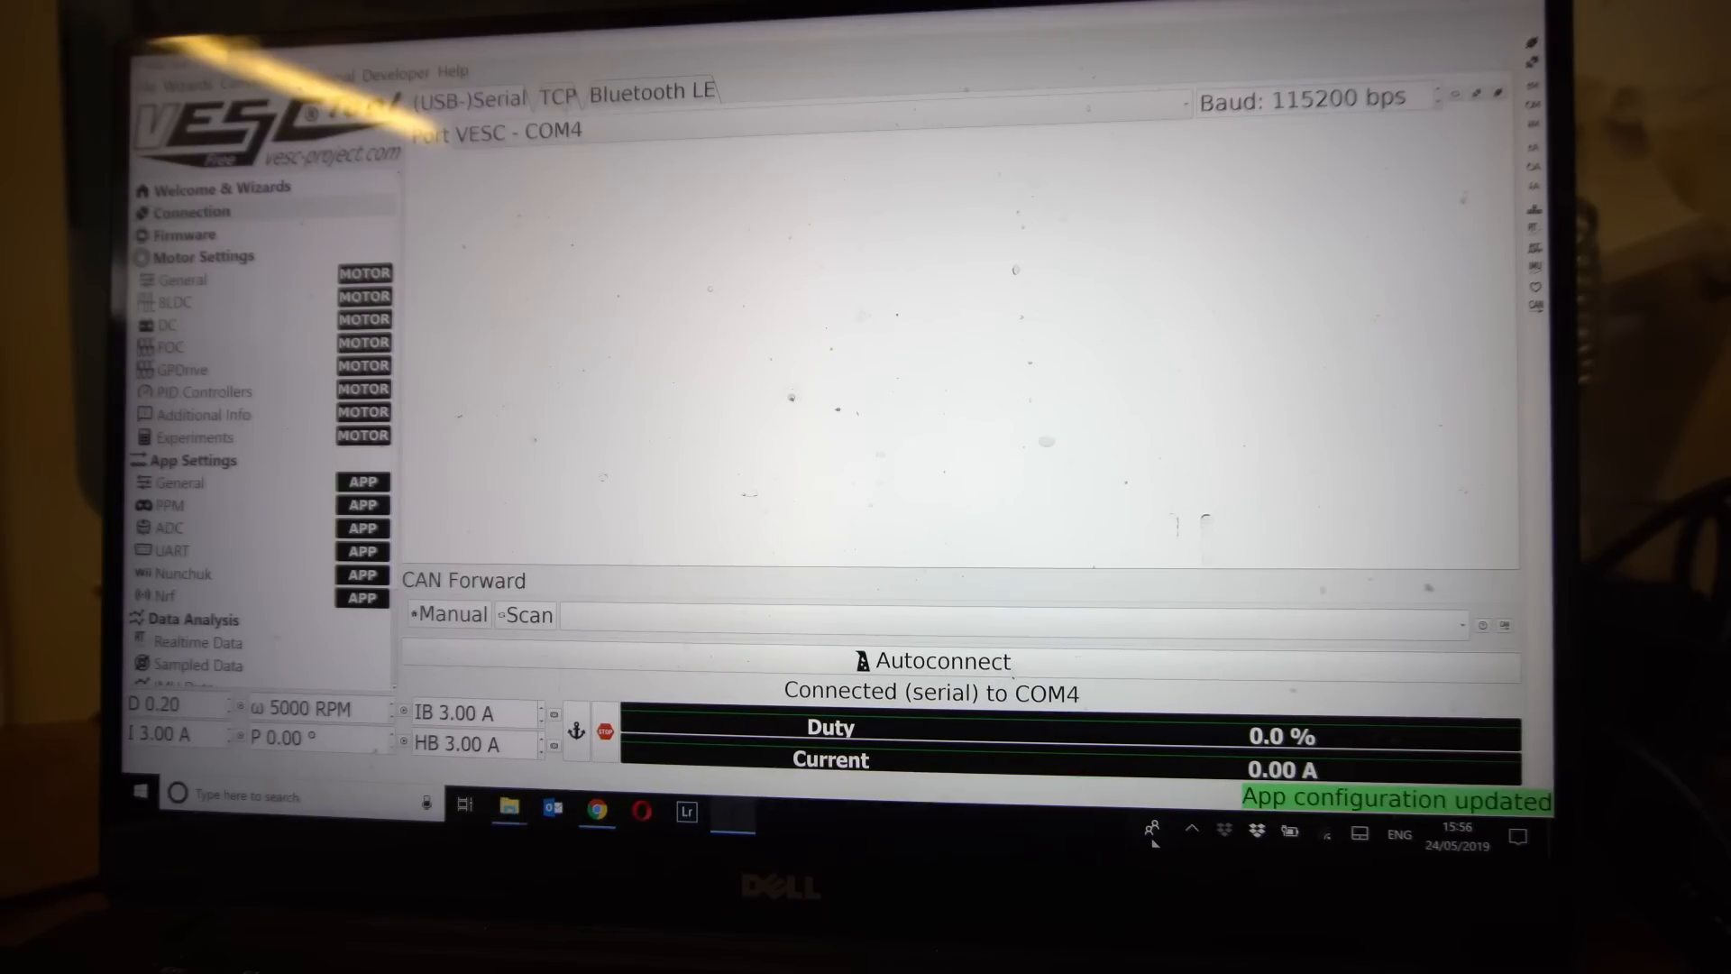
left_click(193, 235)
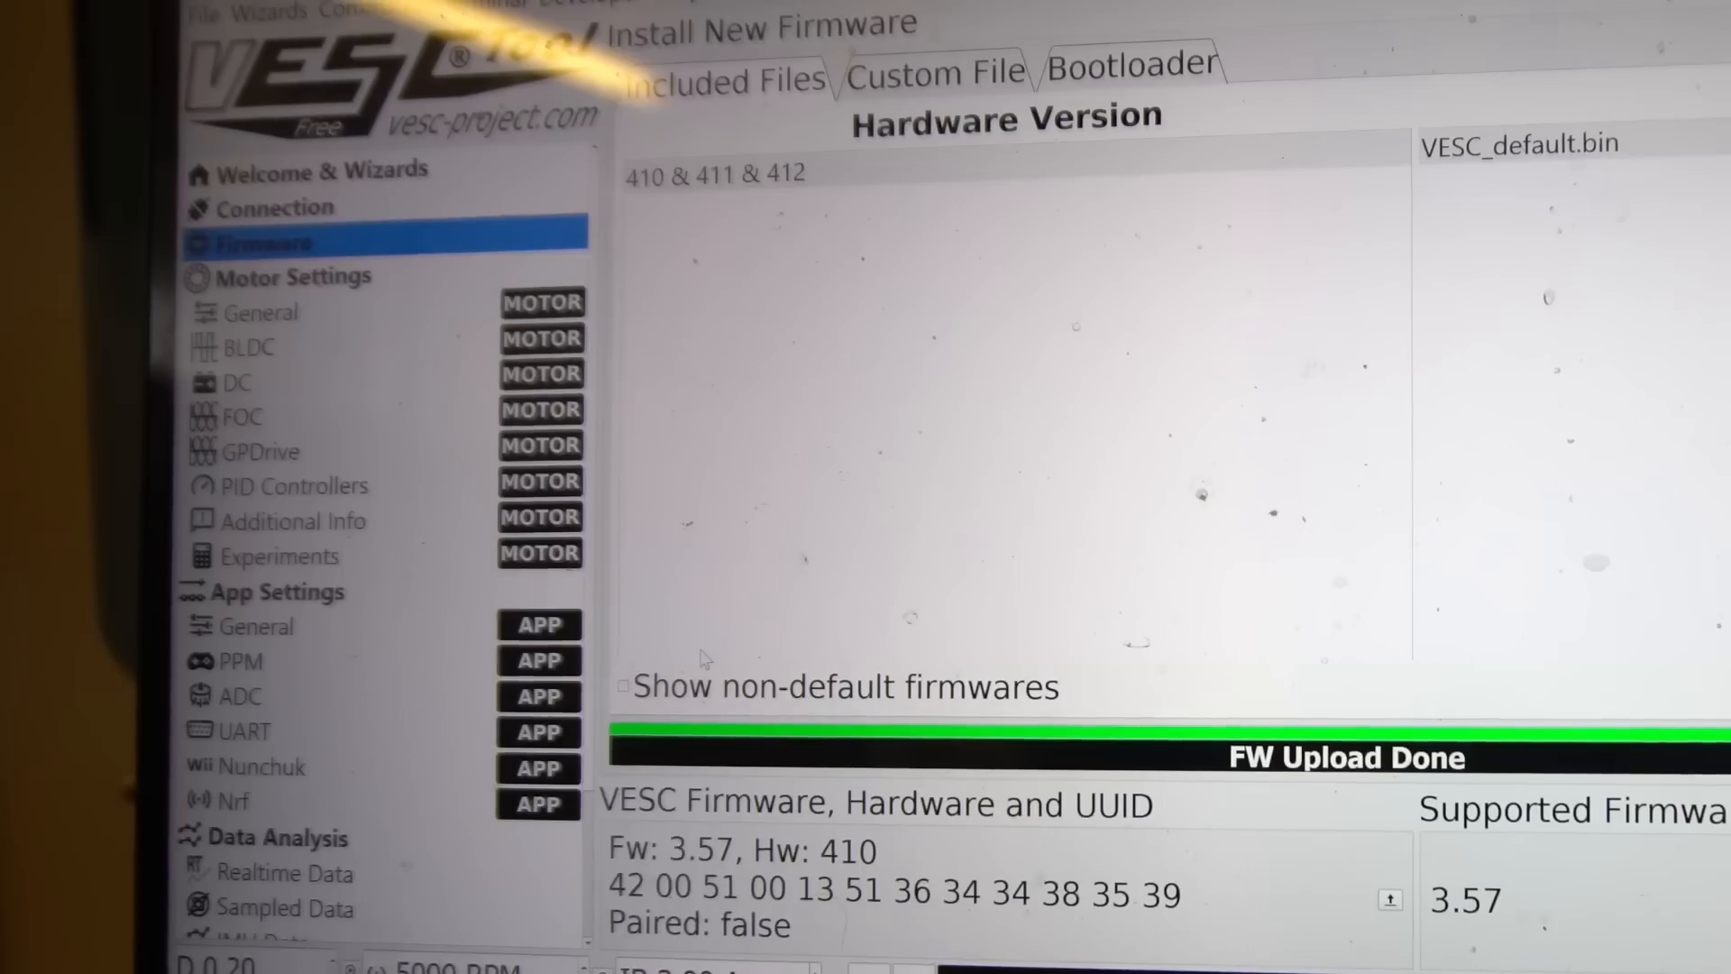
left_click(328, 169)
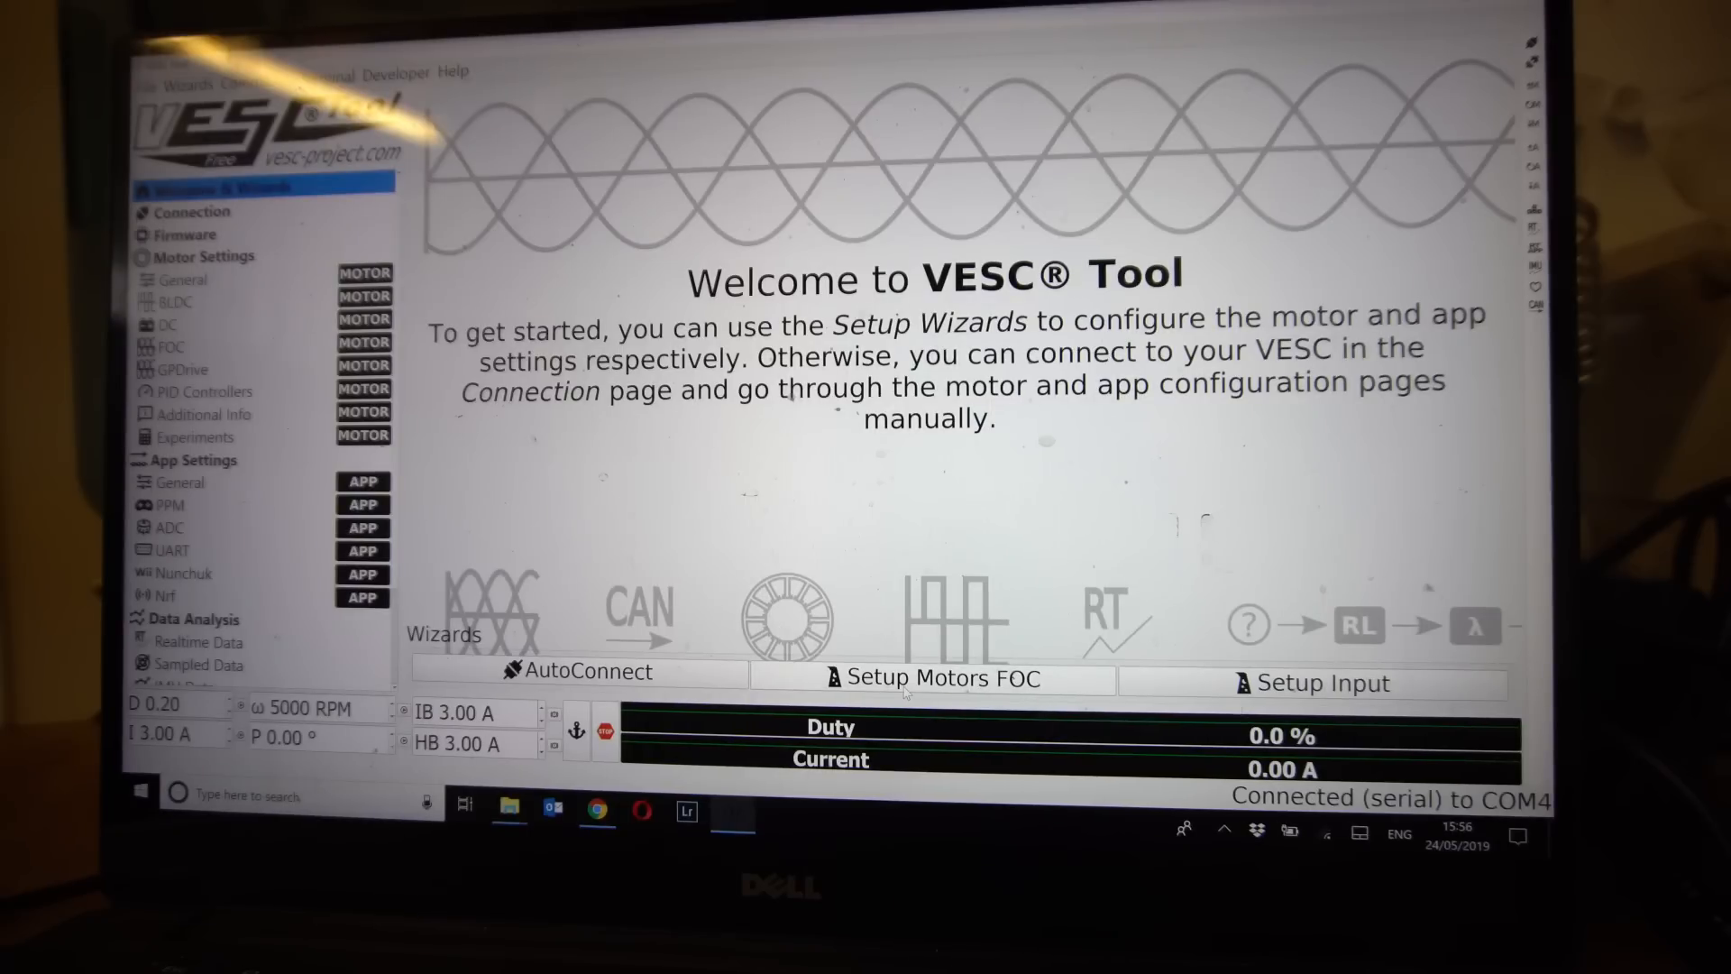
mouse_move(937, 678)
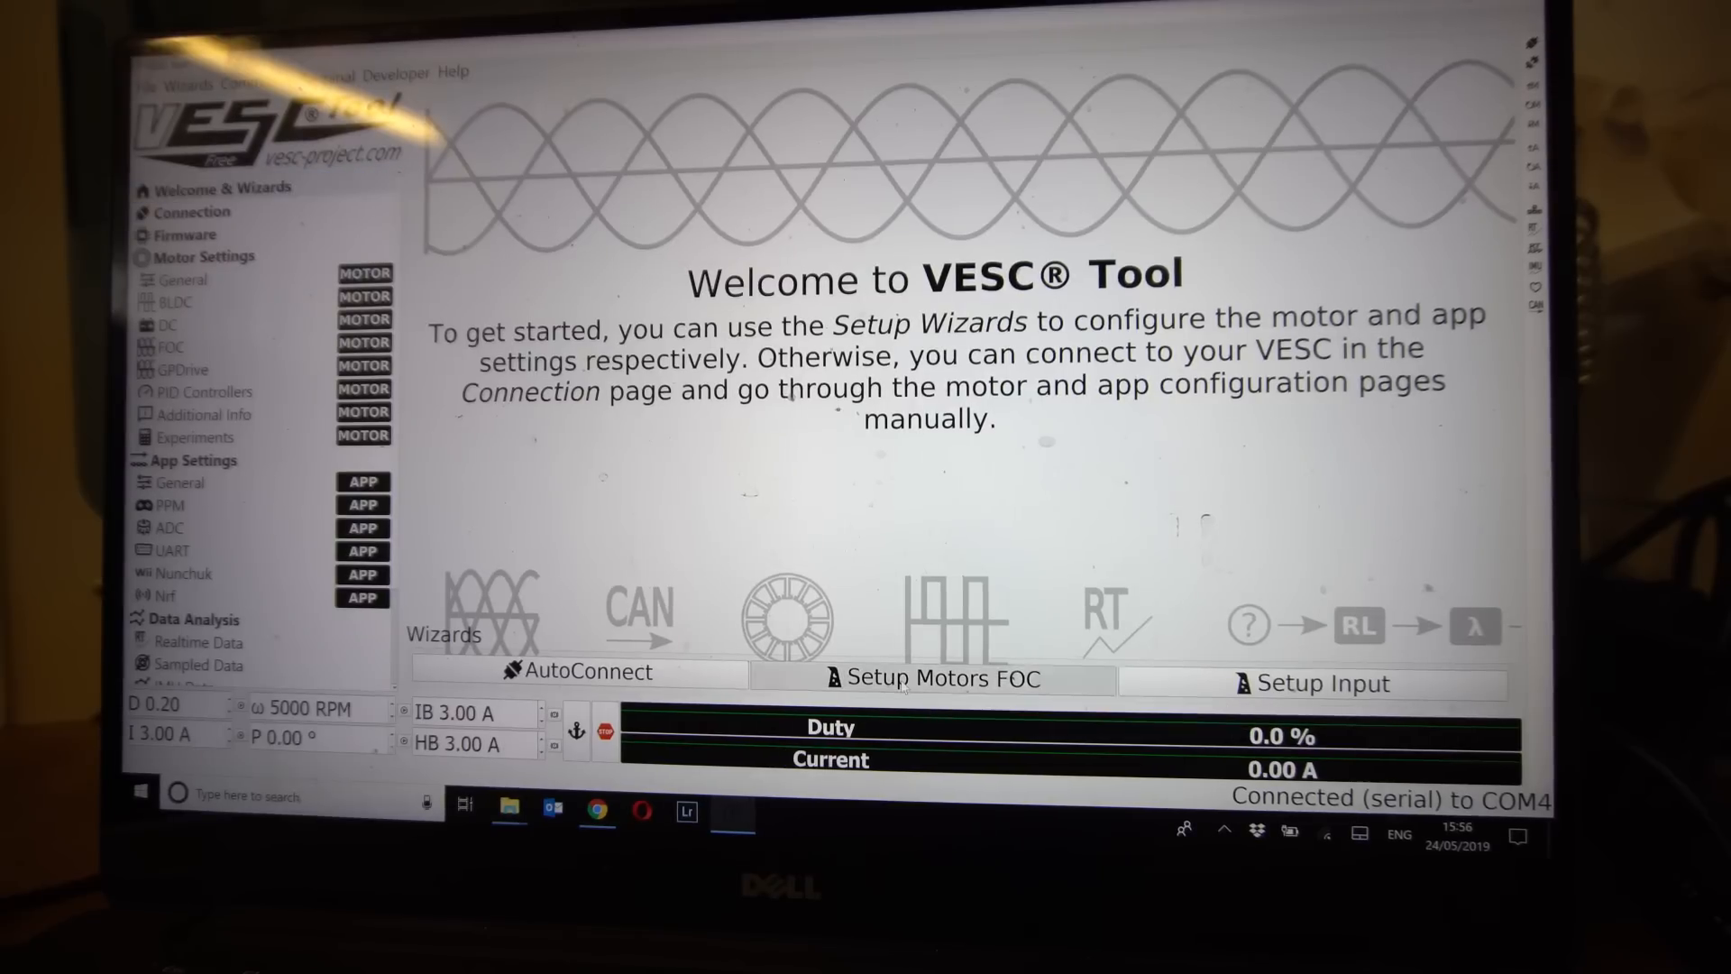
left_click(936, 678)
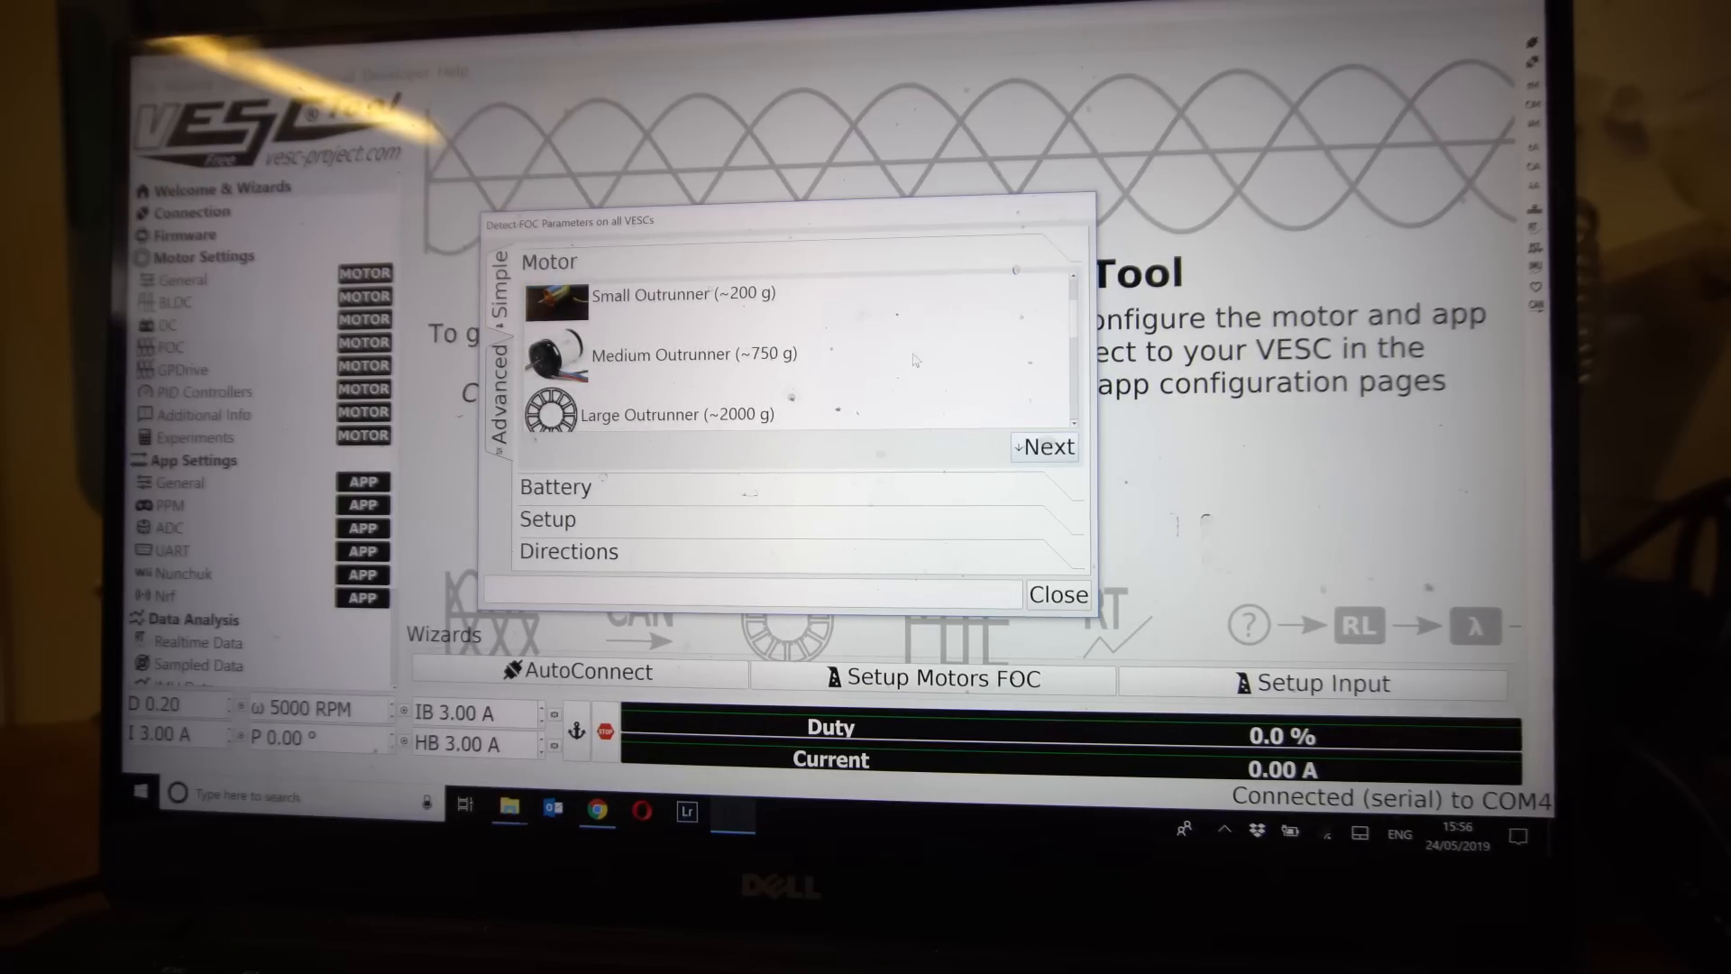
Choose Medium Outrunner (~750 g) as motor size and confirm the selection warning
left_click(695, 353)
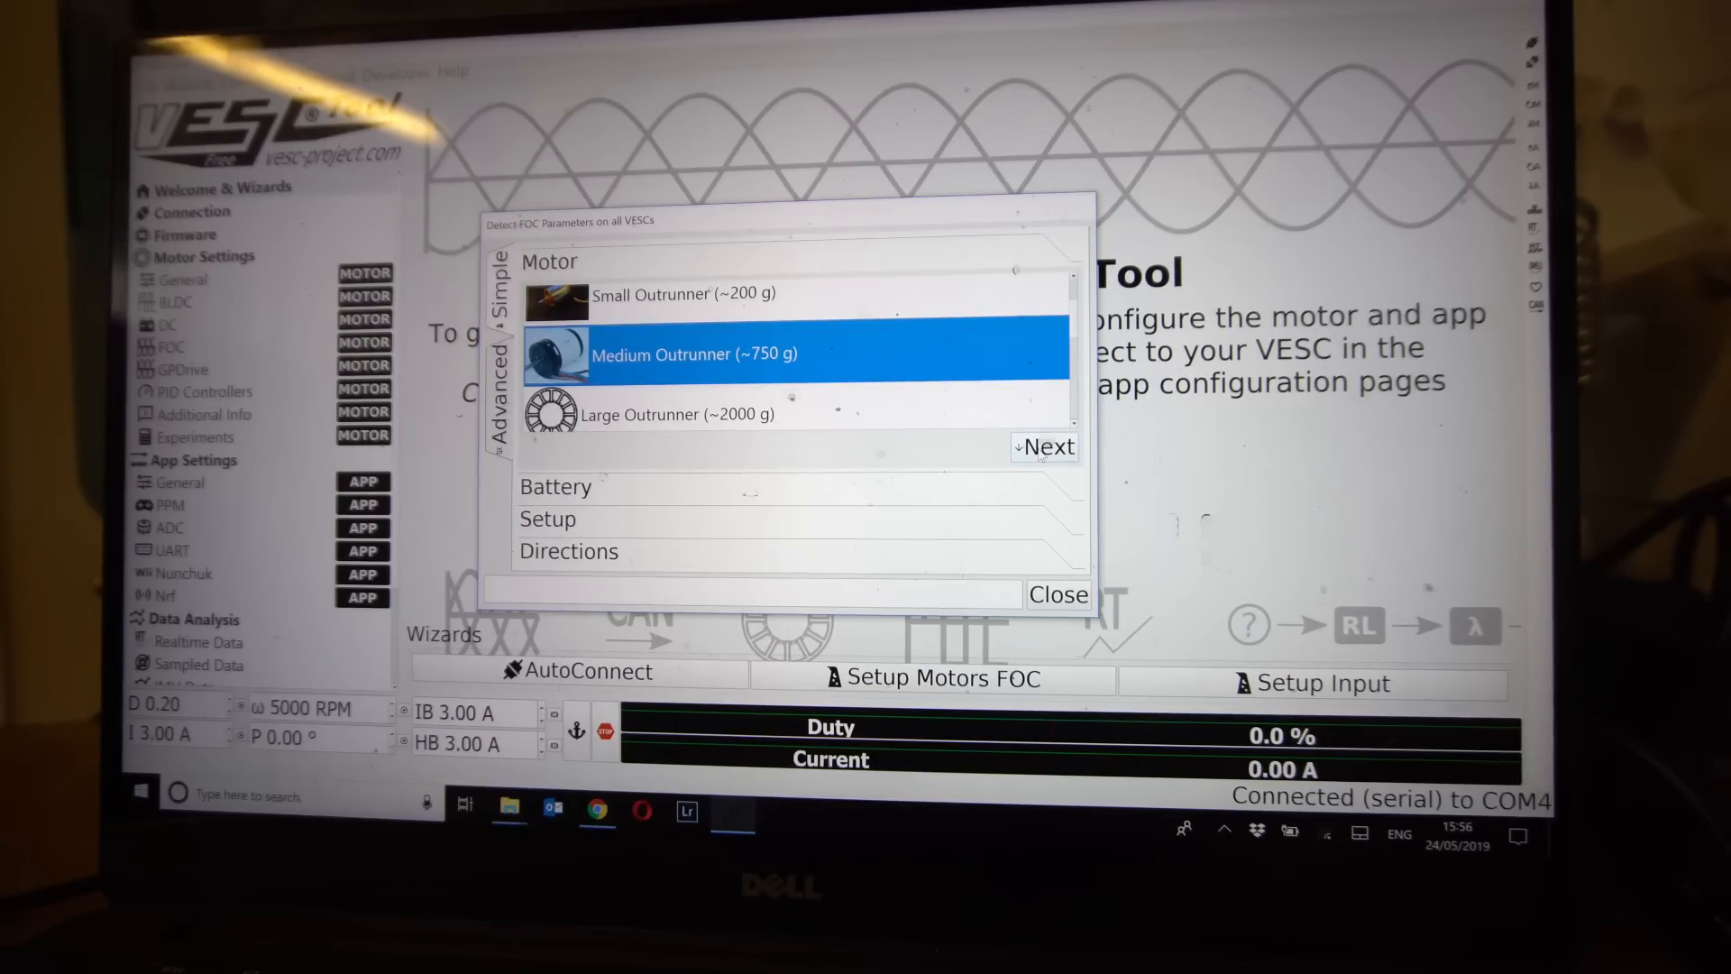
left_click(1050, 447)
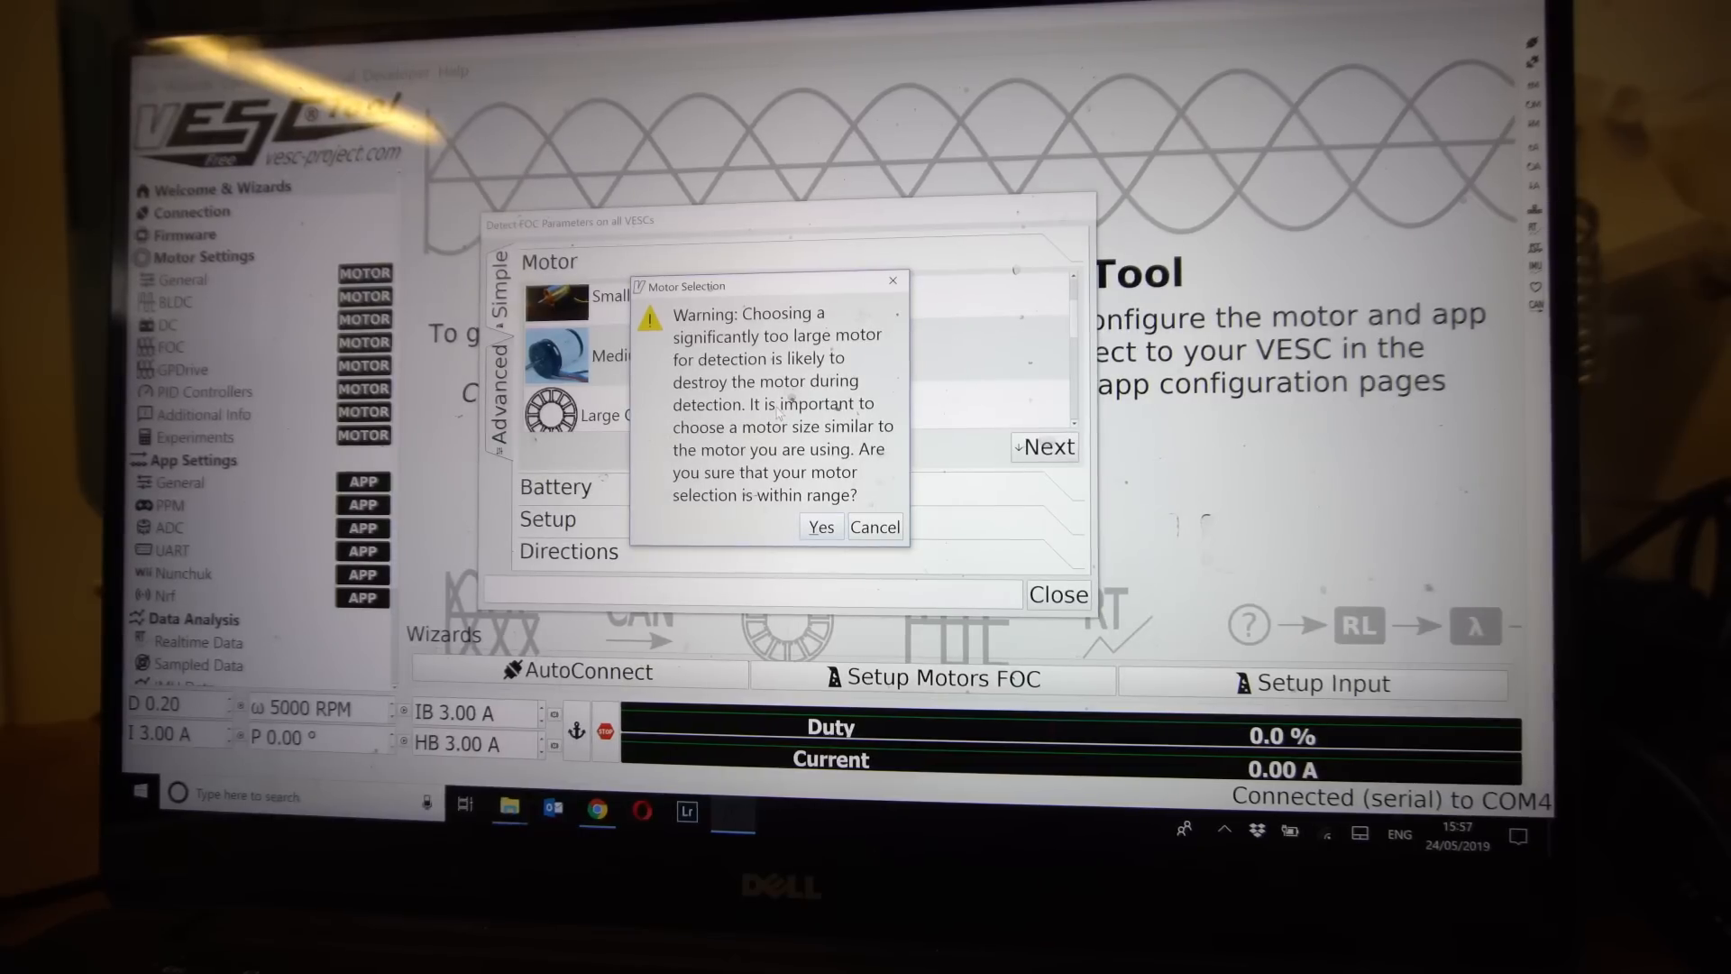
left_click(821, 526)
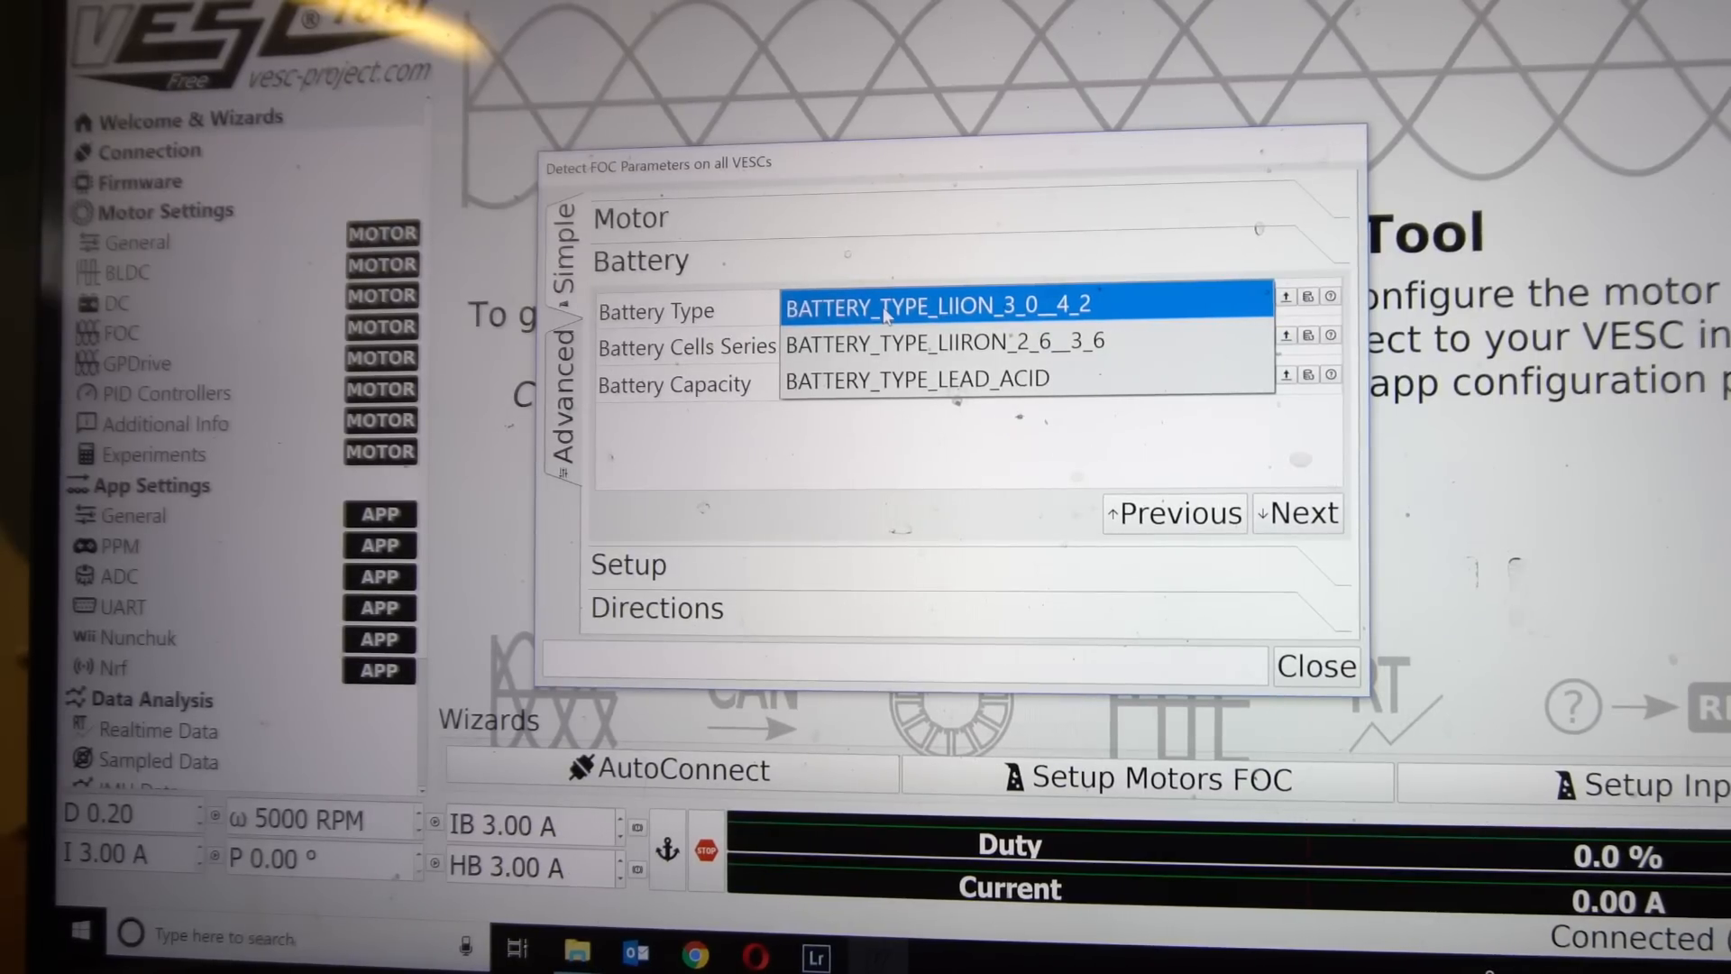
Keep Li-ion 3.0–4.2 V battery type with 10 series cells and advance to the gear ratio setup
left_click(936, 305)
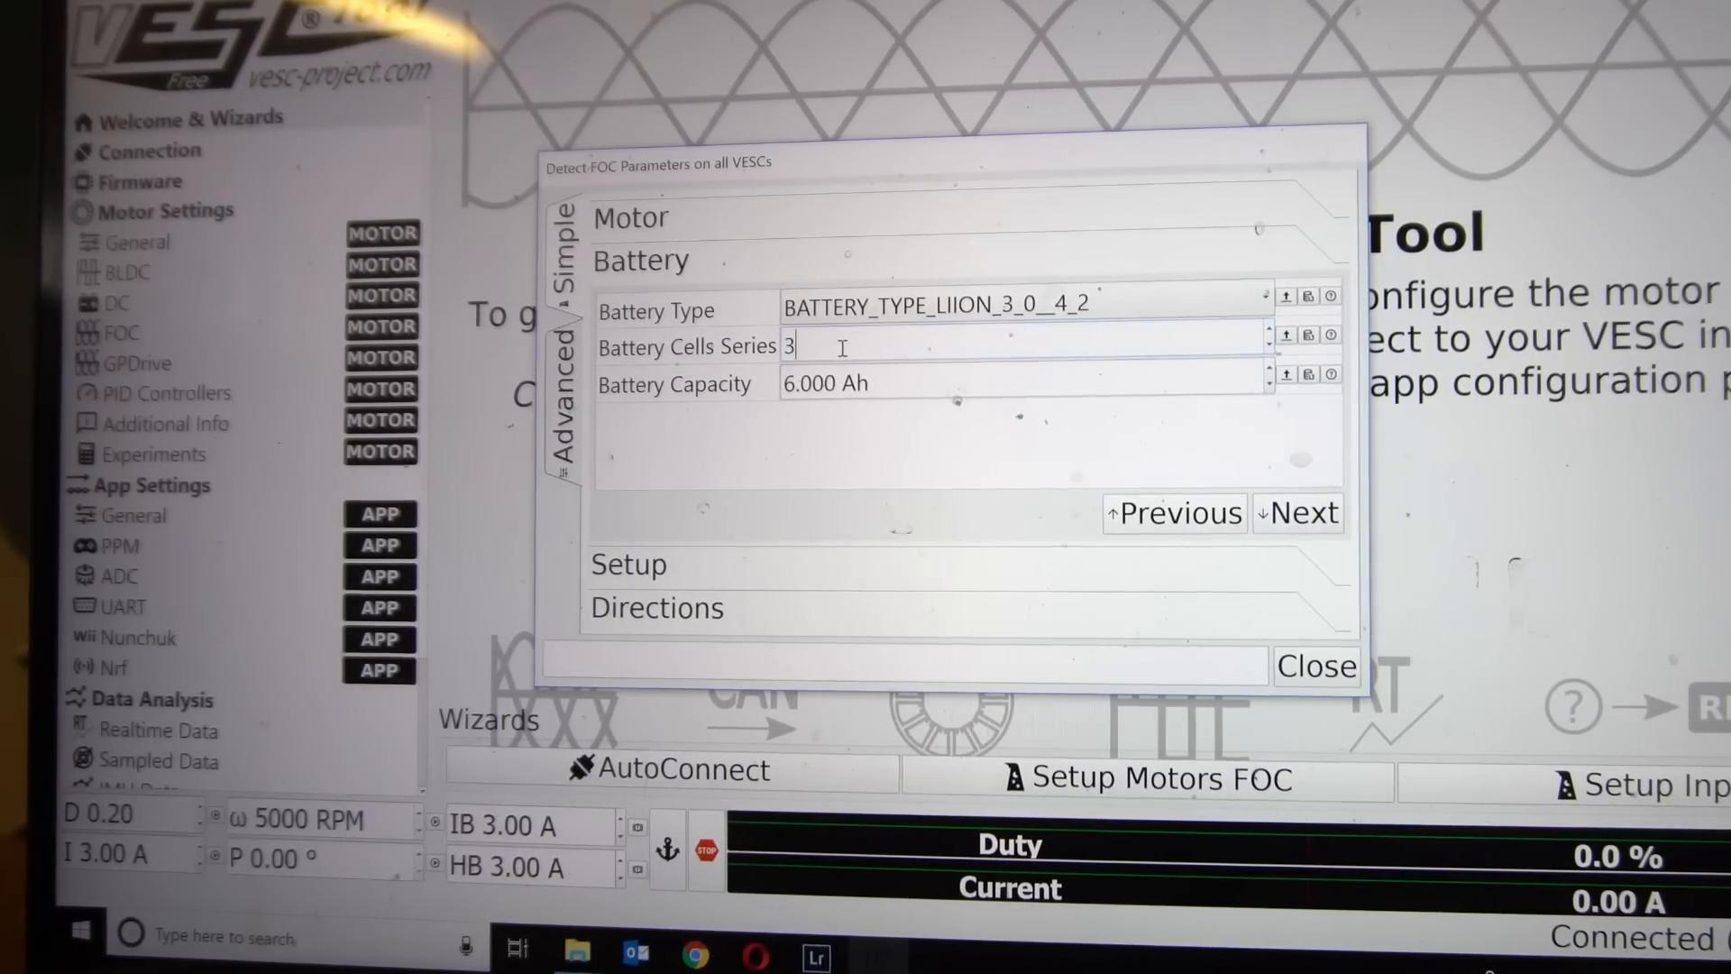
key("backspace")
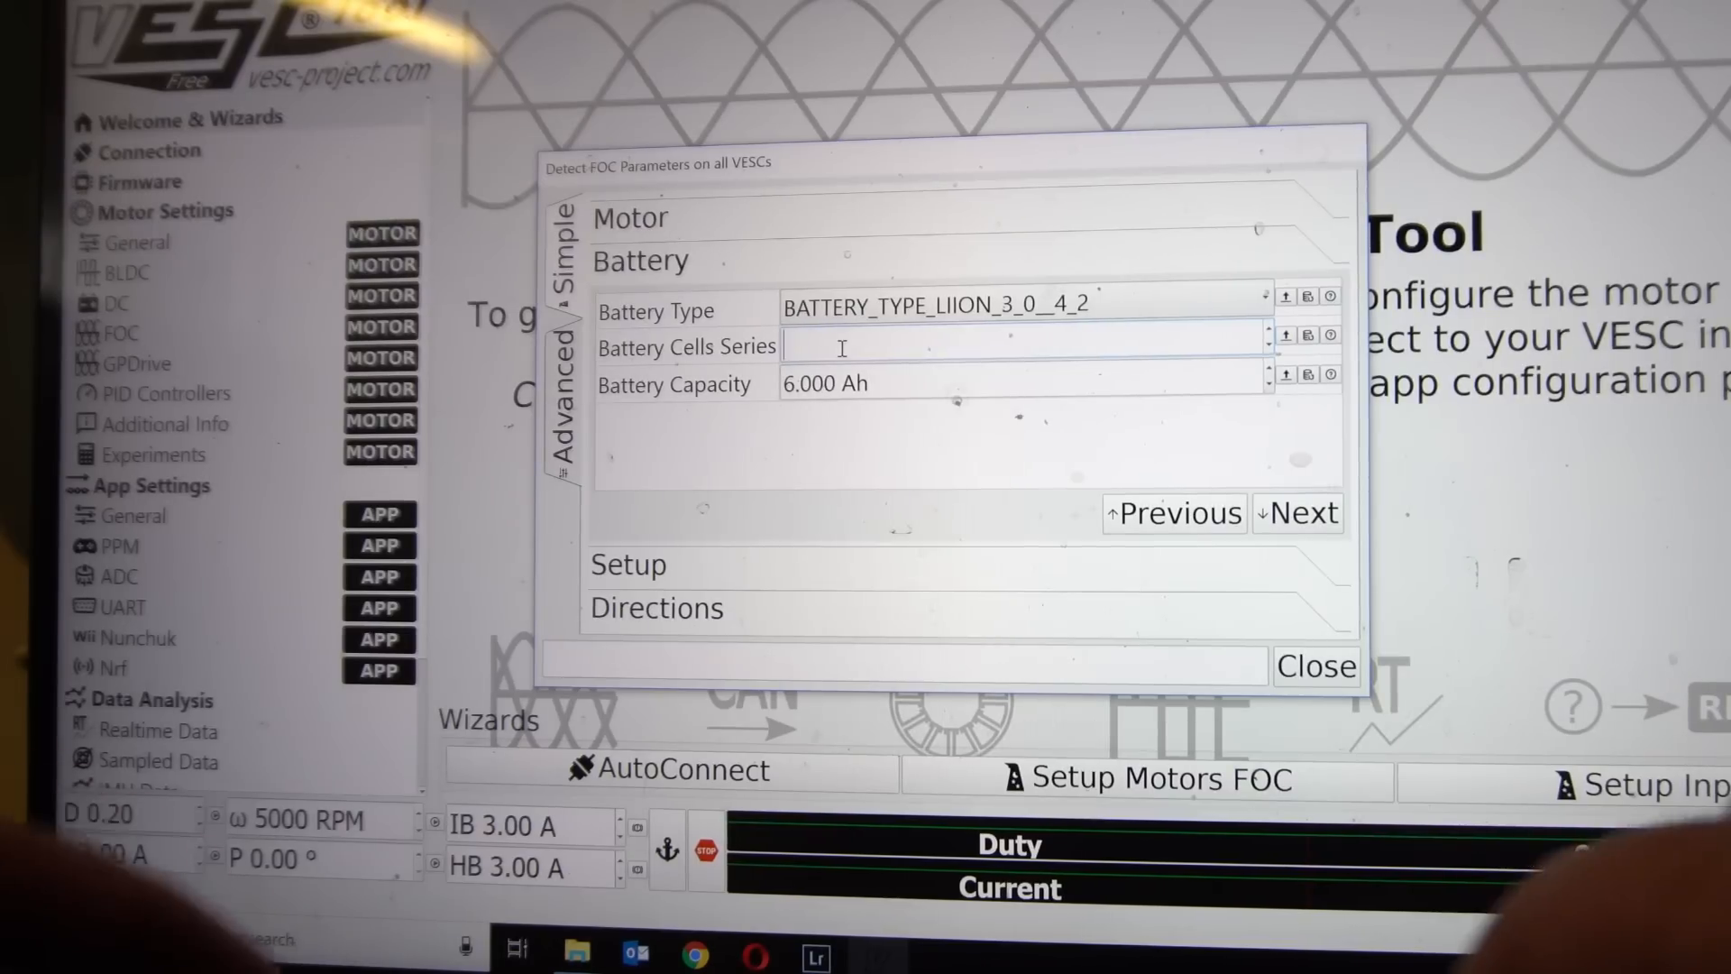
type("10")
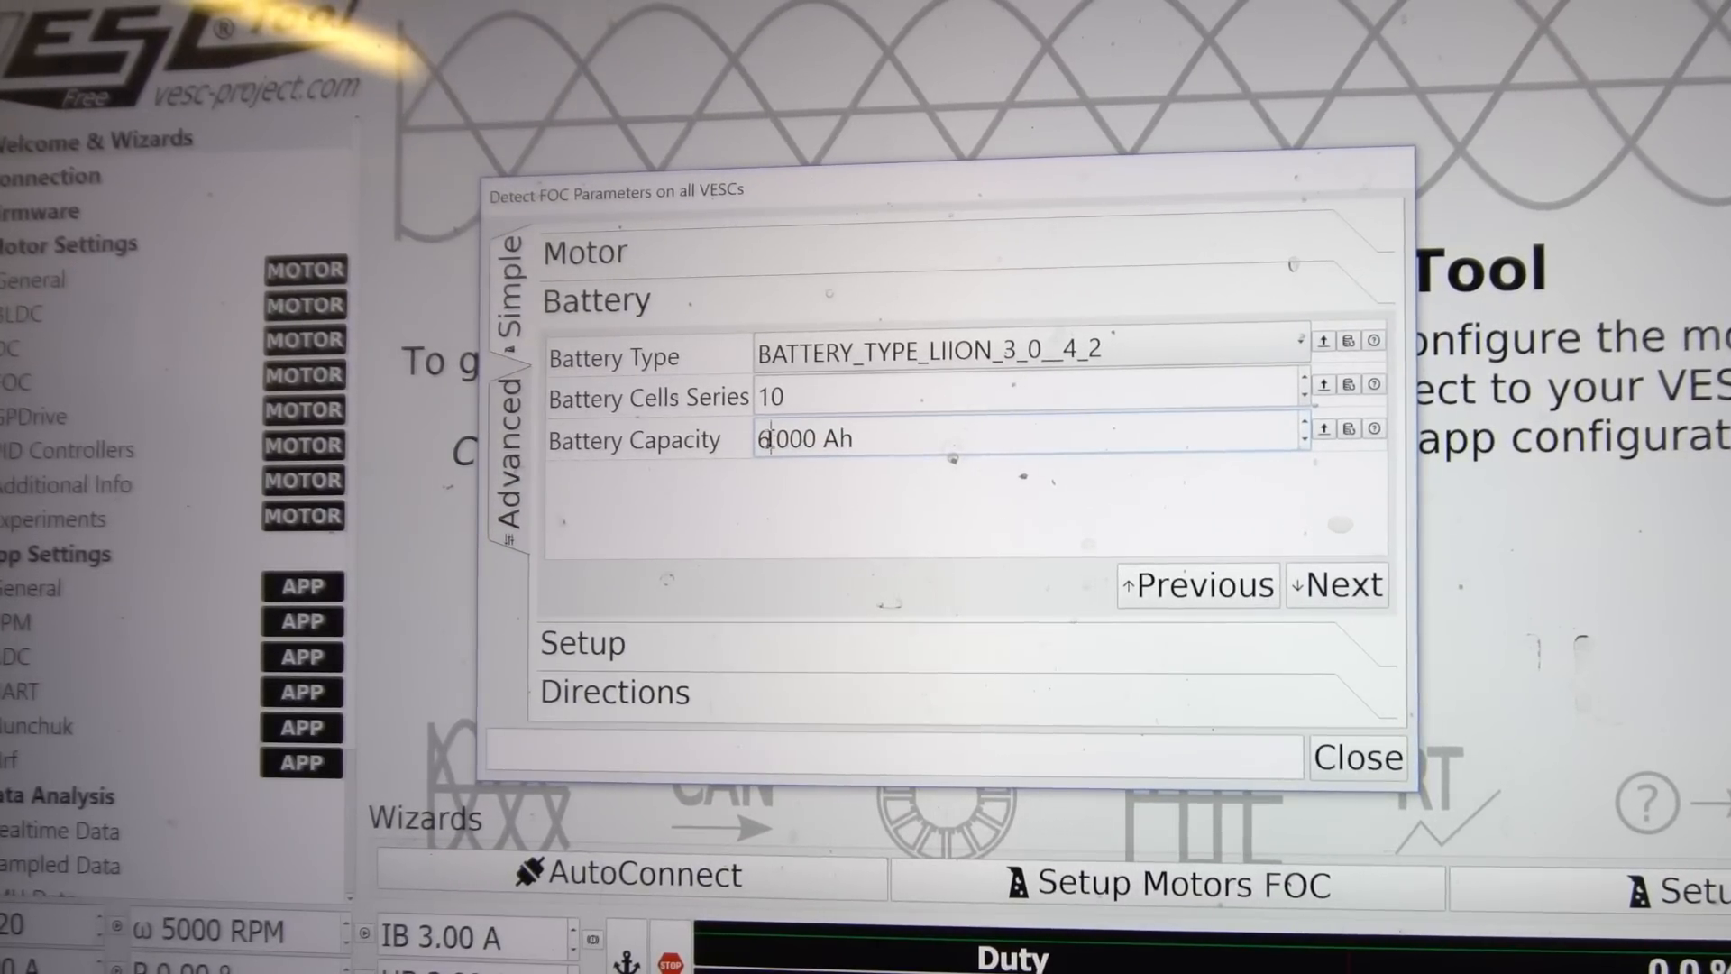
type("24.000")
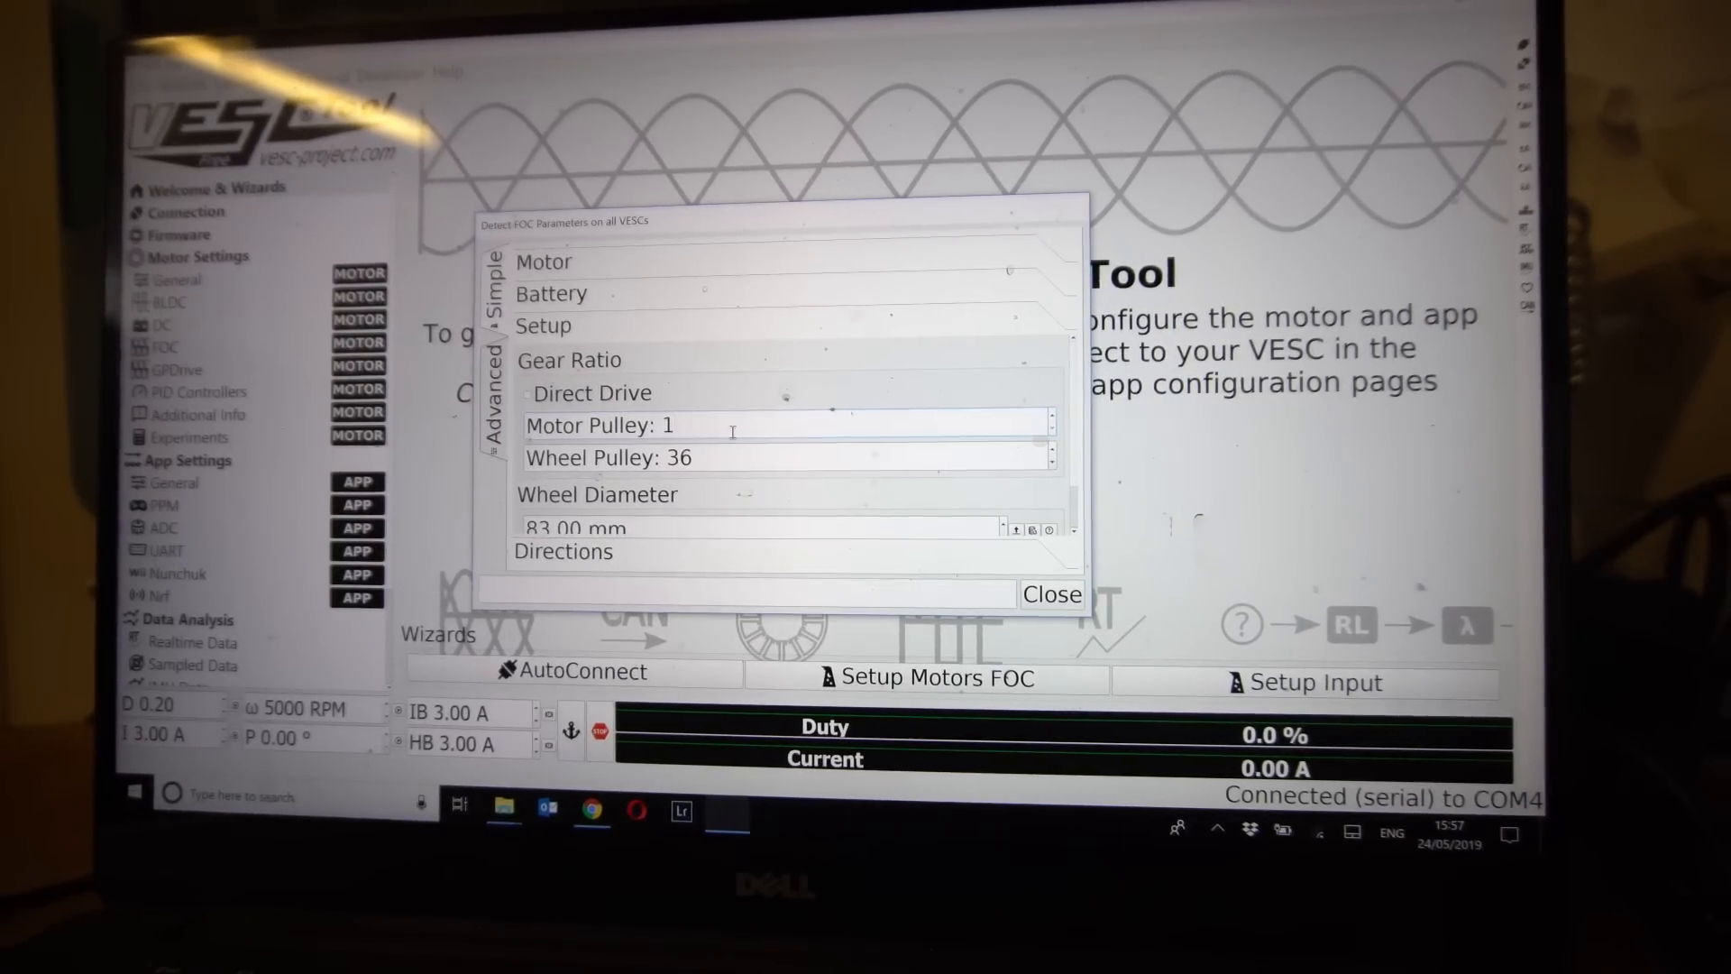
Enter wheel pulley 5 with 200 mm wheel diameter and run the motor detection
type("5")
type("200")
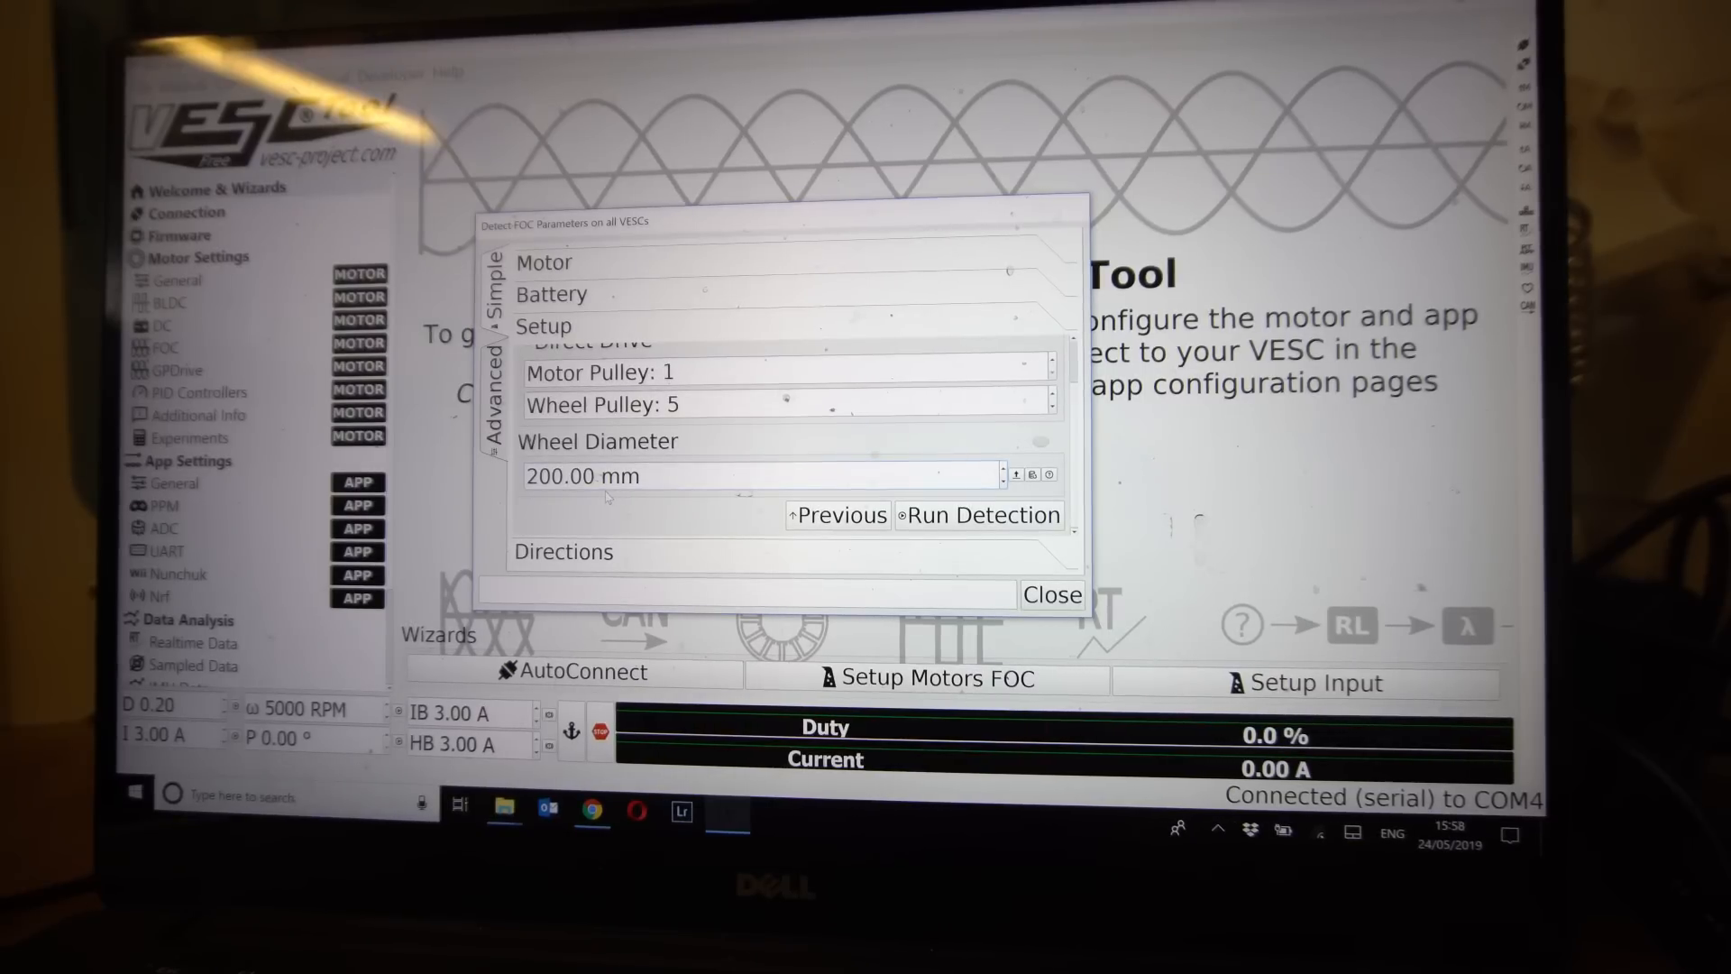
left_click(978, 514)
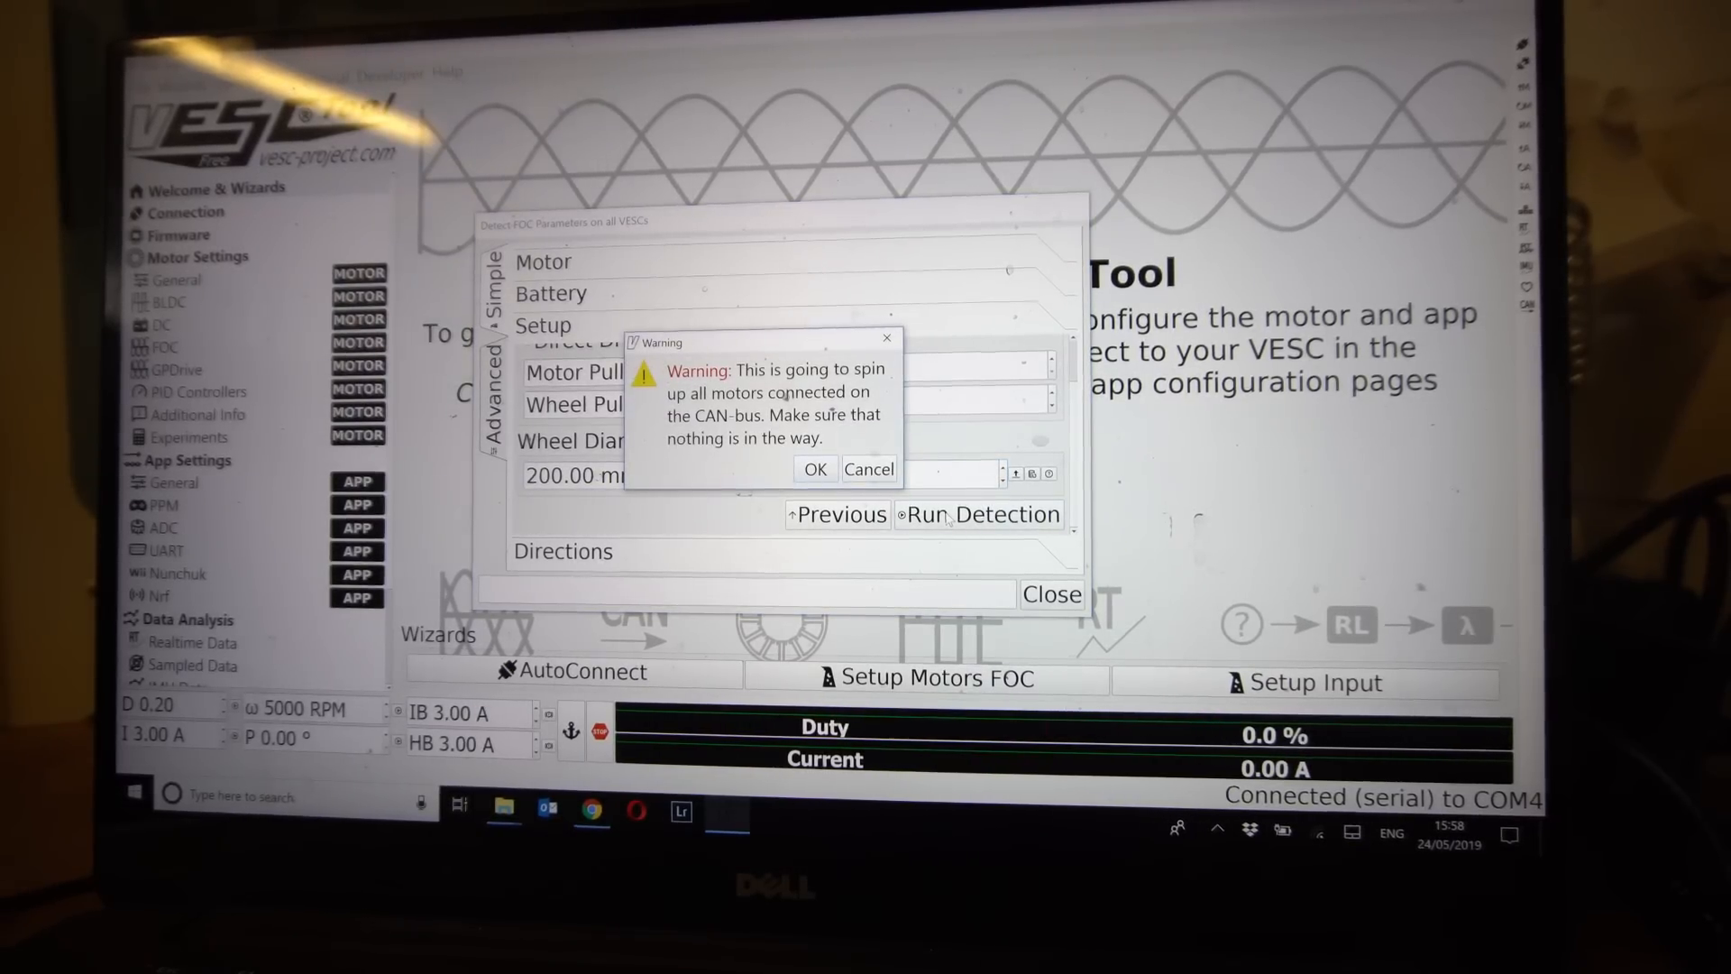
Confirm the spin-up warning so FOC detection runs on both VESCs
left_click(815, 469)
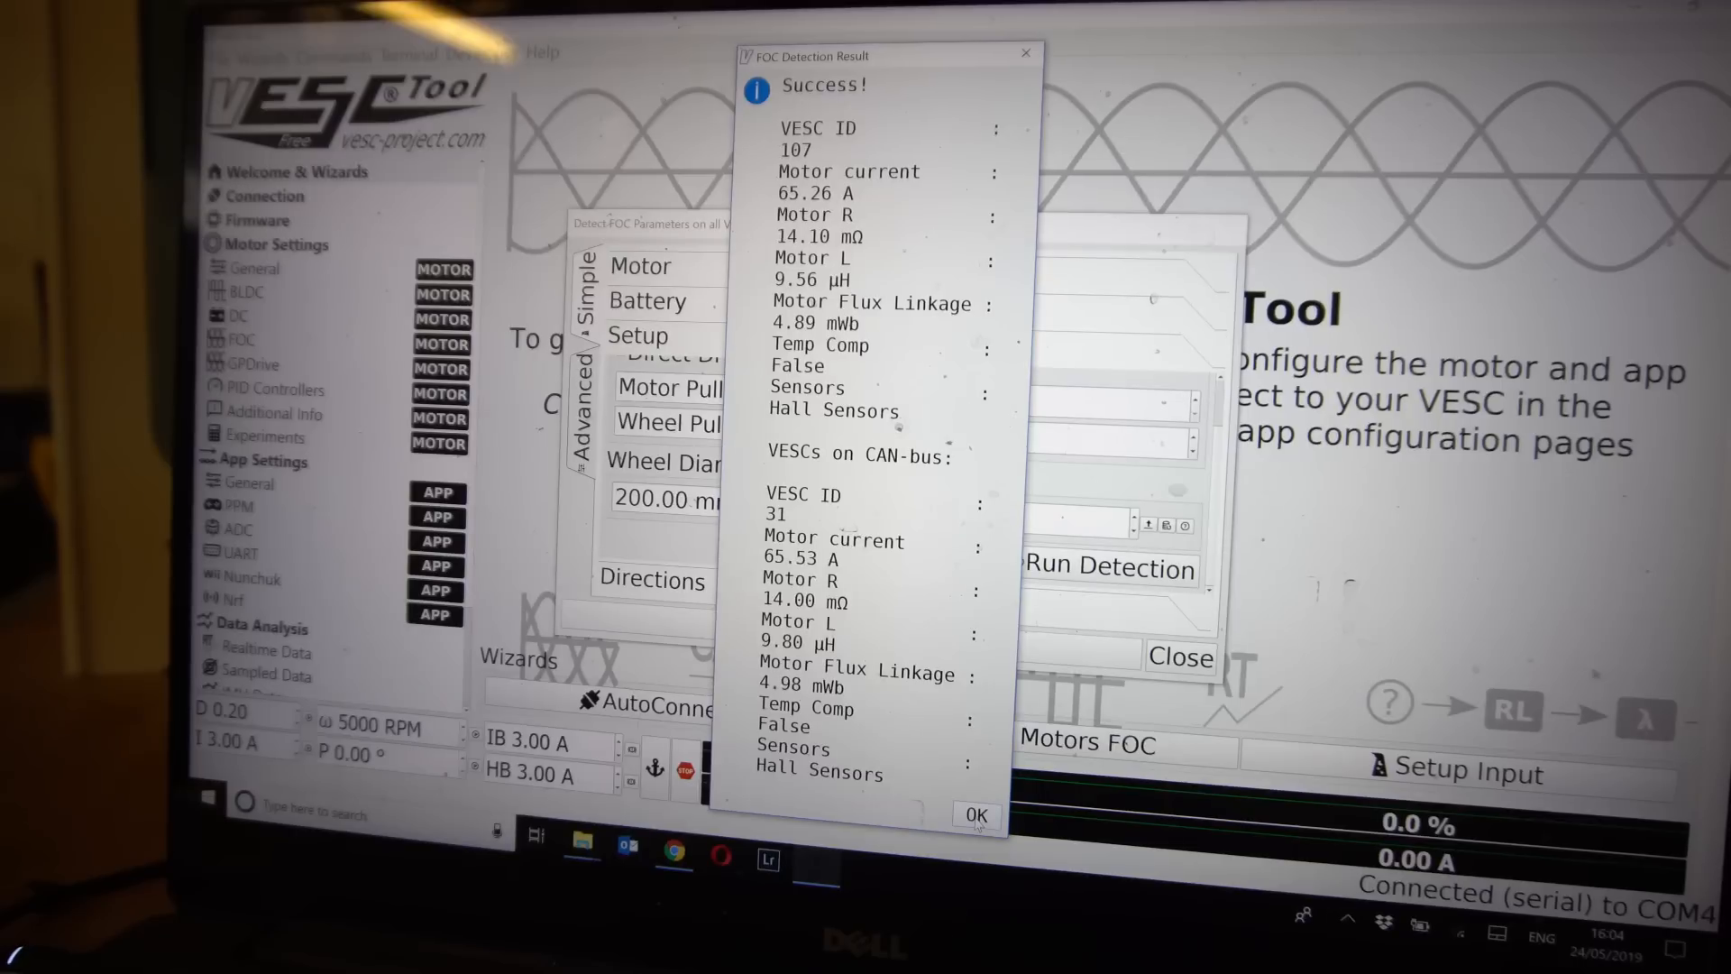
Dismiss the detection results and finish the wizard past the motor direction step
left_click(972, 813)
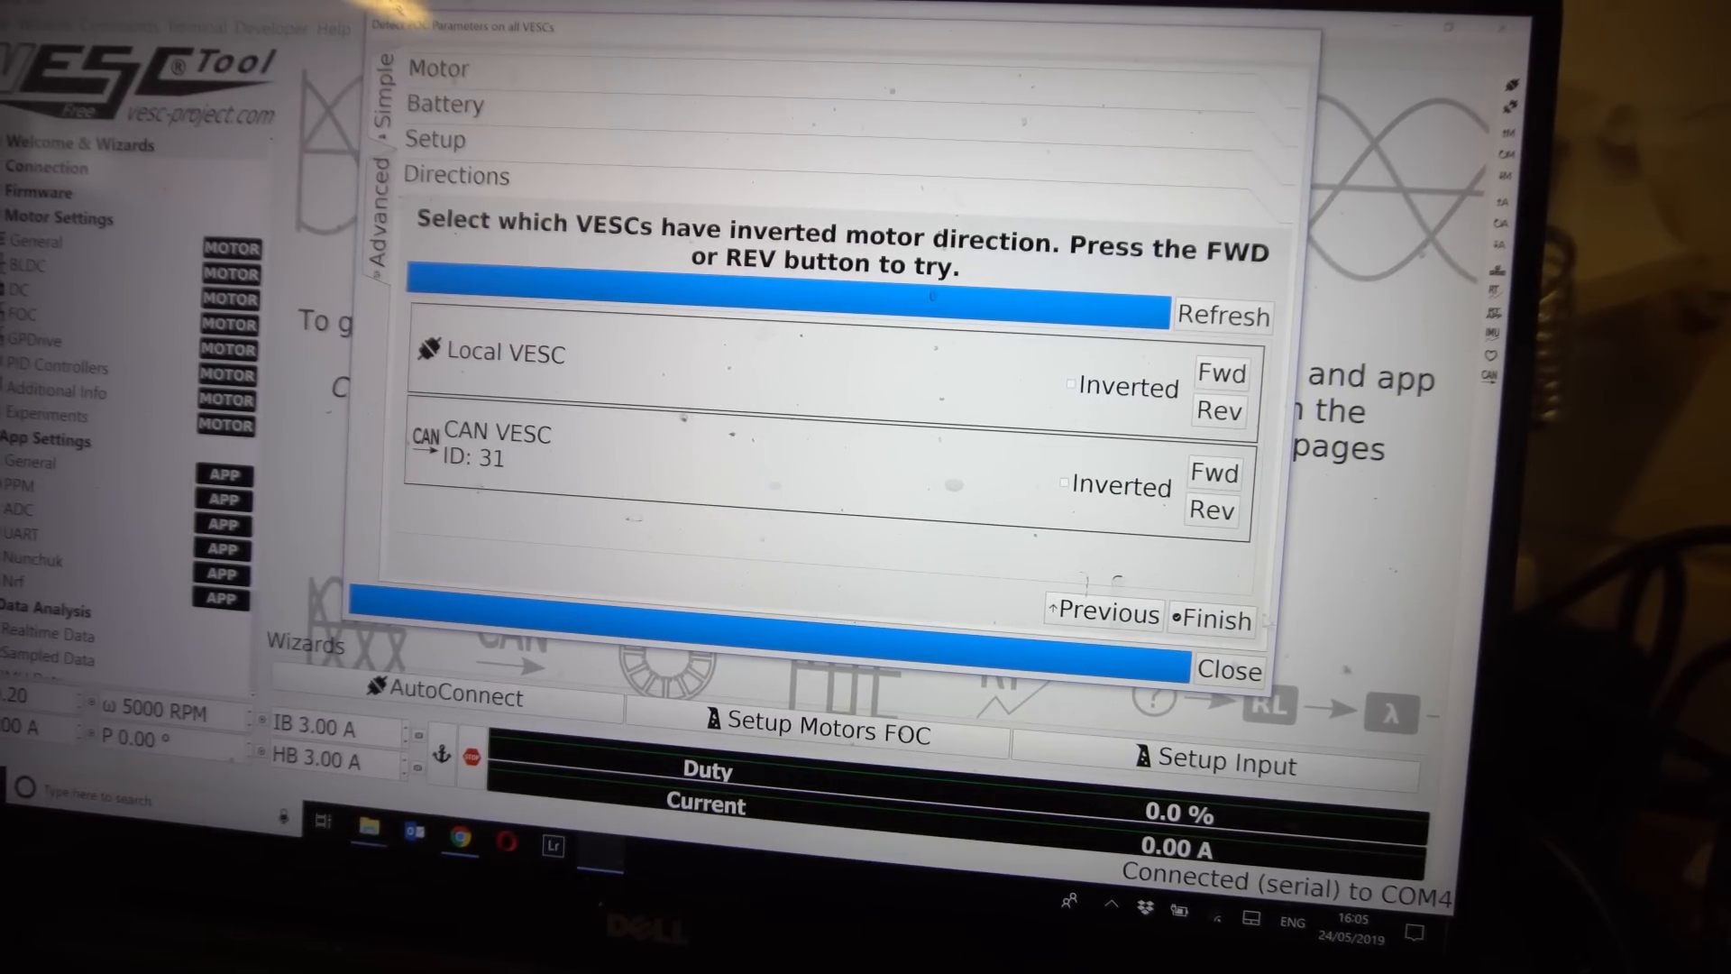
left_click(1226, 671)
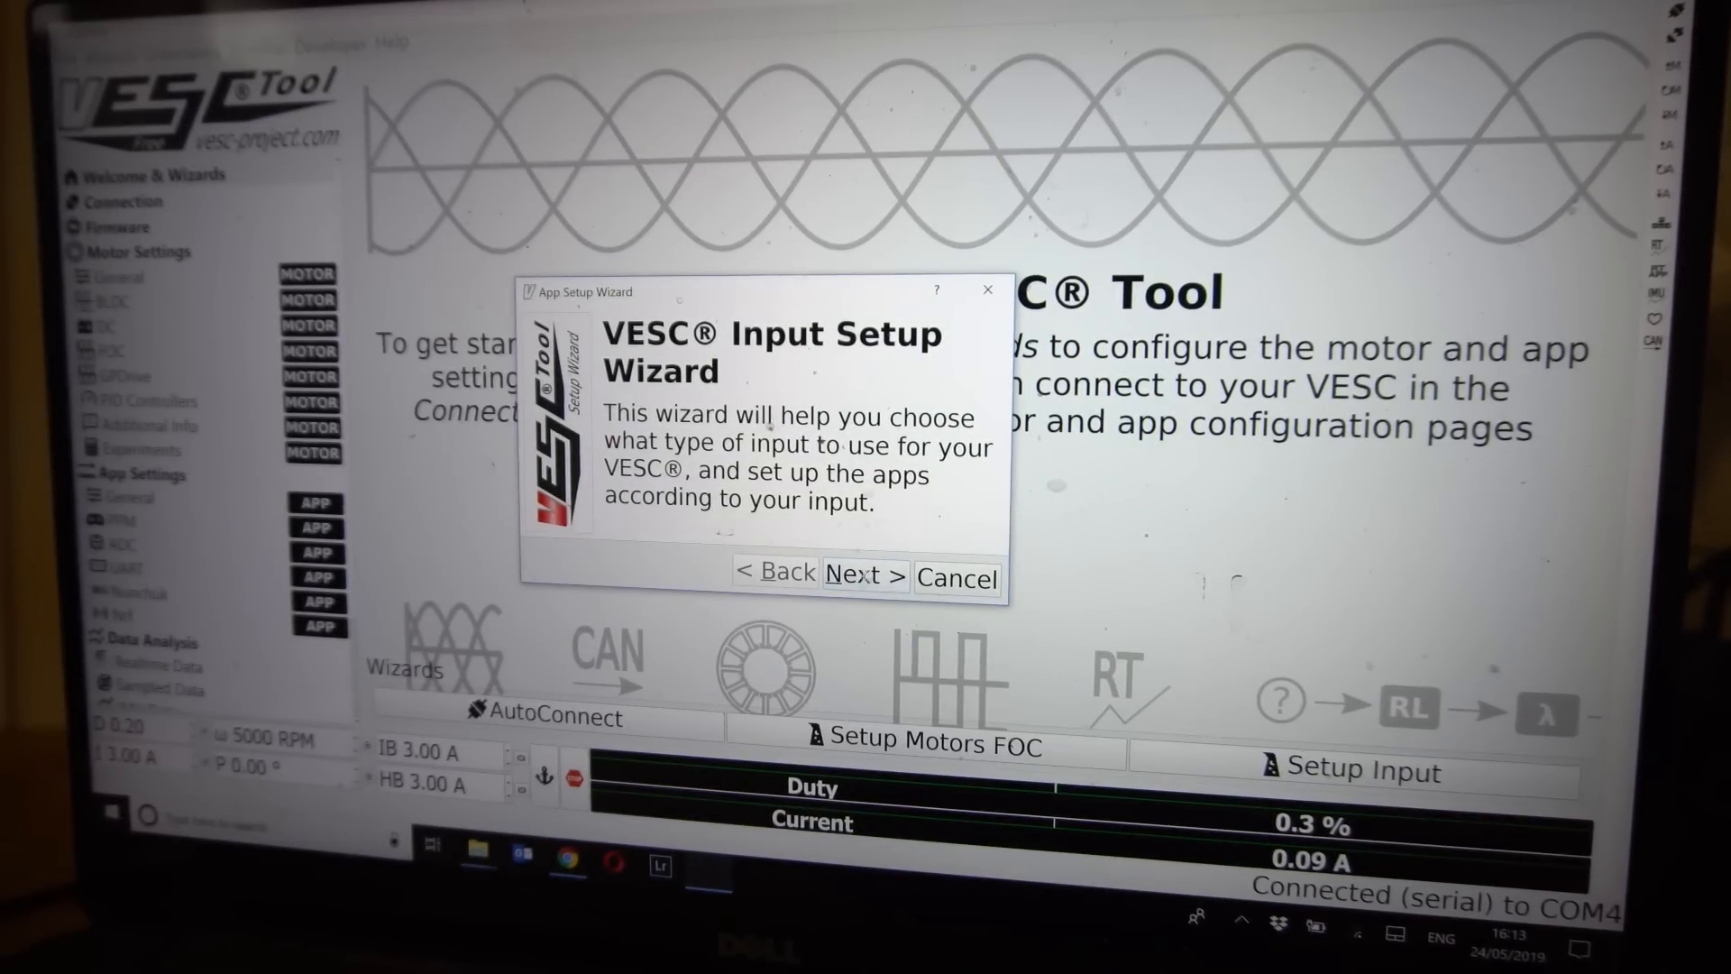
Choose PPM input for a conventional RC receiver in the input wizard
left_click(864, 574)
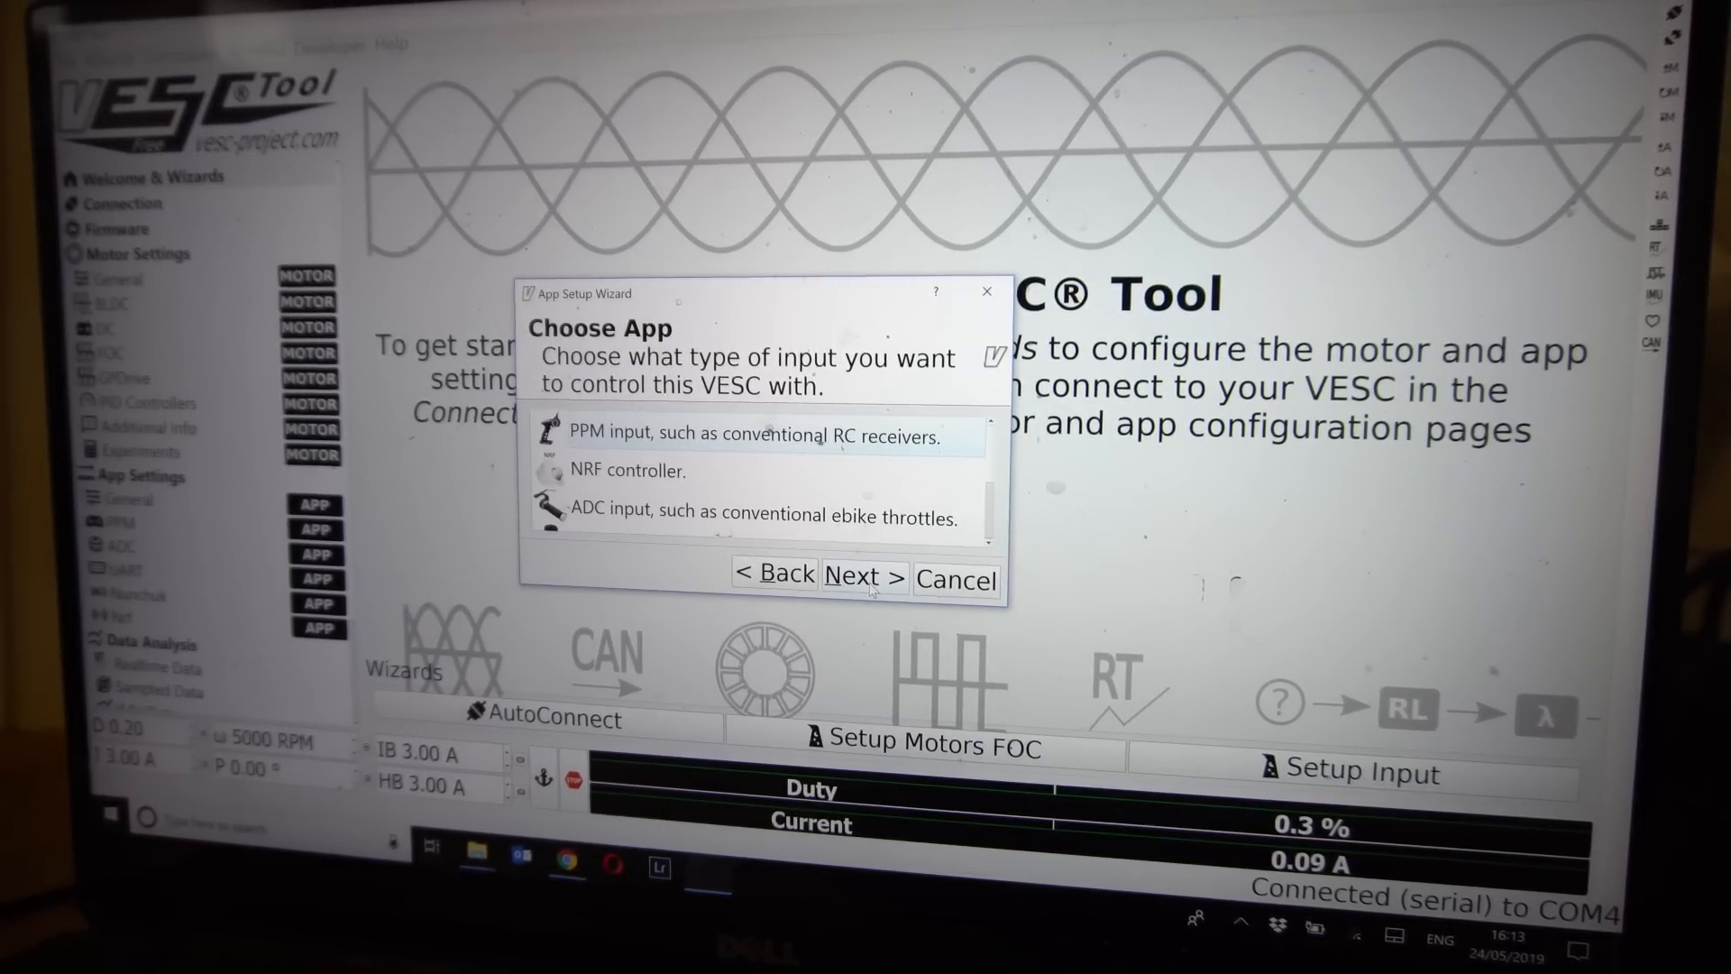
left_click(862, 575)
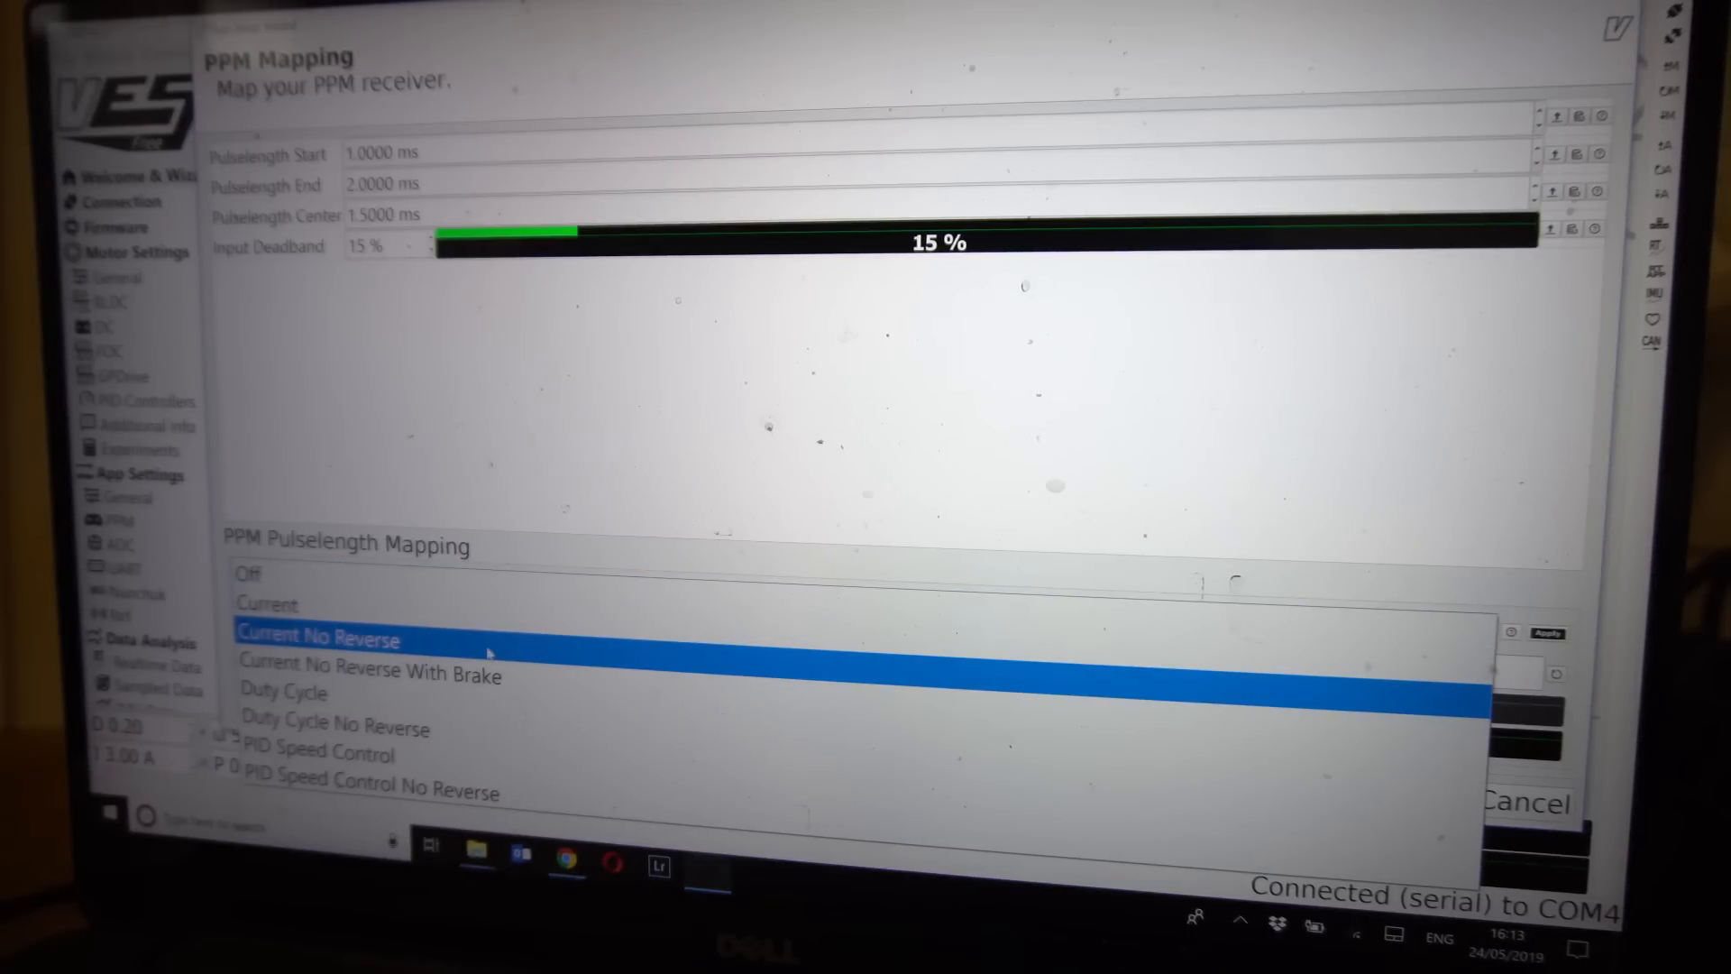
Map the receiver as Current No Reverse With Brake and apply the measured pulse lengths
left_click(368, 674)
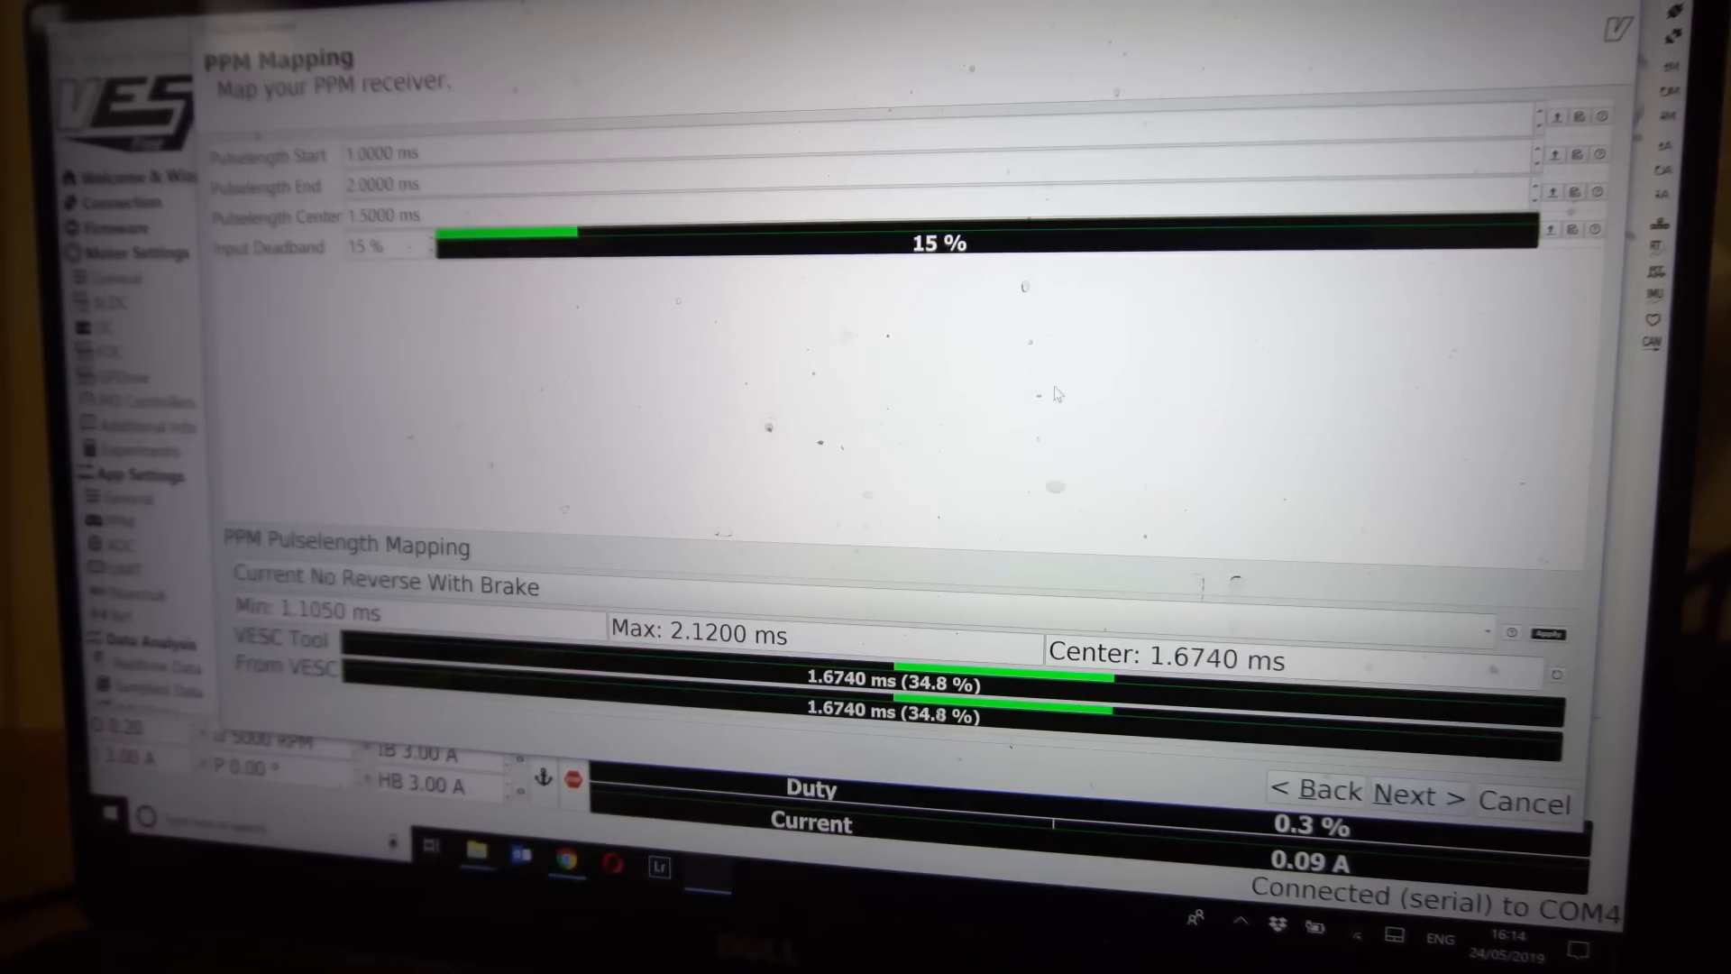
left_click(1547, 633)
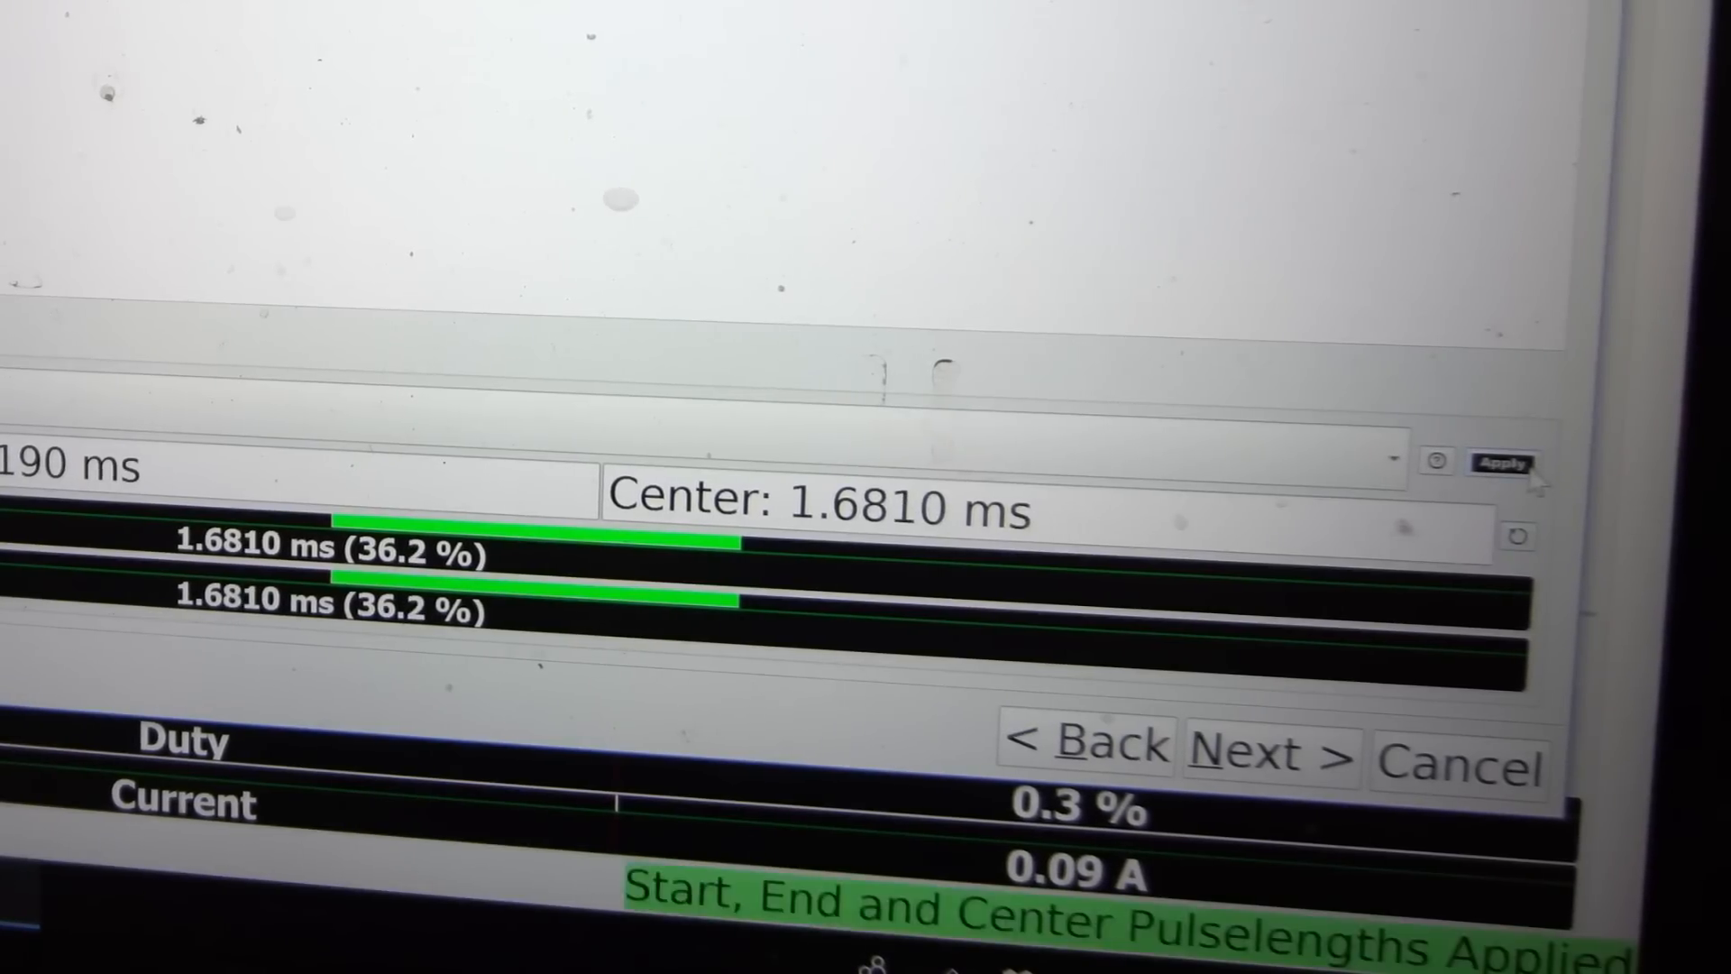
left_click(1499, 464)
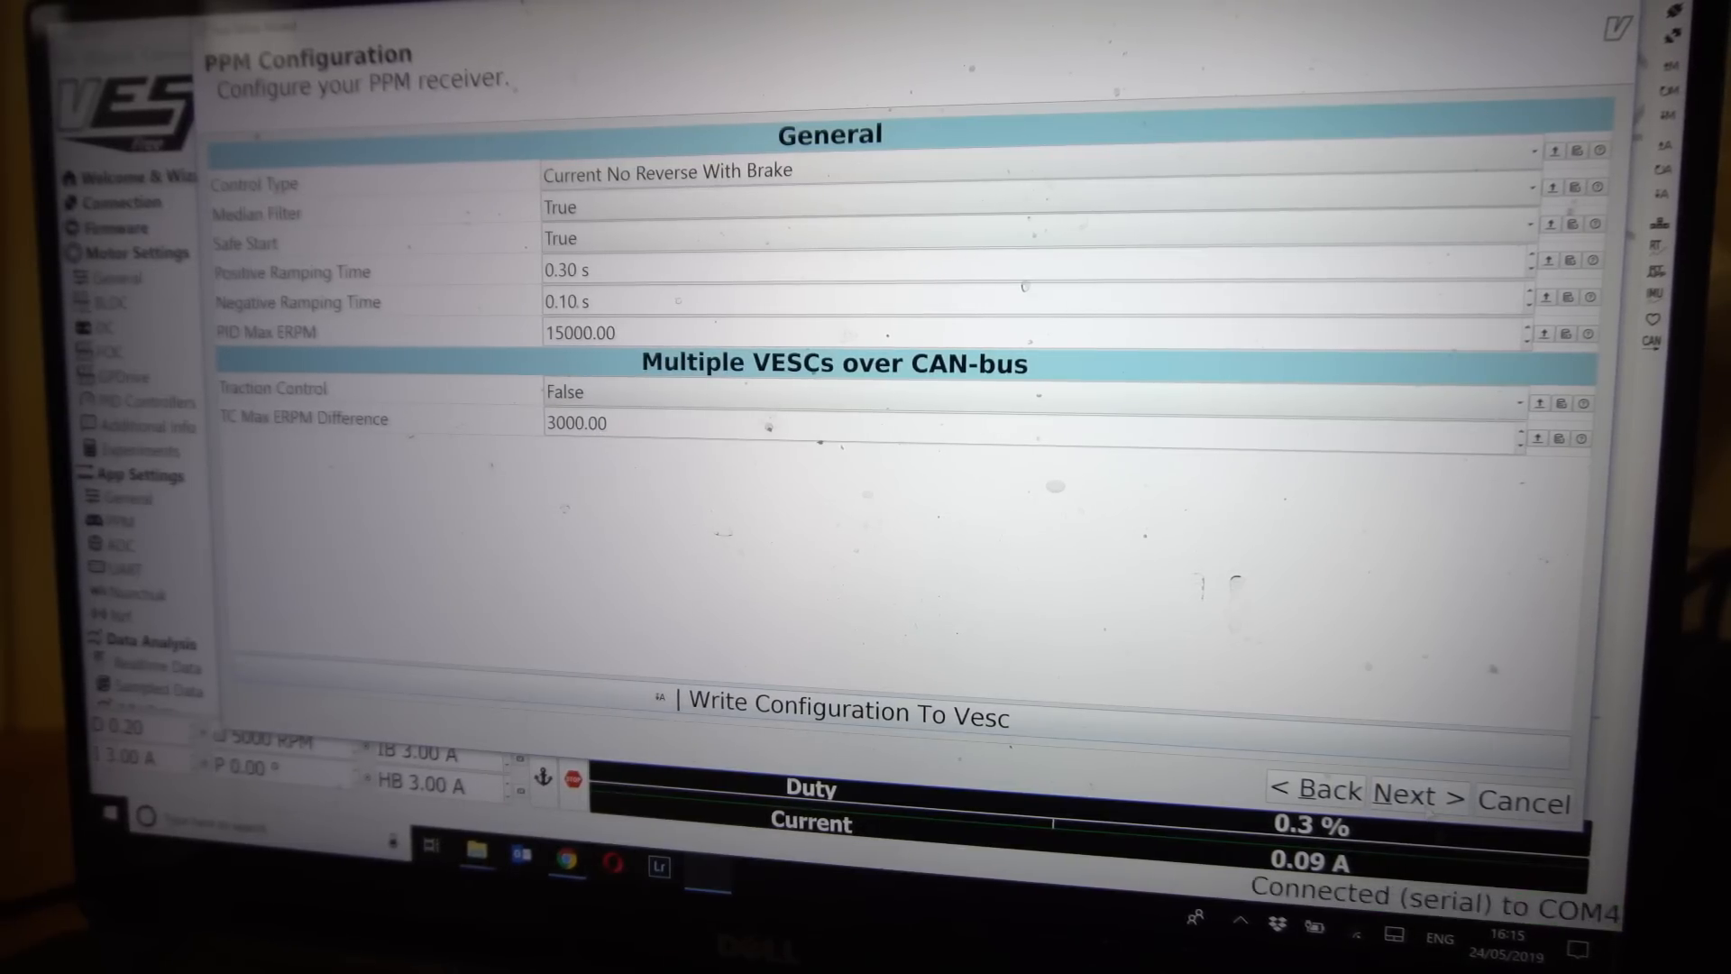
left_click(1417, 795)
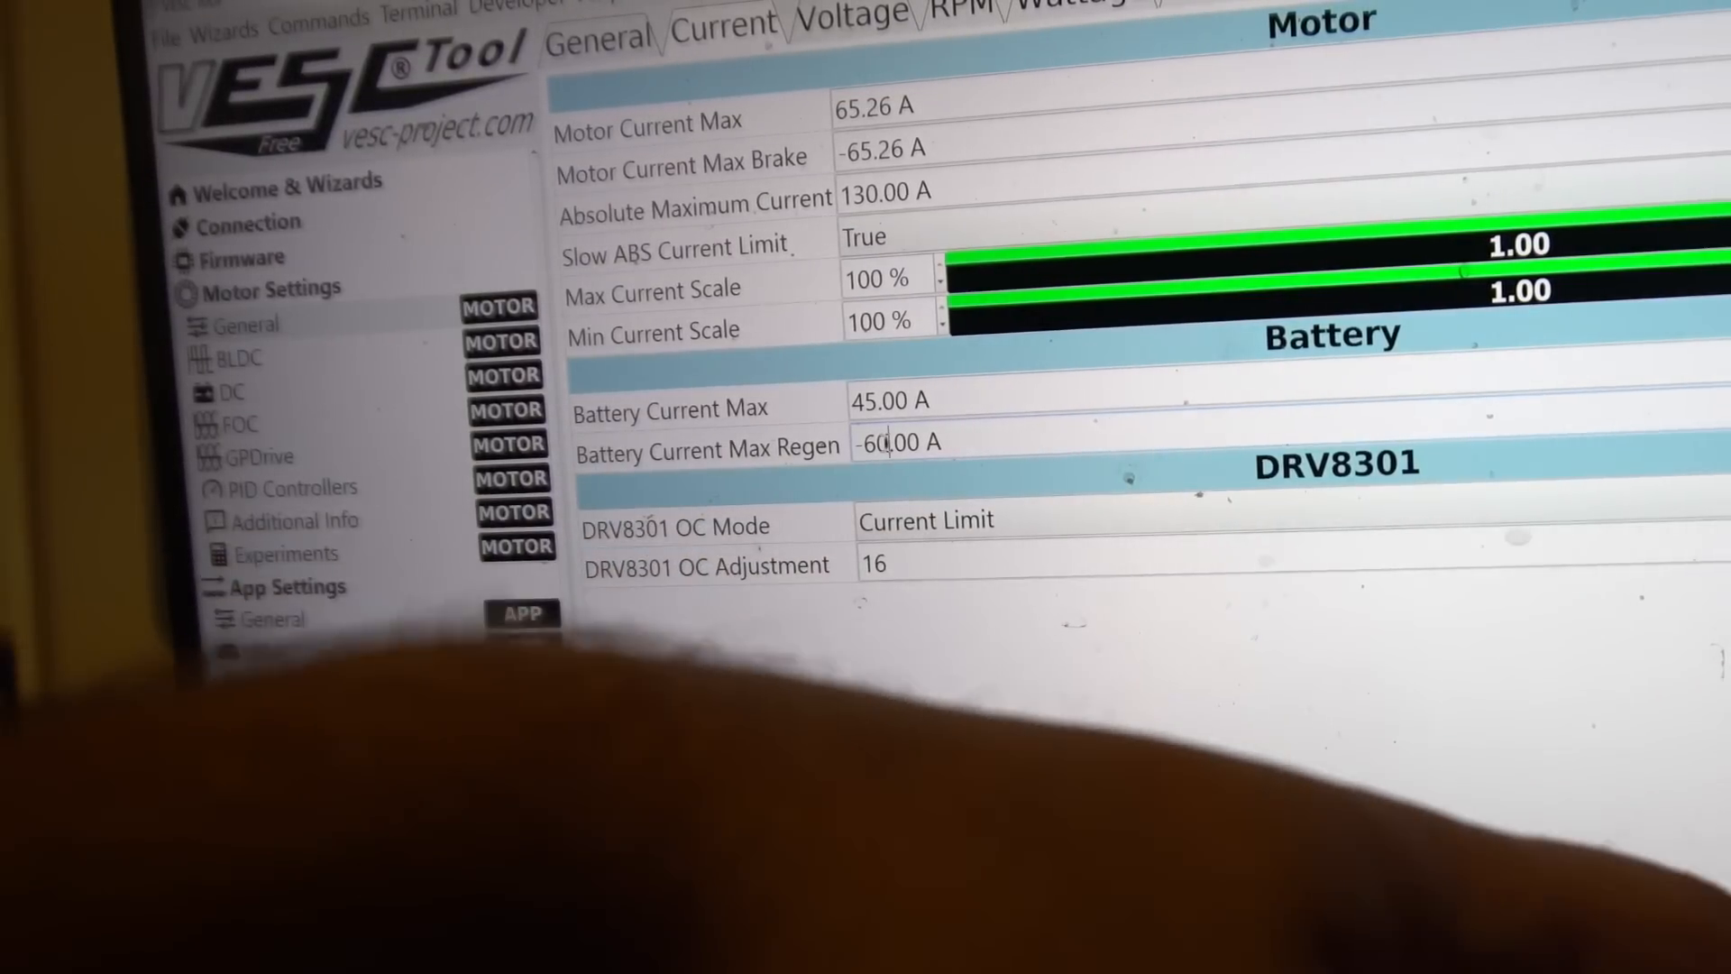
Enter the battery regen current limit alongside the 45 A battery maximum
left_click(294, 586)
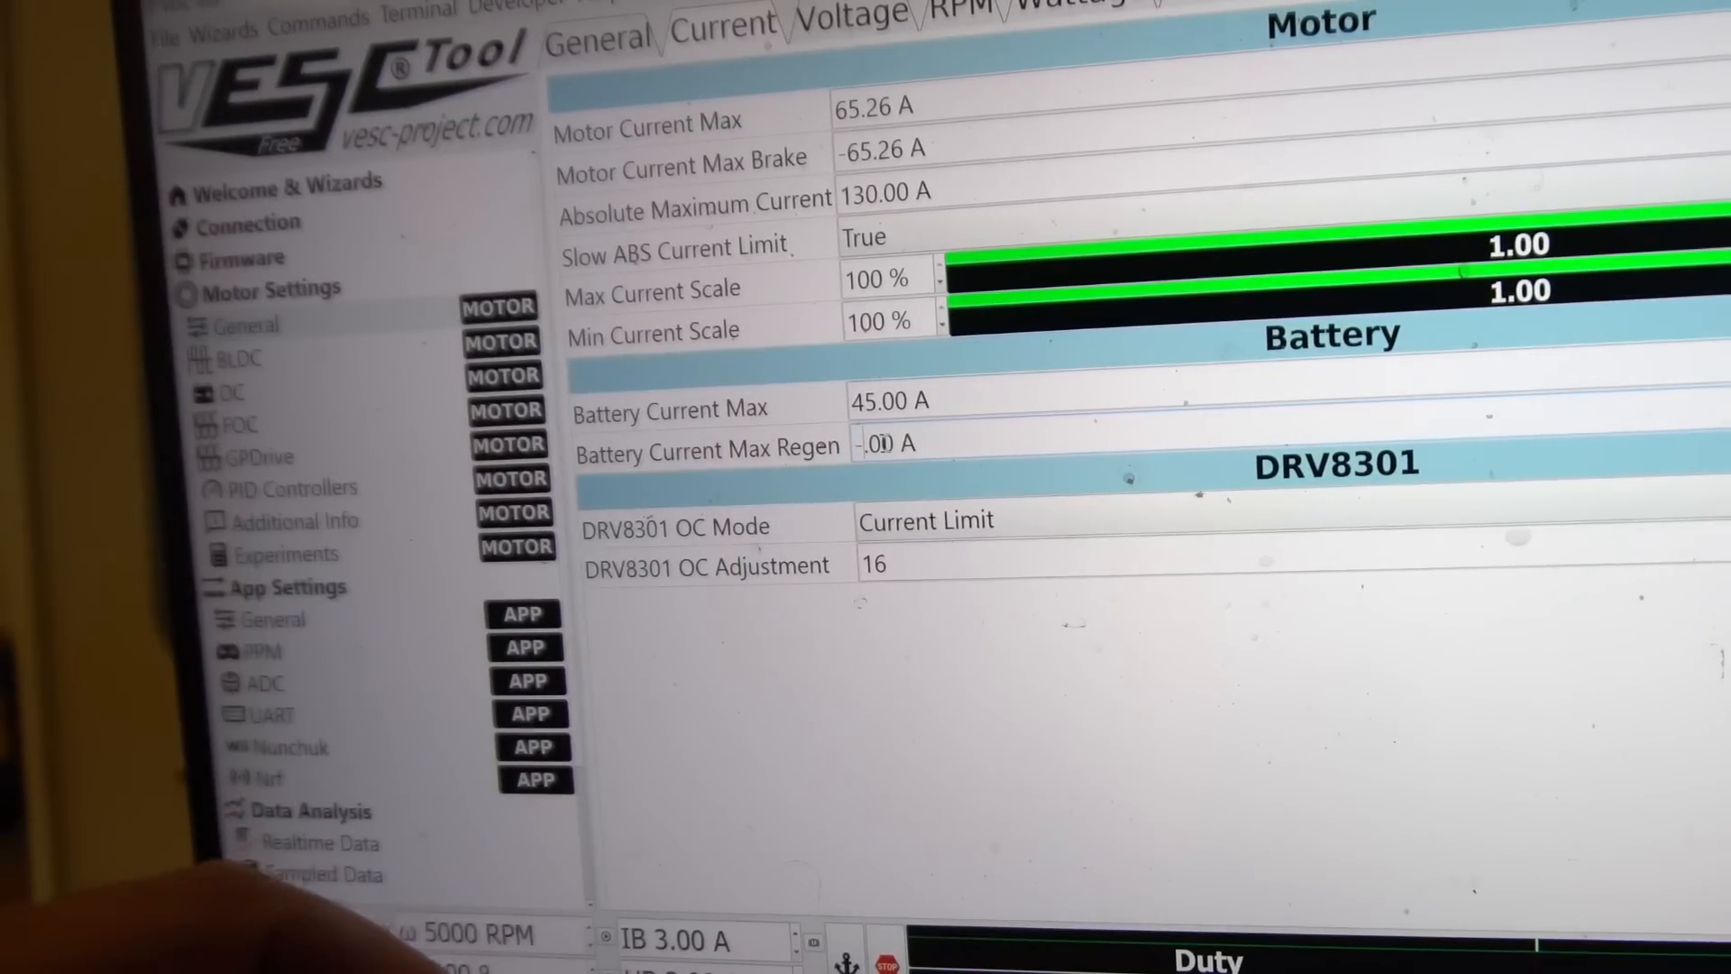
type("-24.00")
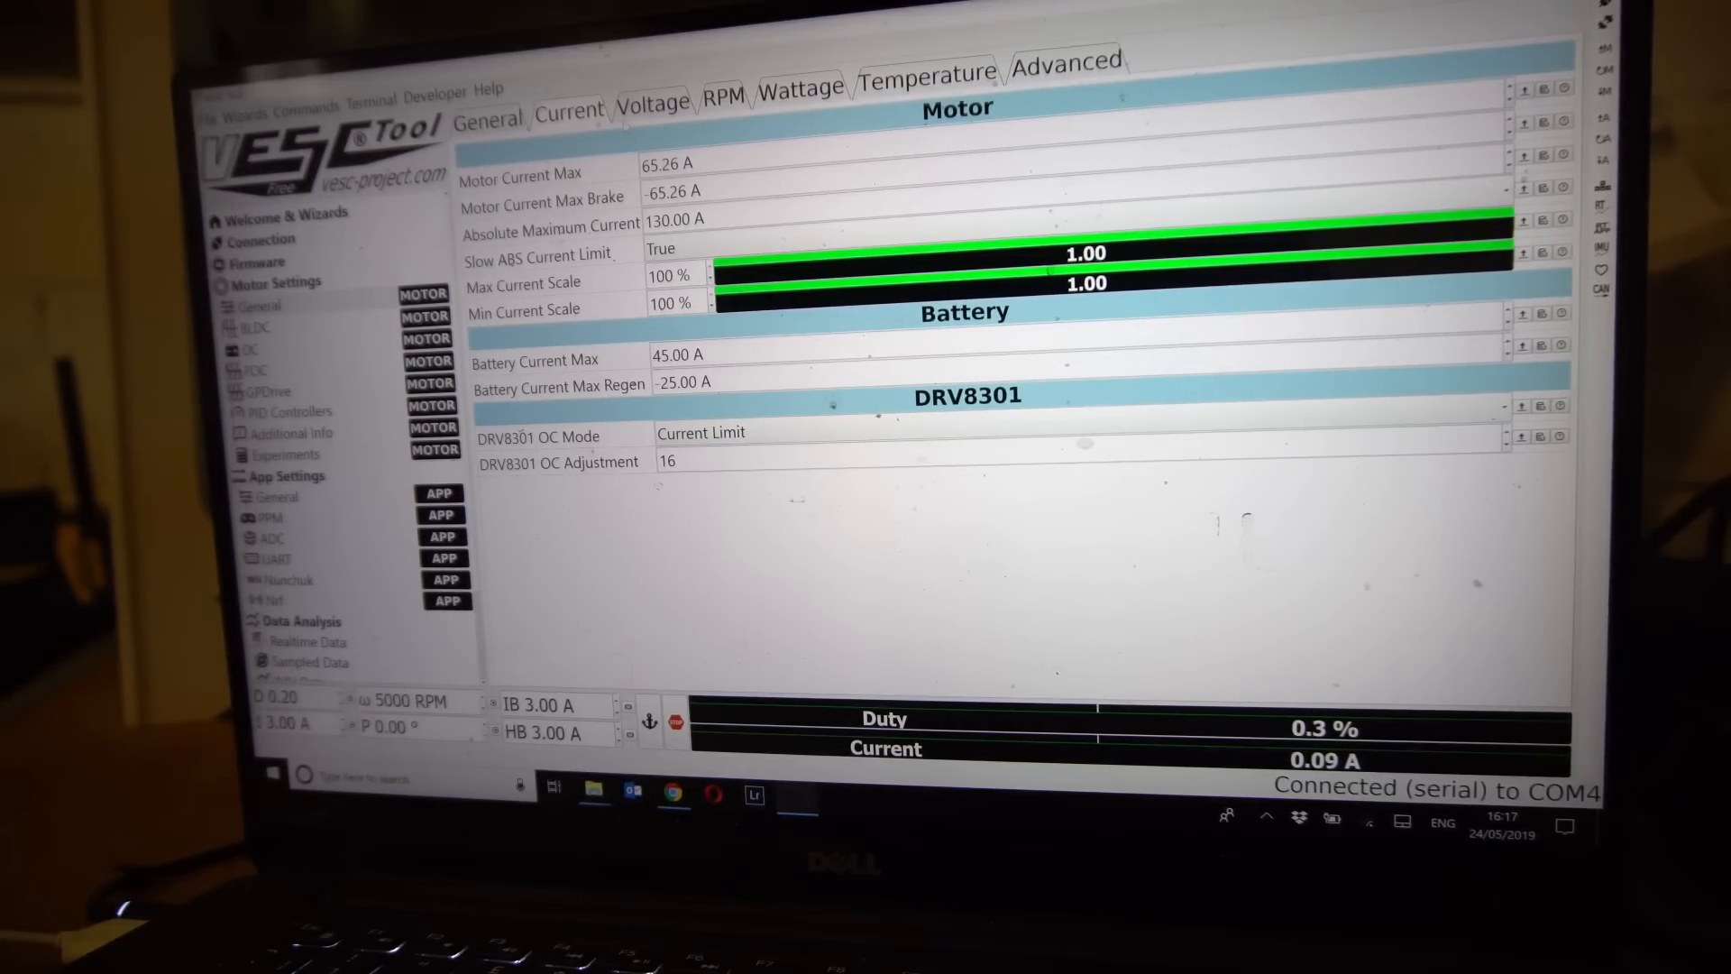
Set Battery Voltage Cutoff Start to 32.00 V, leaving the cutoff end at 30.00 V
left_click(651, 103)
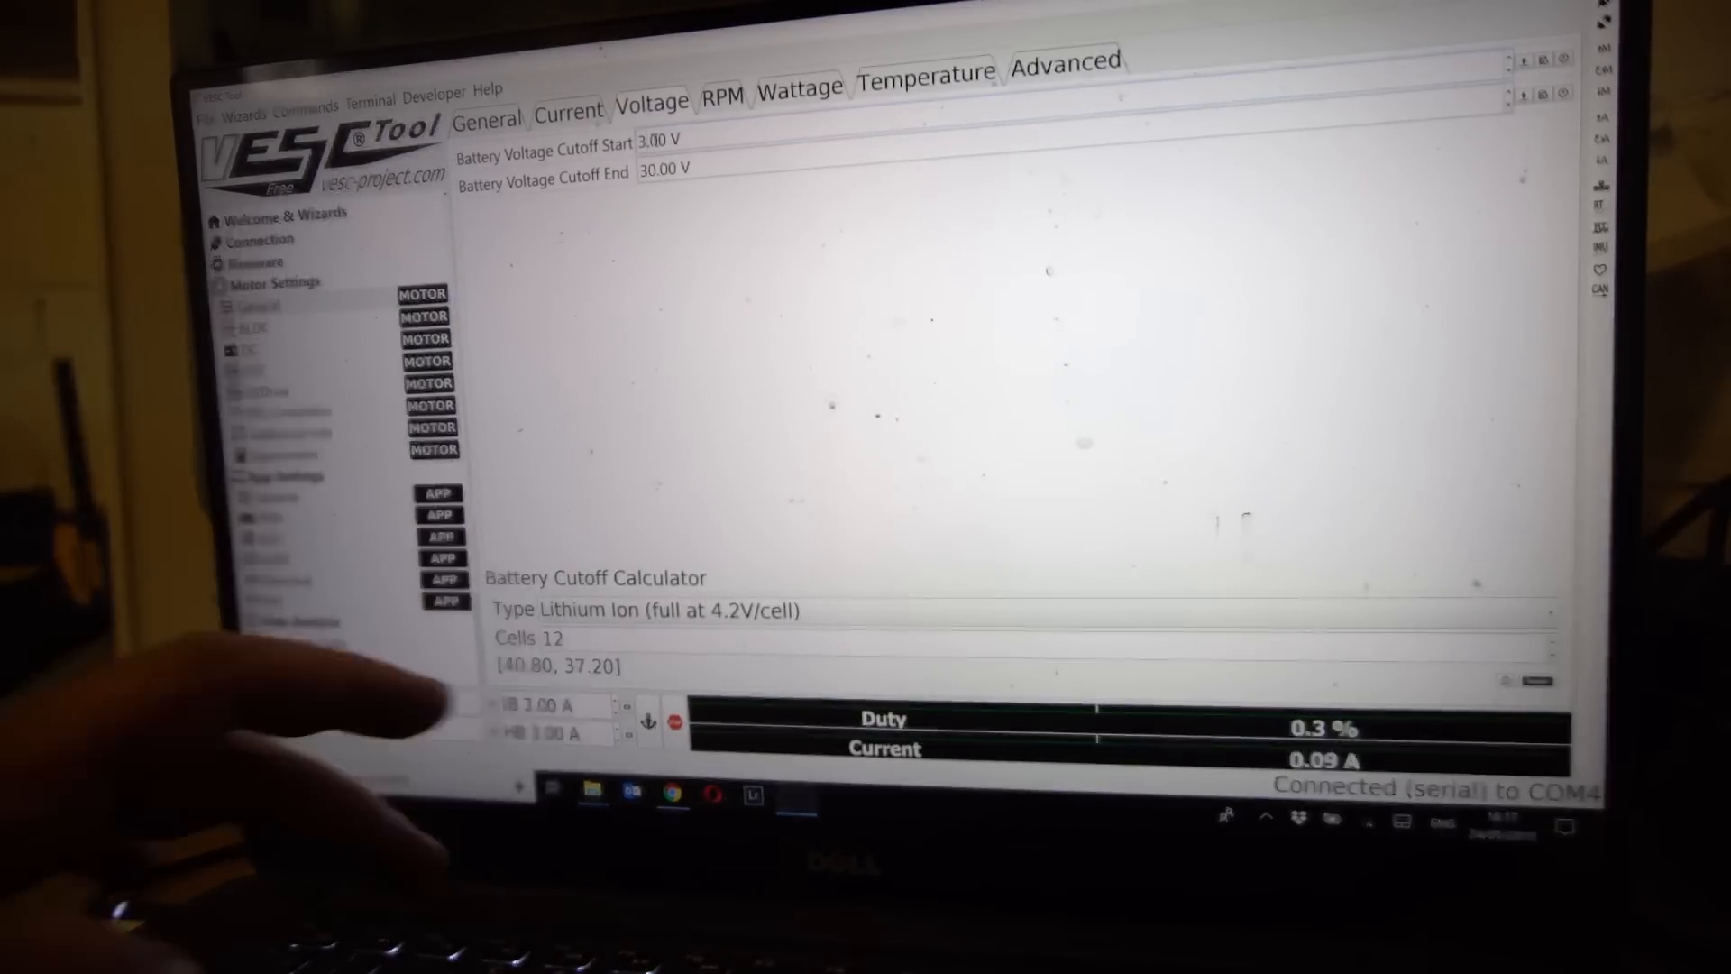
type("32.00")
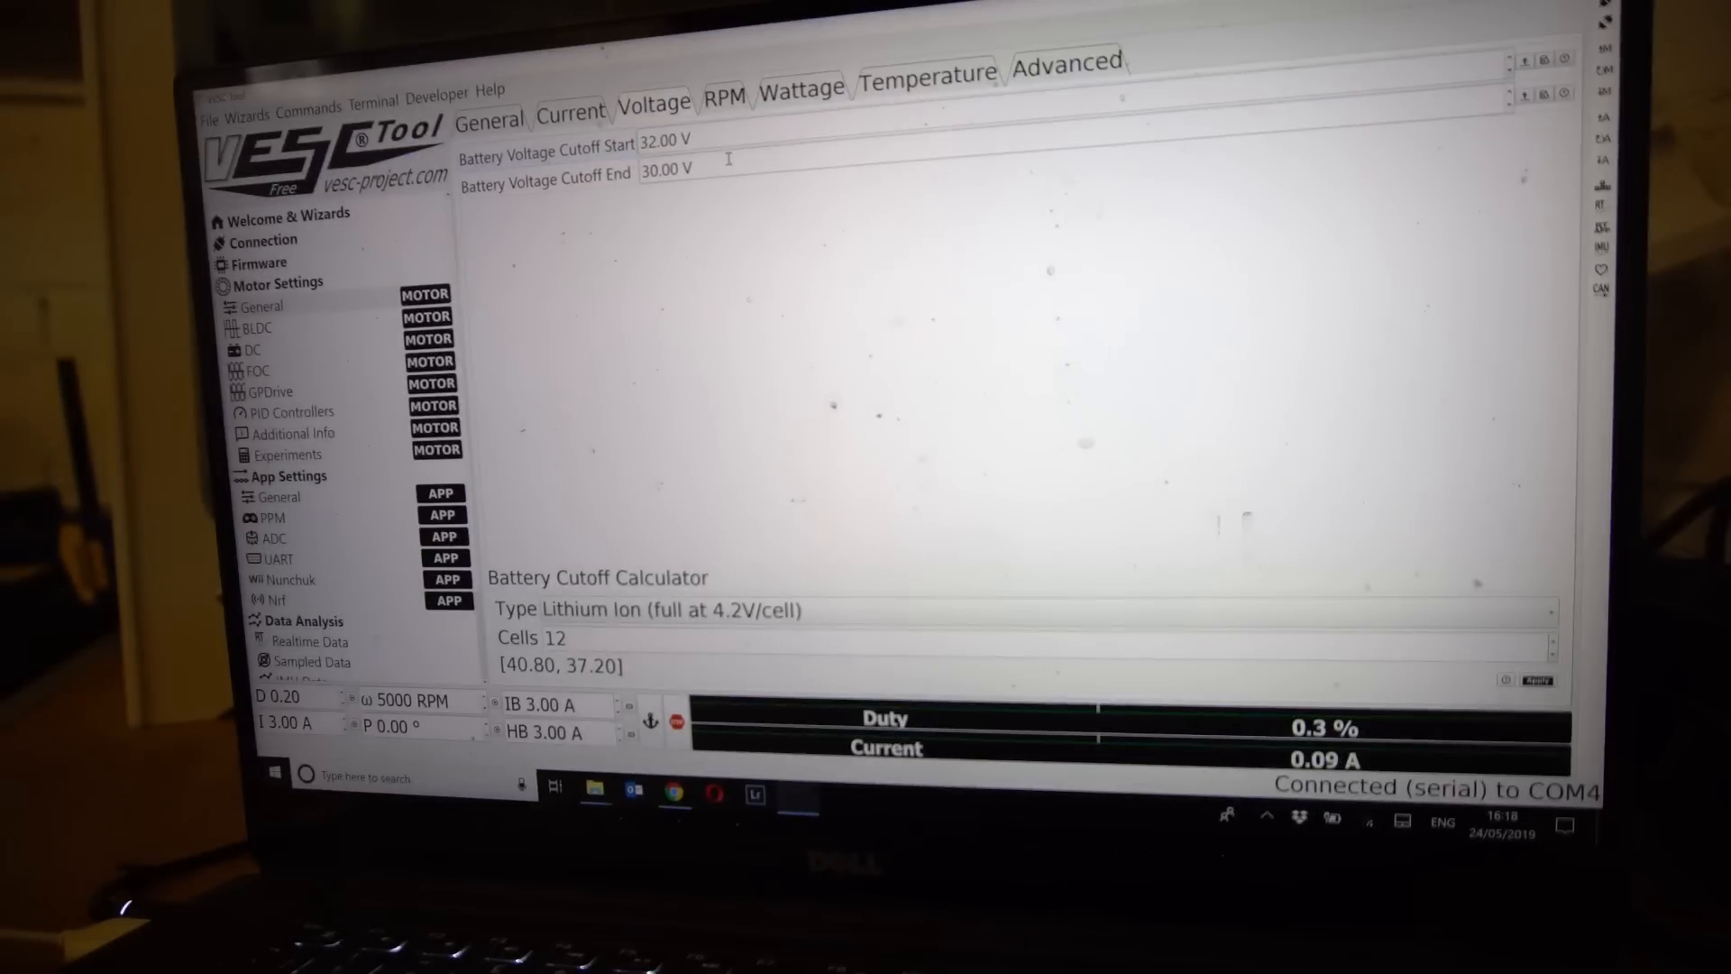